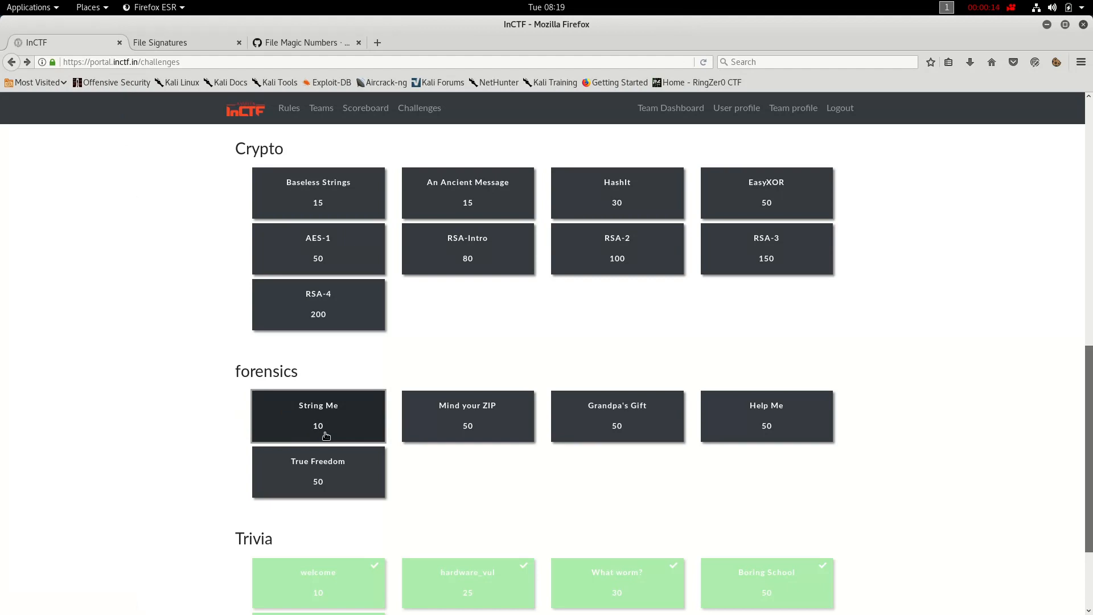
mouse_move(317, 413)
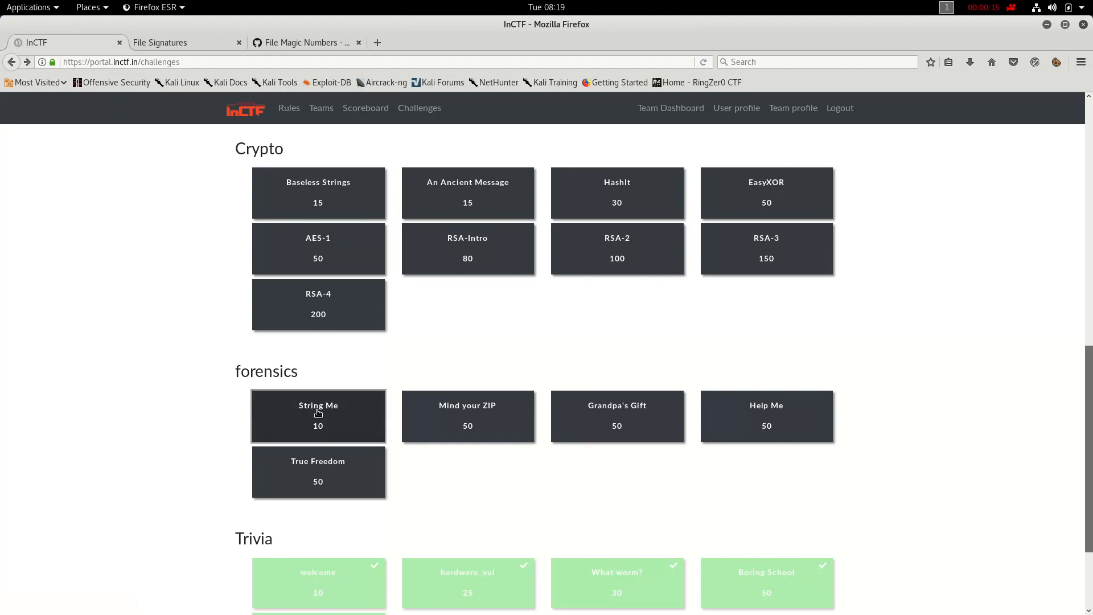
mouse_move(136, 383)
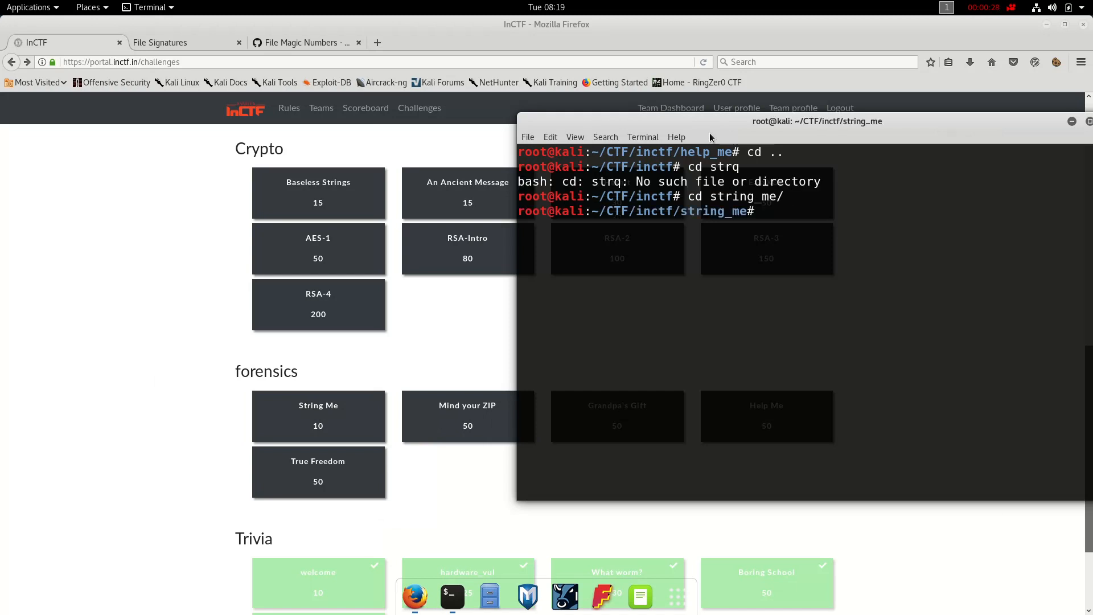
- List the string_me folder and identify Minion.jpeg as JPEG image data with the file command
type("ls")
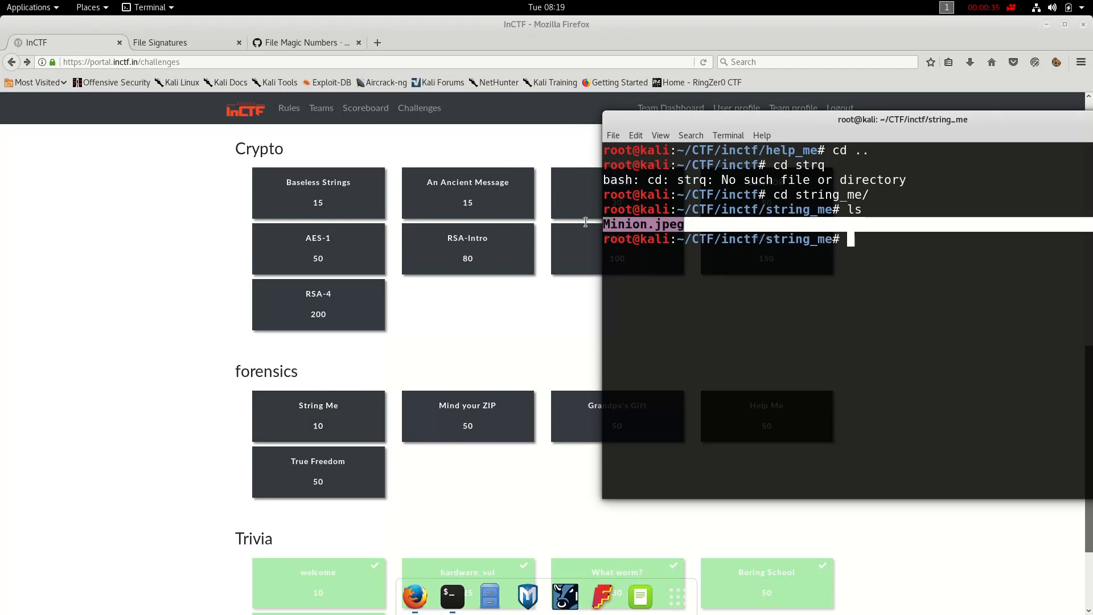
left_click(318, 406)
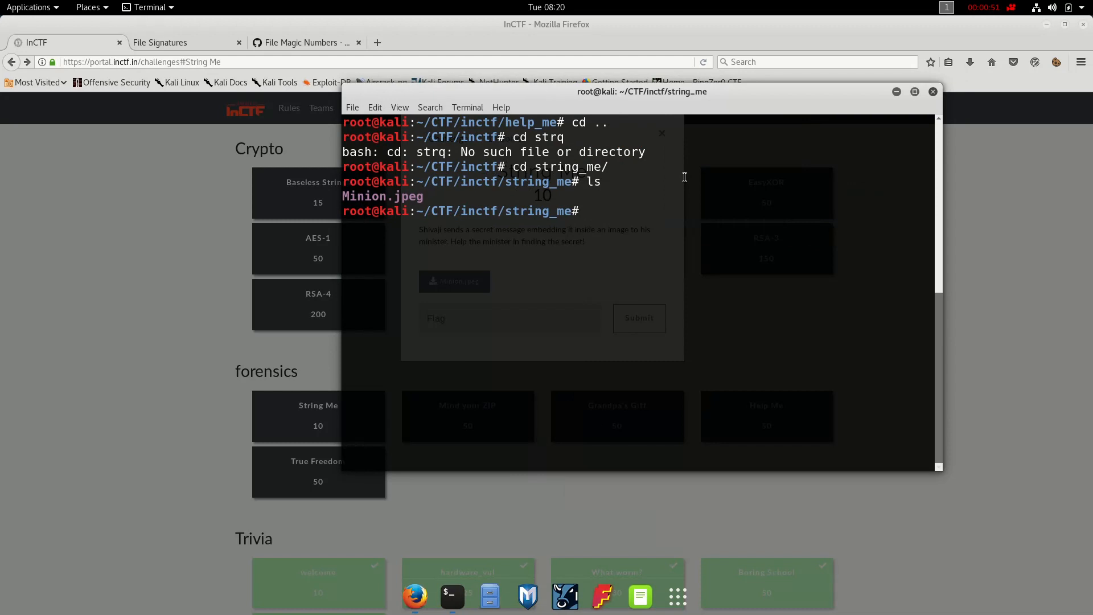
type("file")
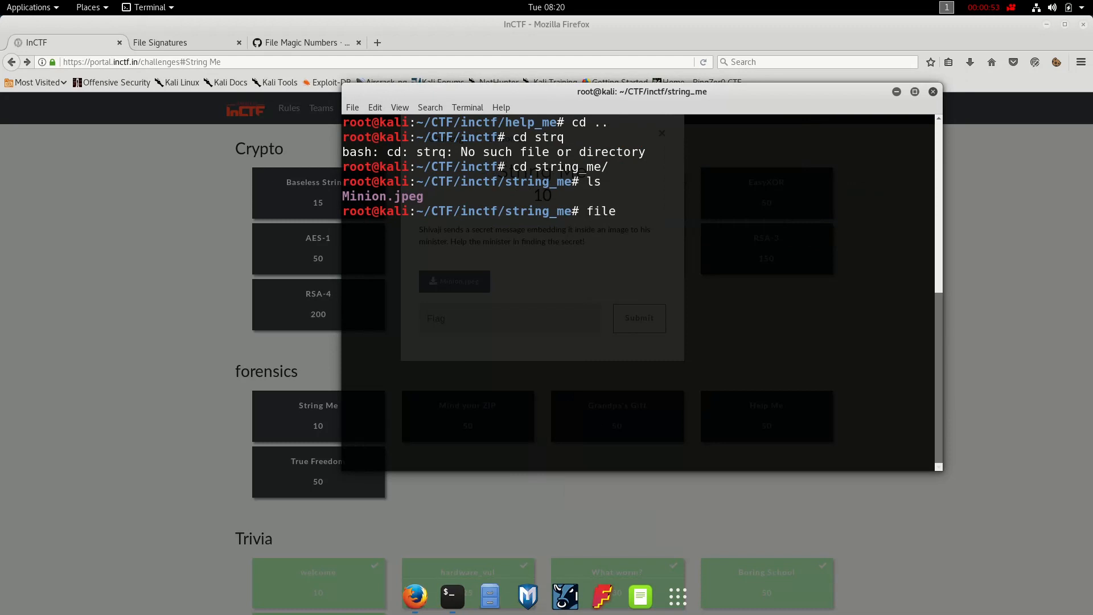
type("minion.jpo")
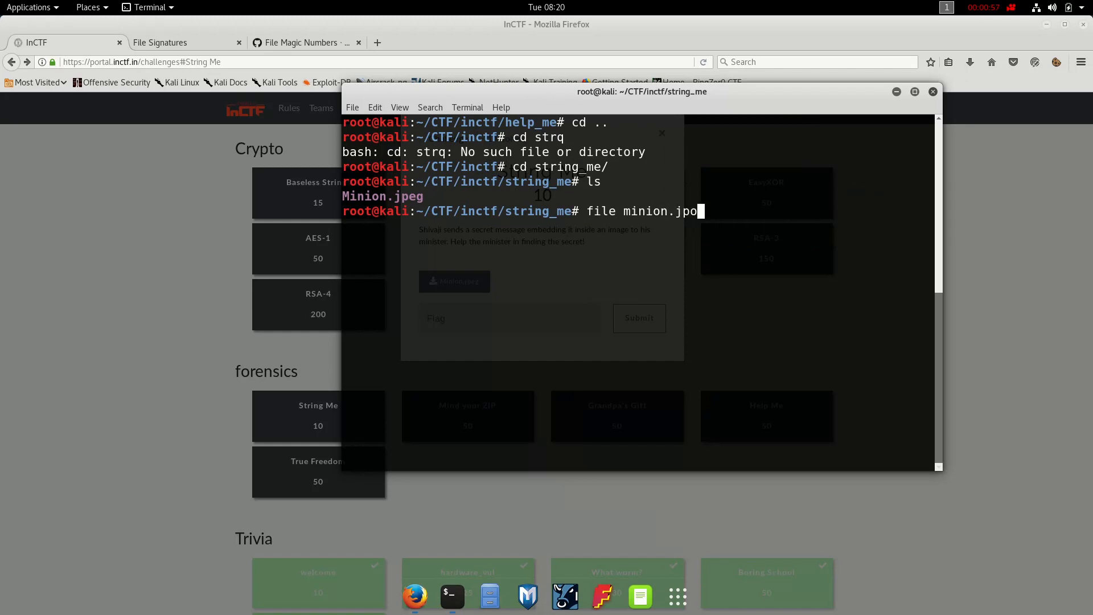
key("BackSpace")
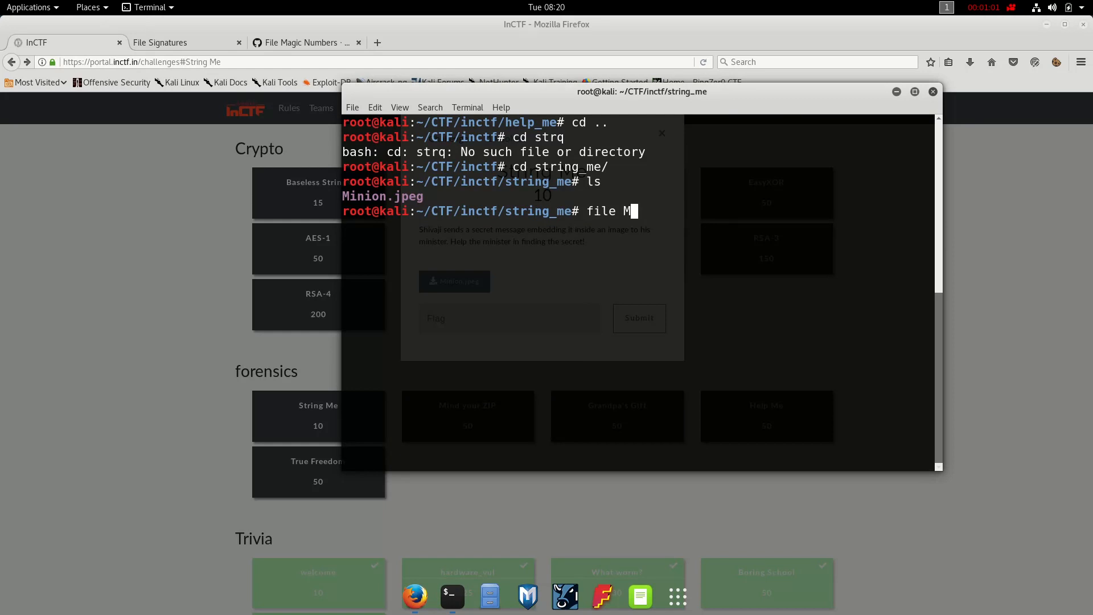
key("Return")
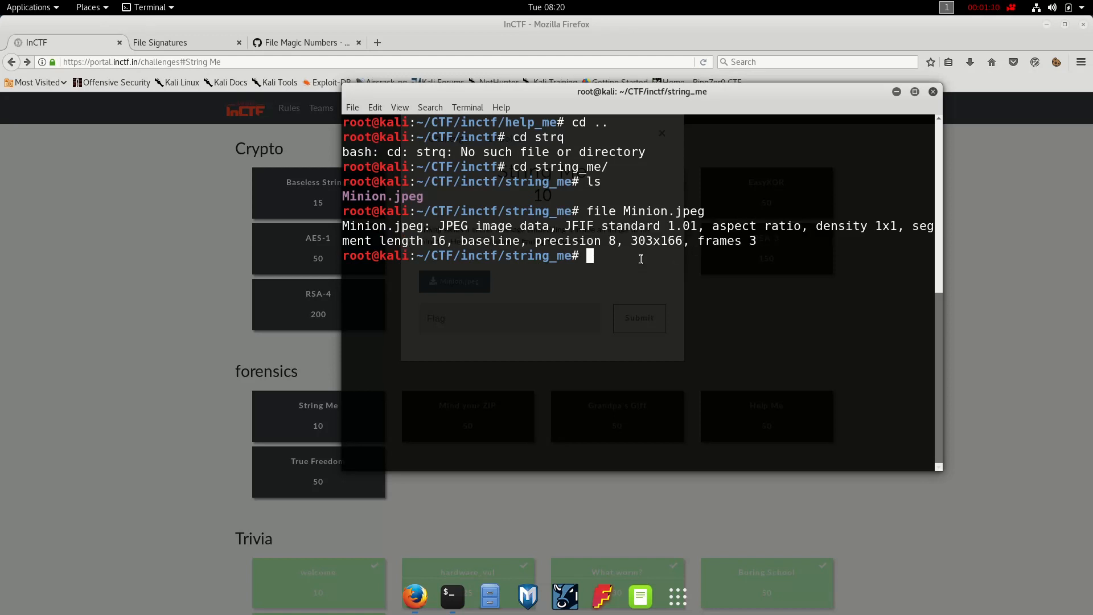
- After glancing at the Forensics tools menu, run binwalk on Minion.jpeg to check for embedded files
left_click(27, 7)
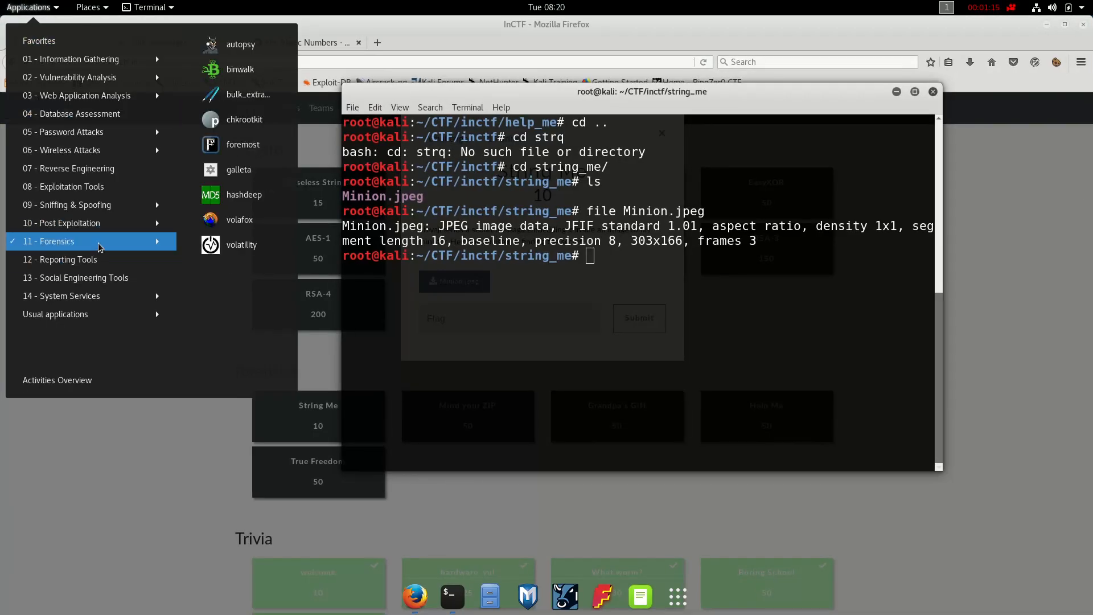
left_click(569, 294)
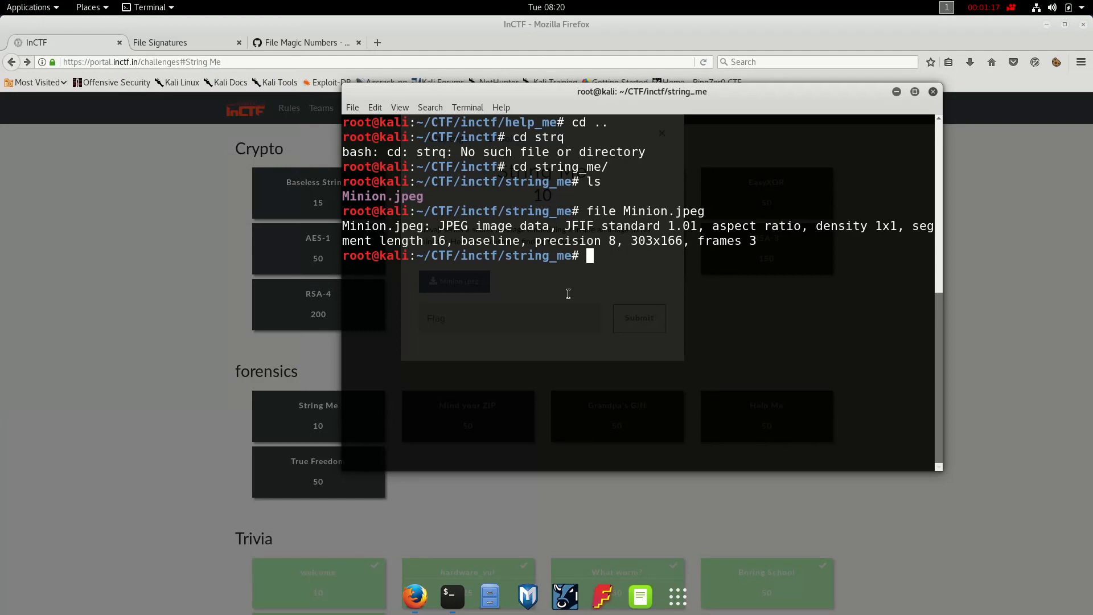
type("binwalk")
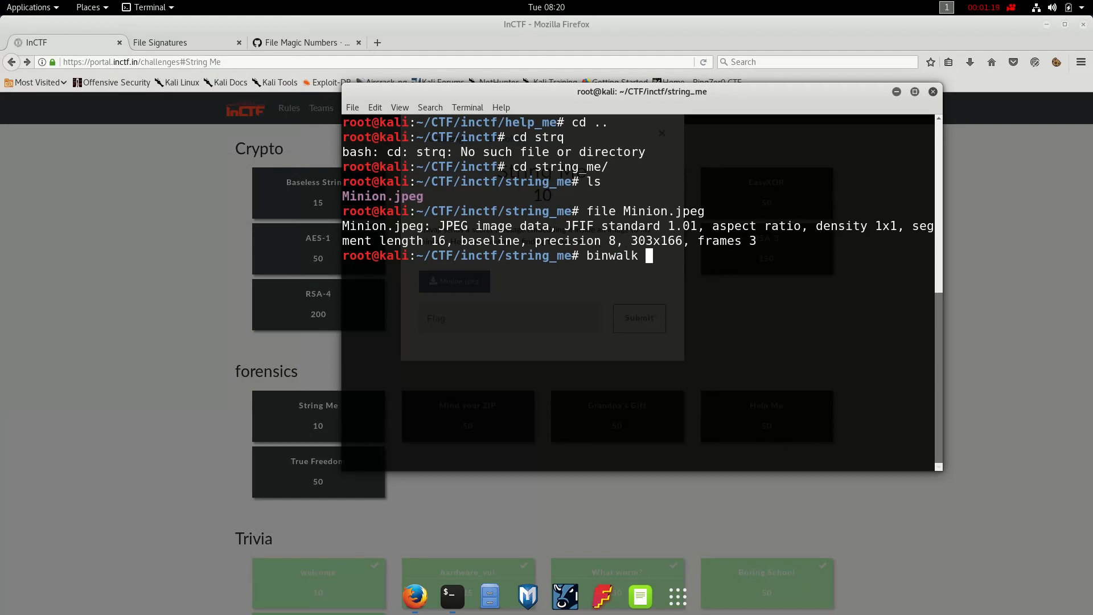
type("Minion.jpeg")
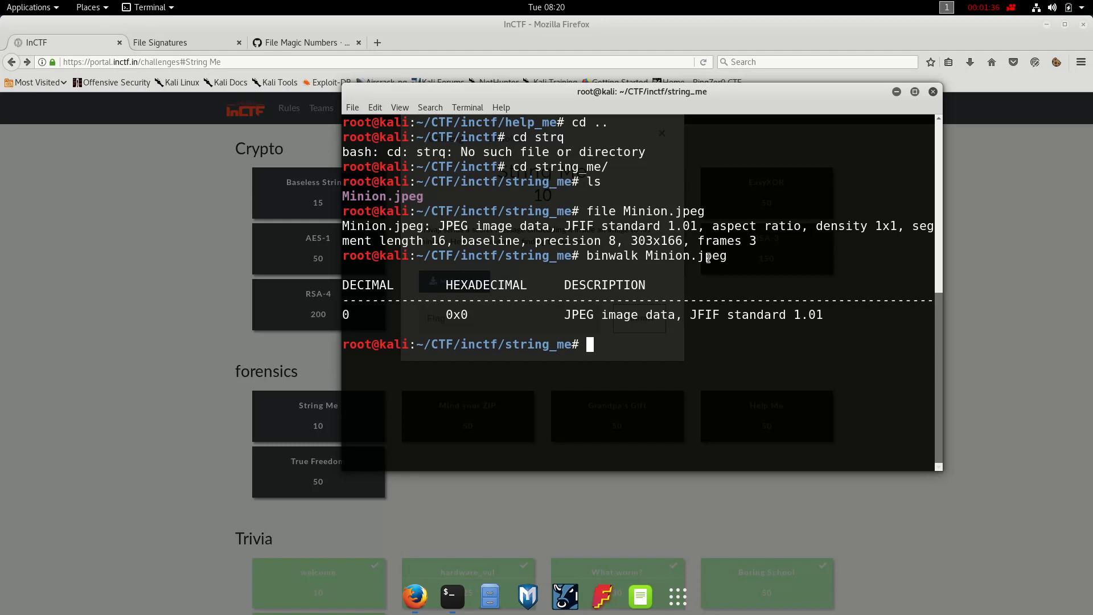
- Run hexdump -C Minion.jpeg and select the flag text in the ASCII column near the end
type("hexdum")
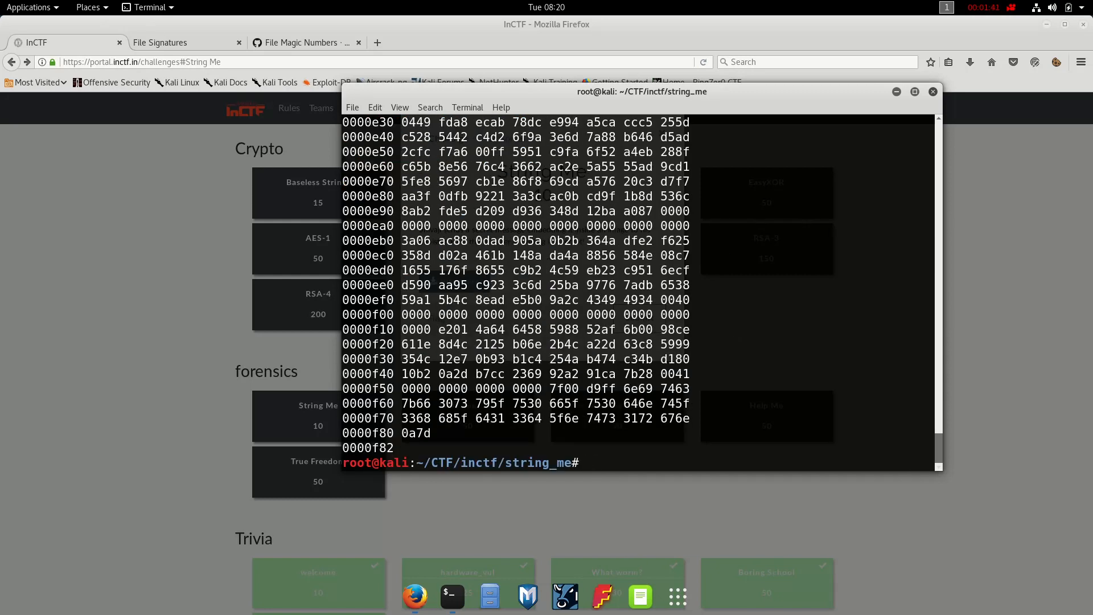
type("hexdump Minion.jpeg")
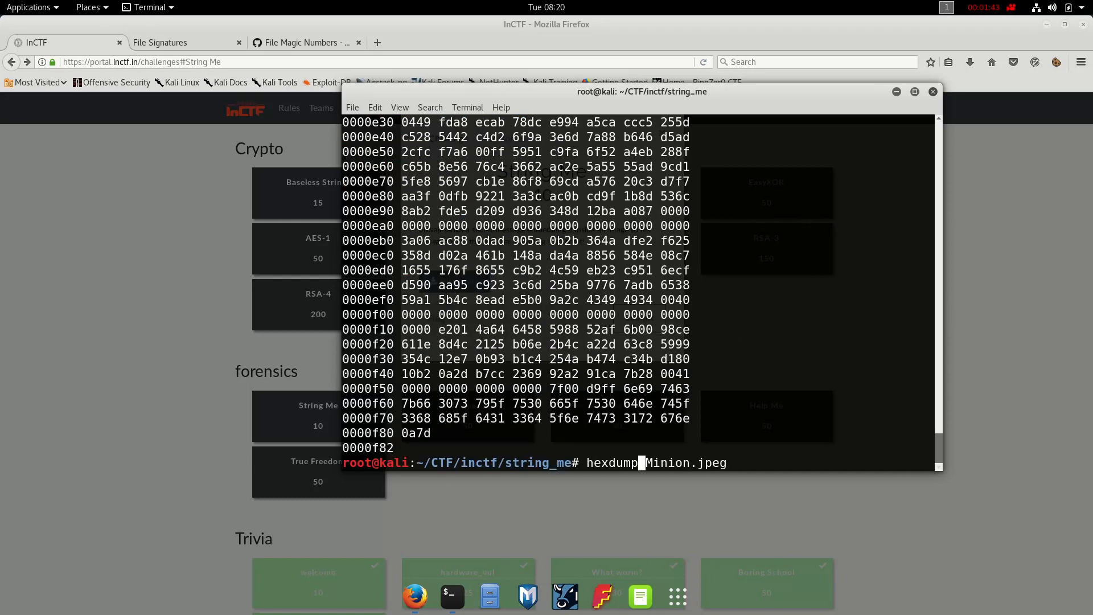
type("-C")
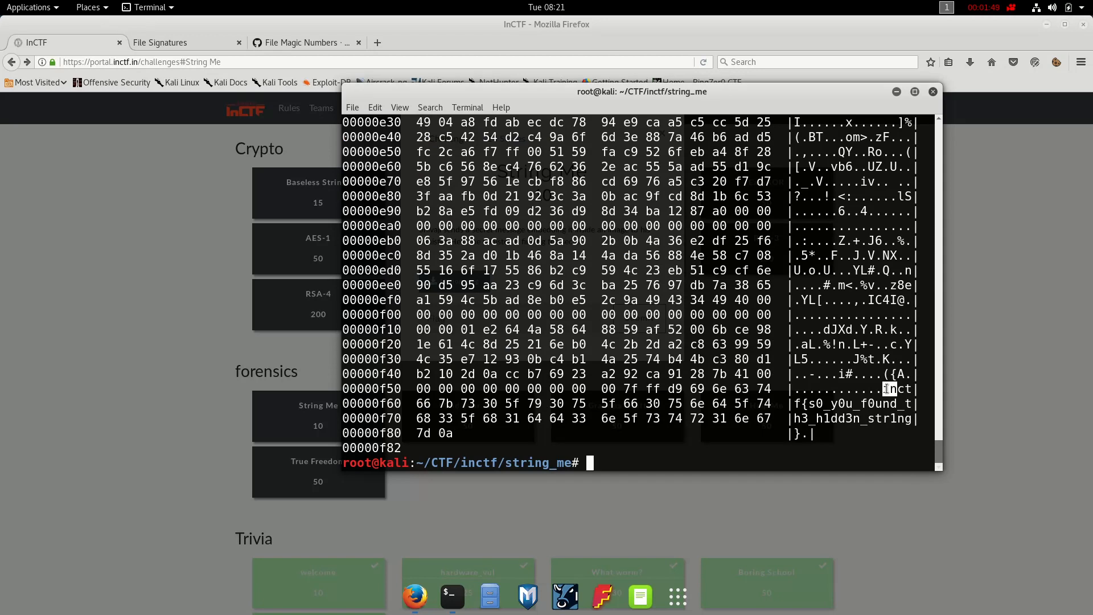
left_click_drag(886, 389, 912, 418)
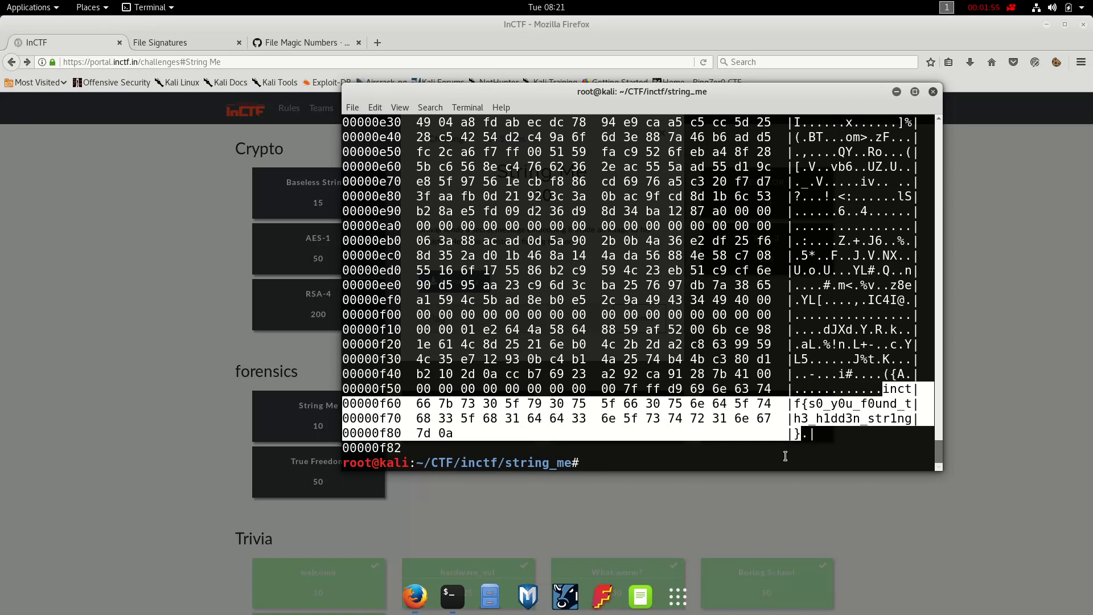
- Start a new get_flag.txt in Sublime Text with subl to hold the copied flag lines
type("subl")
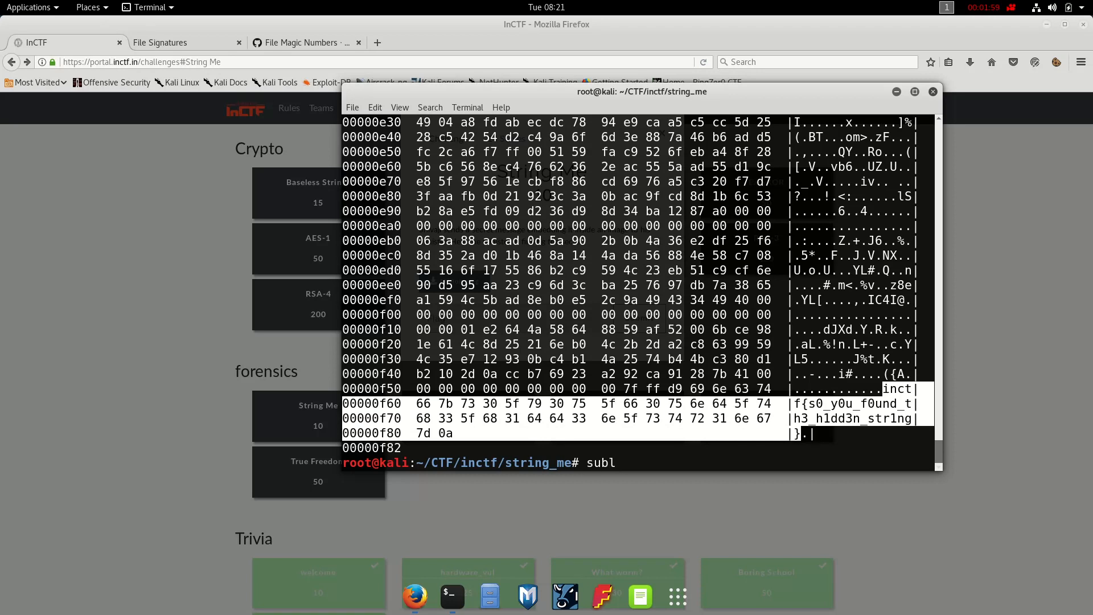
type("get_f")
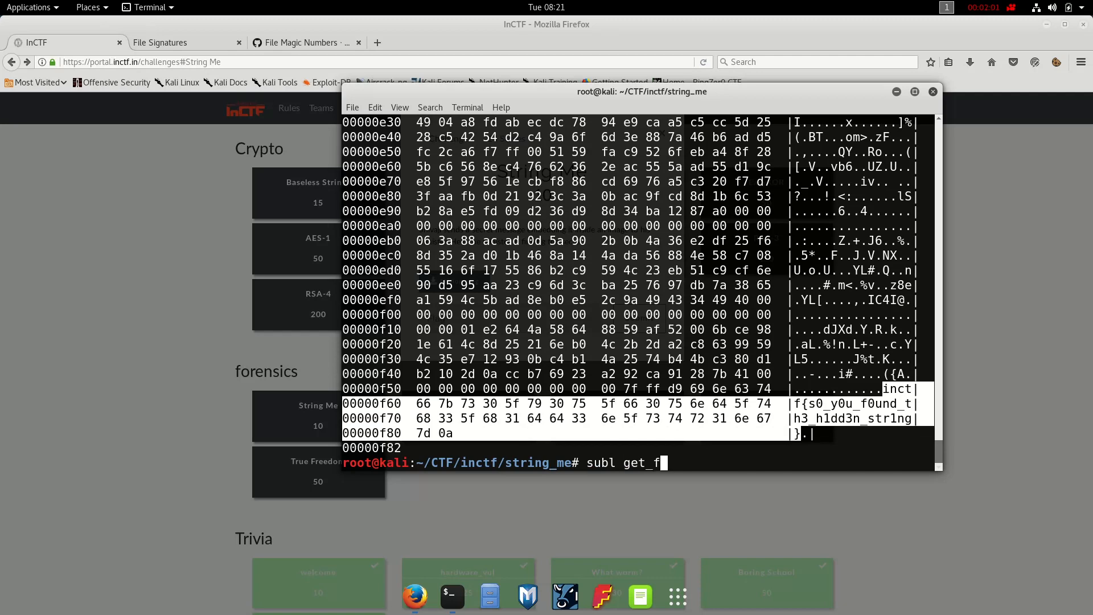
type("lag.txt")
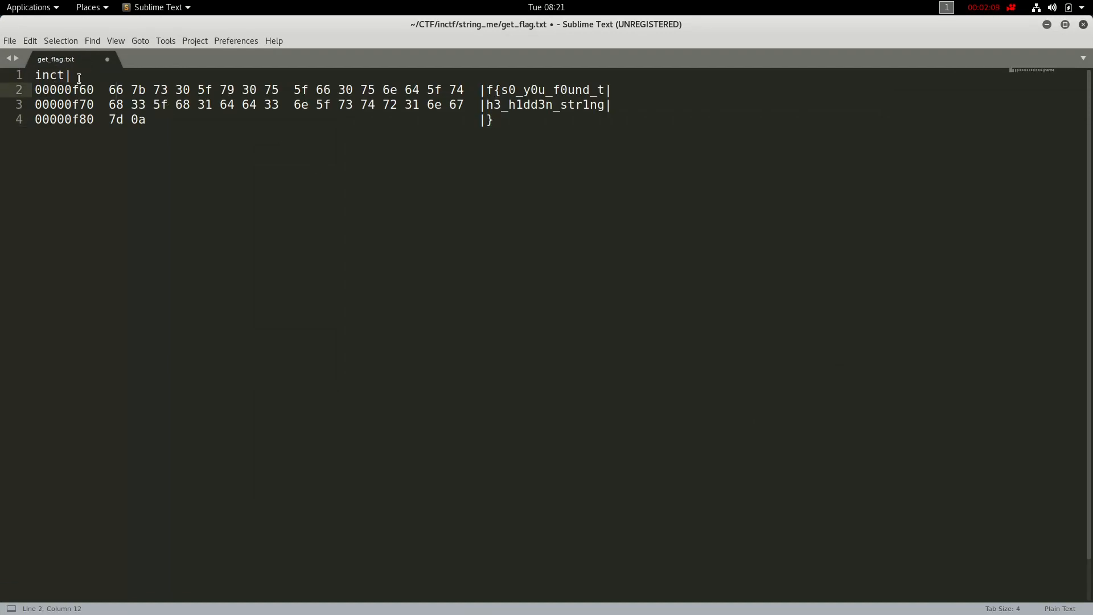
- Strip the hex offsets and bytes so the flag fragments join on one line
left_click(70, 75)
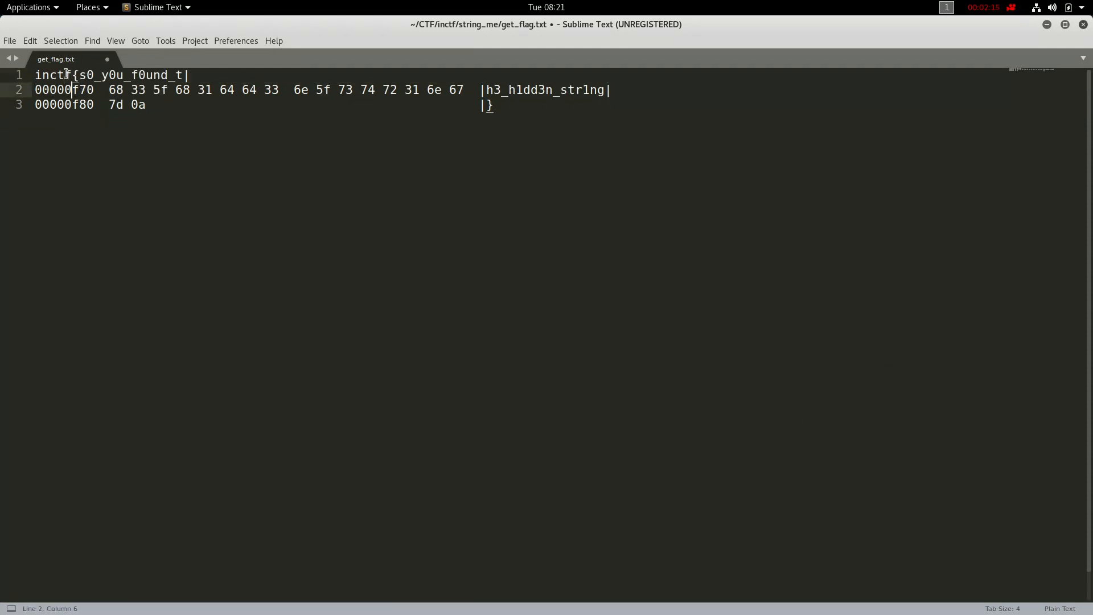
left_click(186, 75)
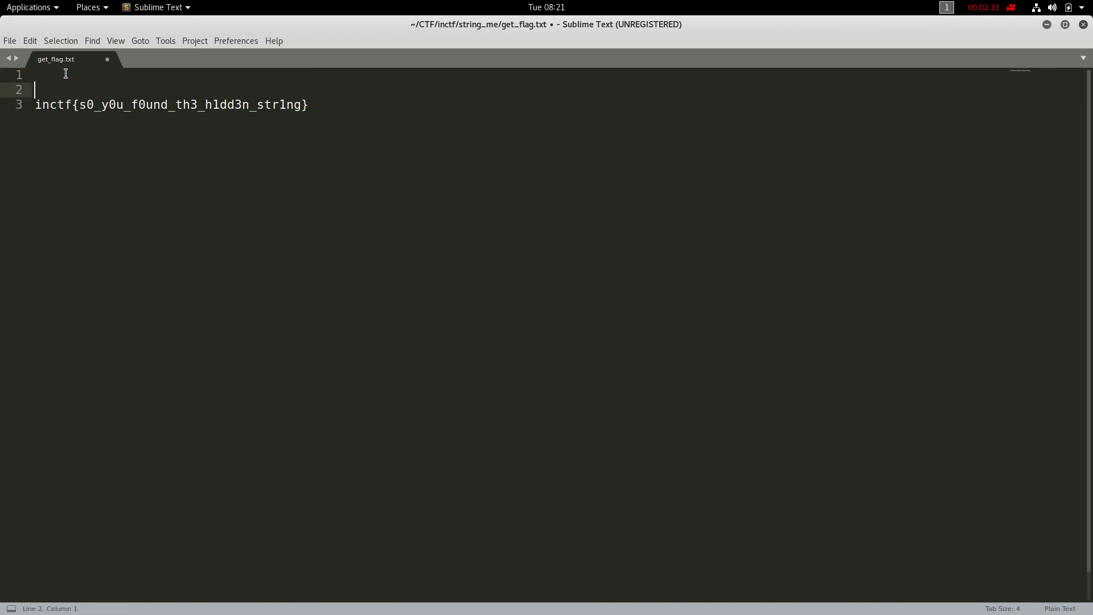
- Add the note '#hexdumped the file' above the flag, save, and select the full flag line to copy
type("##")
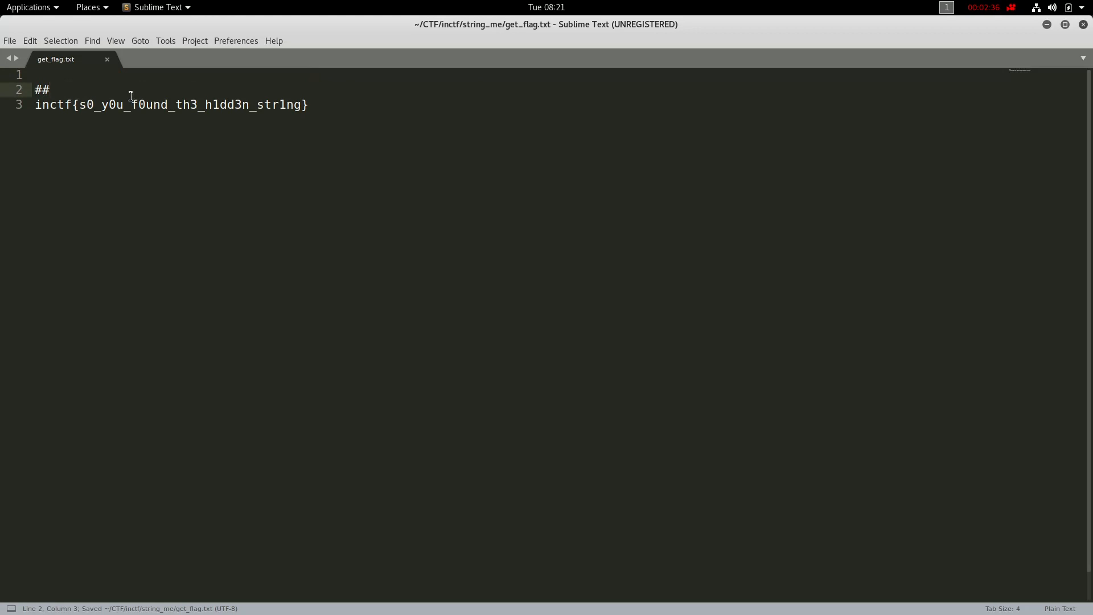
double_click(42, 89)
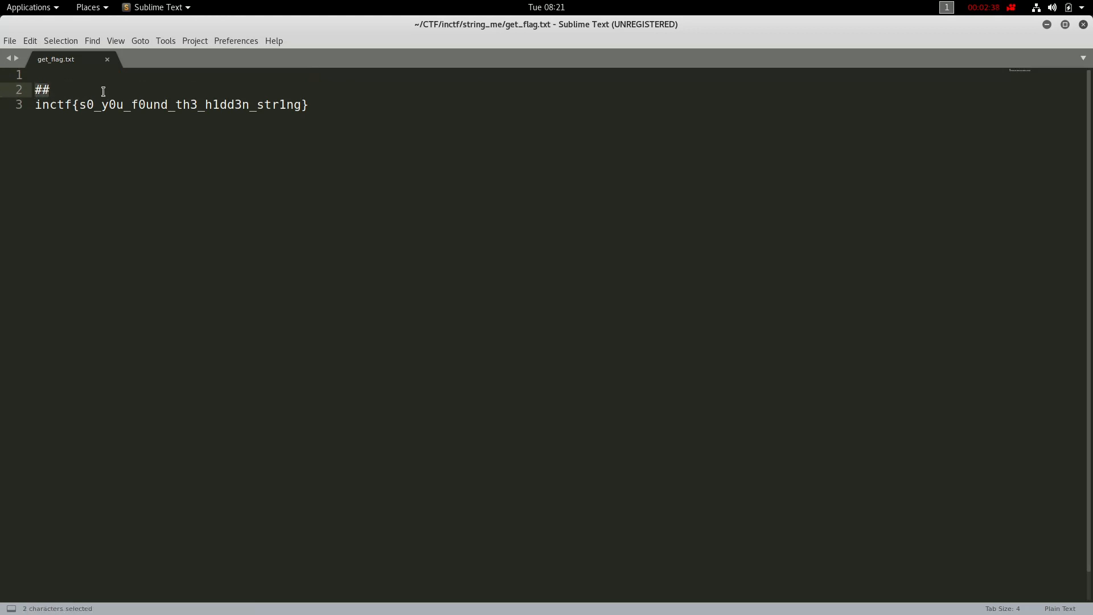
type("hex")
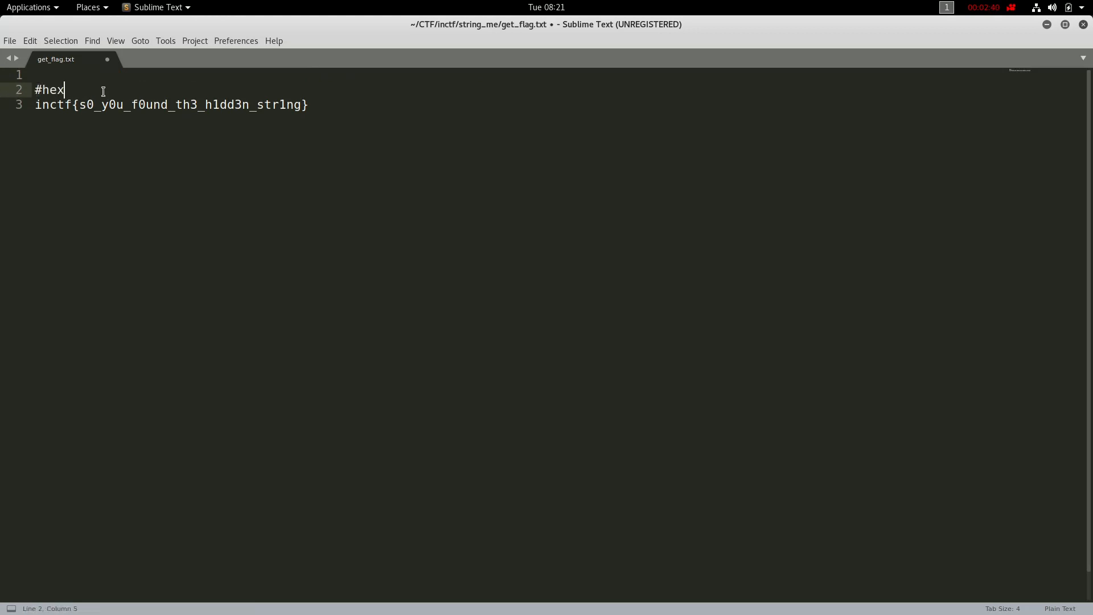
type("dumped t")
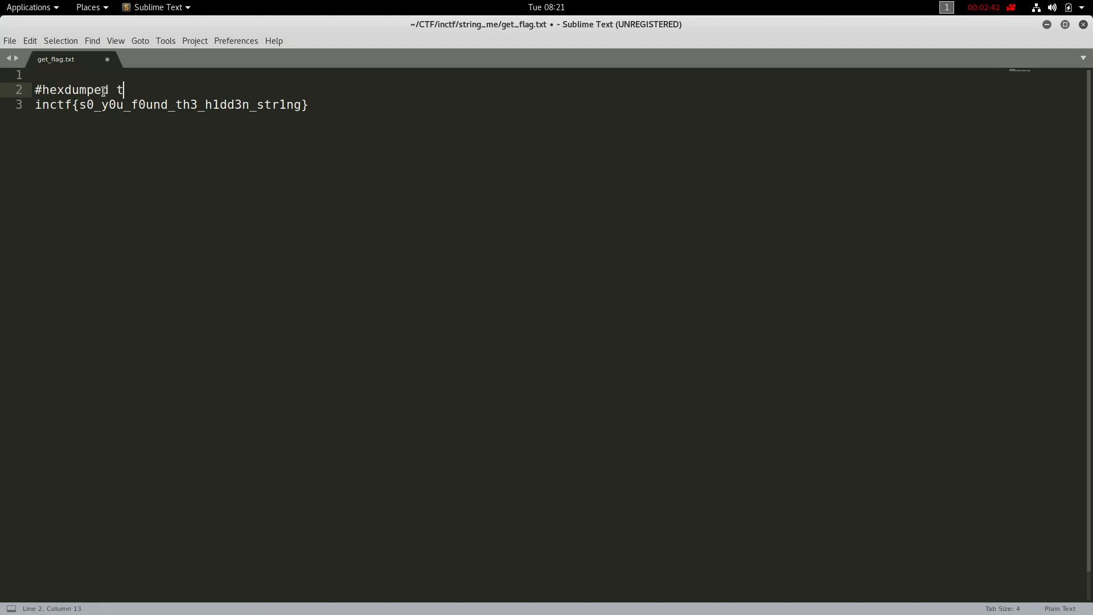
type("he f")
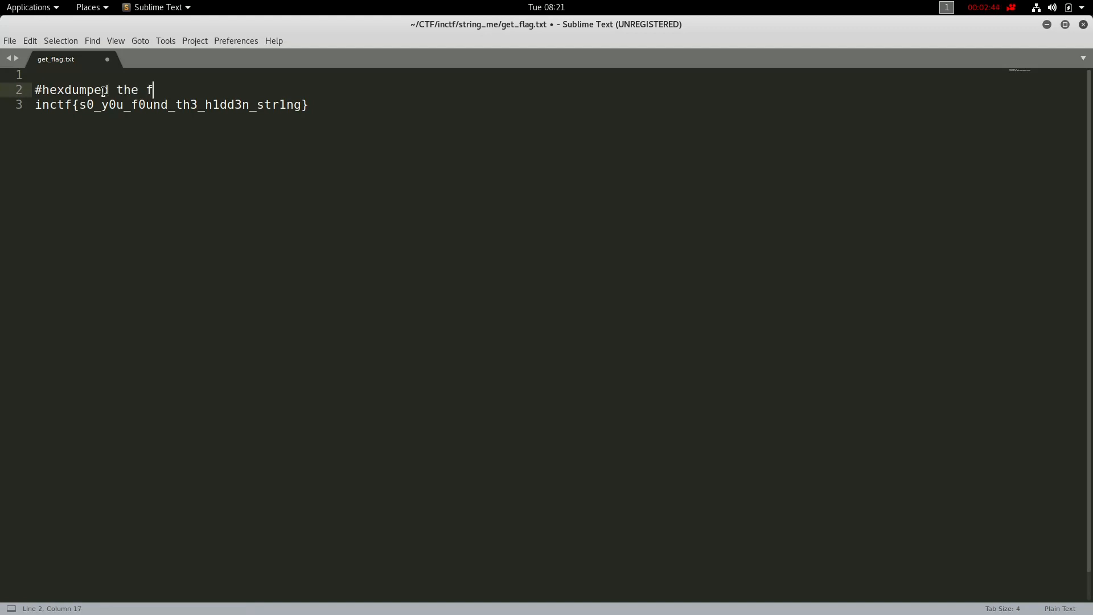
type("ile")
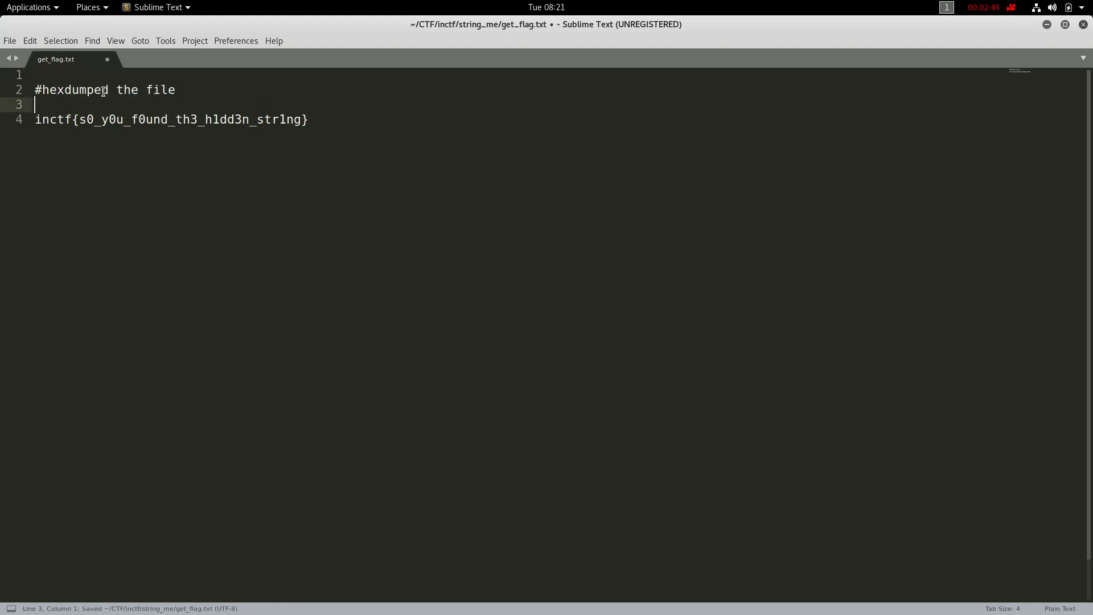
triple_click(170, 119)
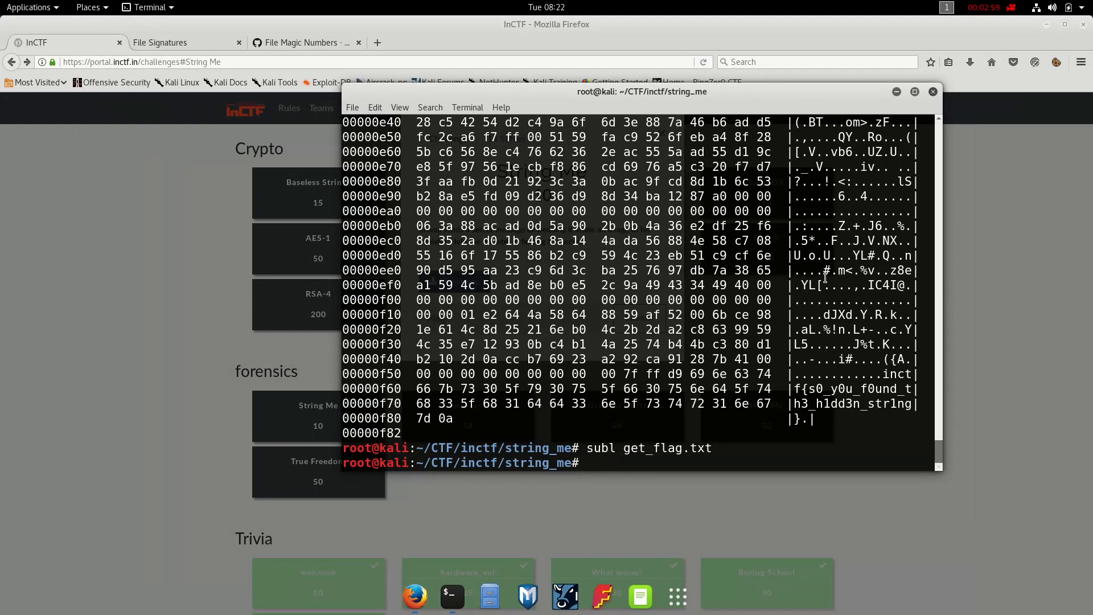
type("echo inctf{s0_y0u_f0und_th3_h1dd3n_str1ng}")
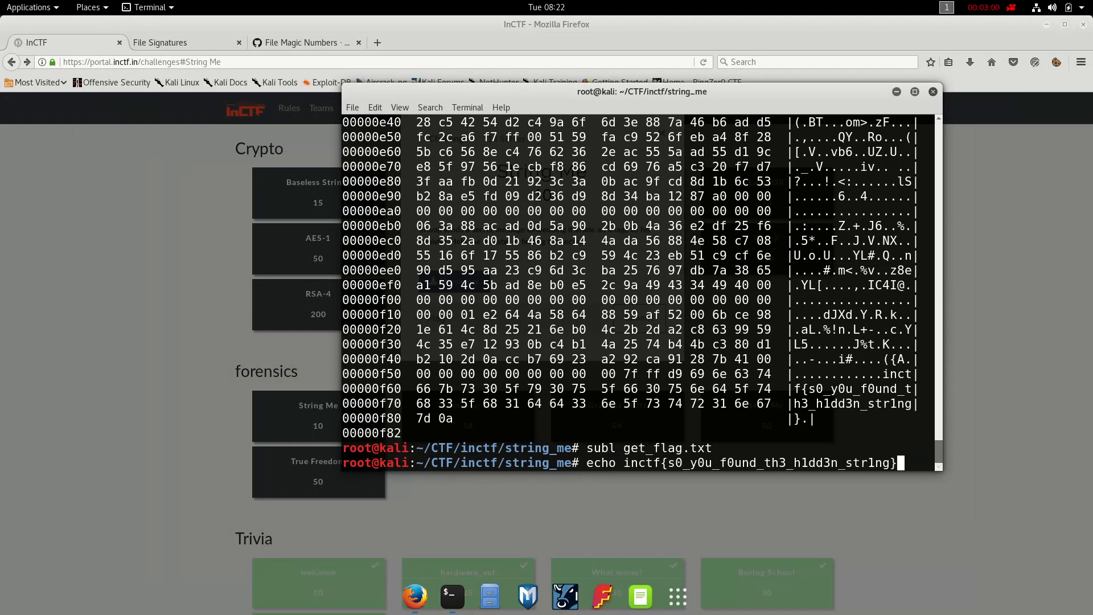
type(">")
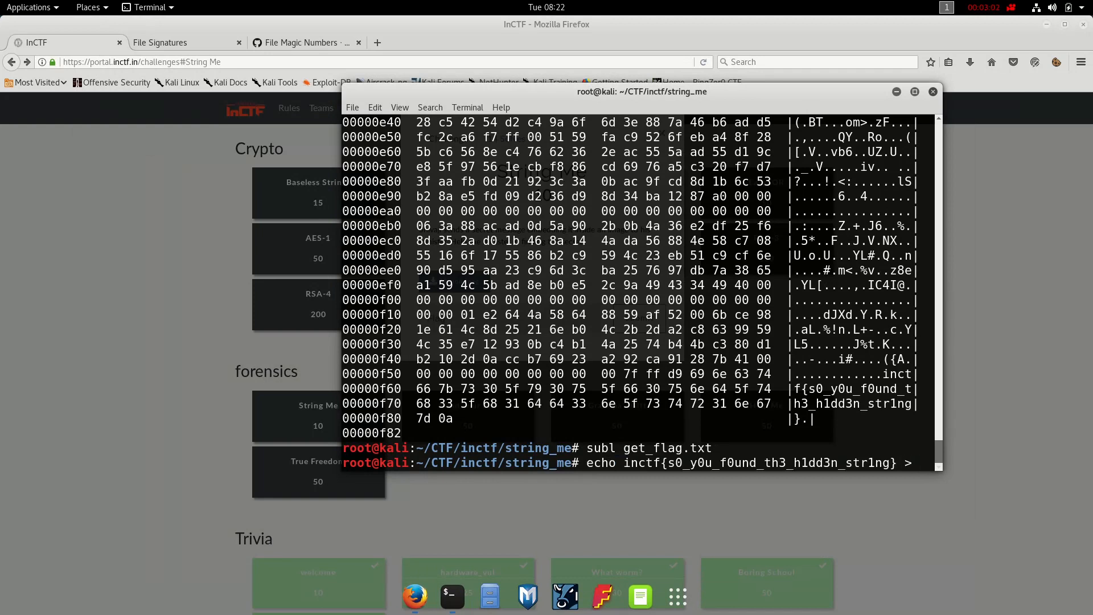
type("flag.txt")
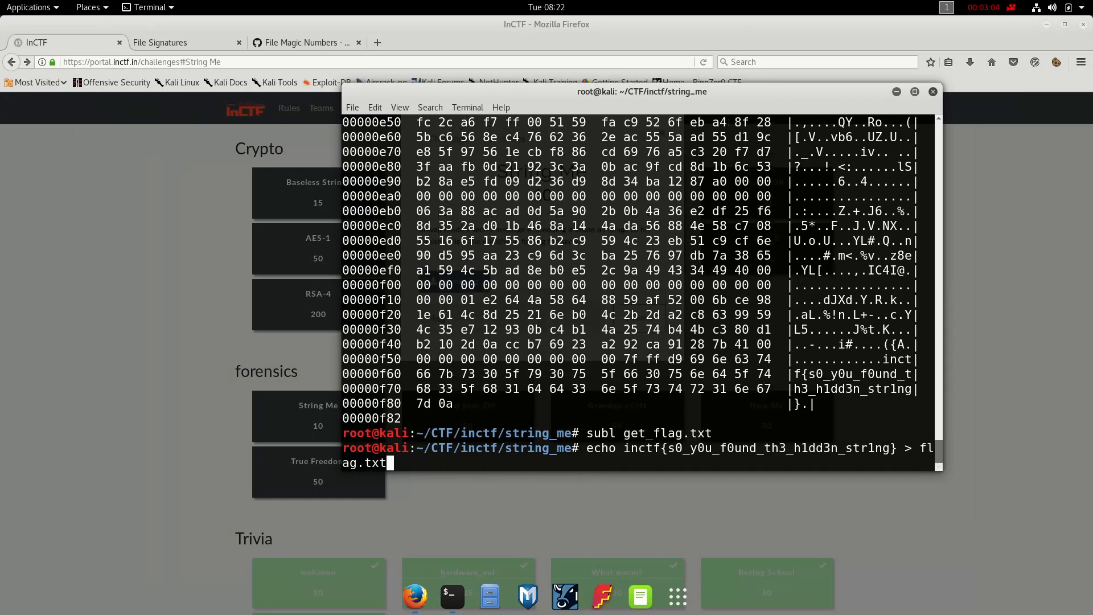
type("cat")
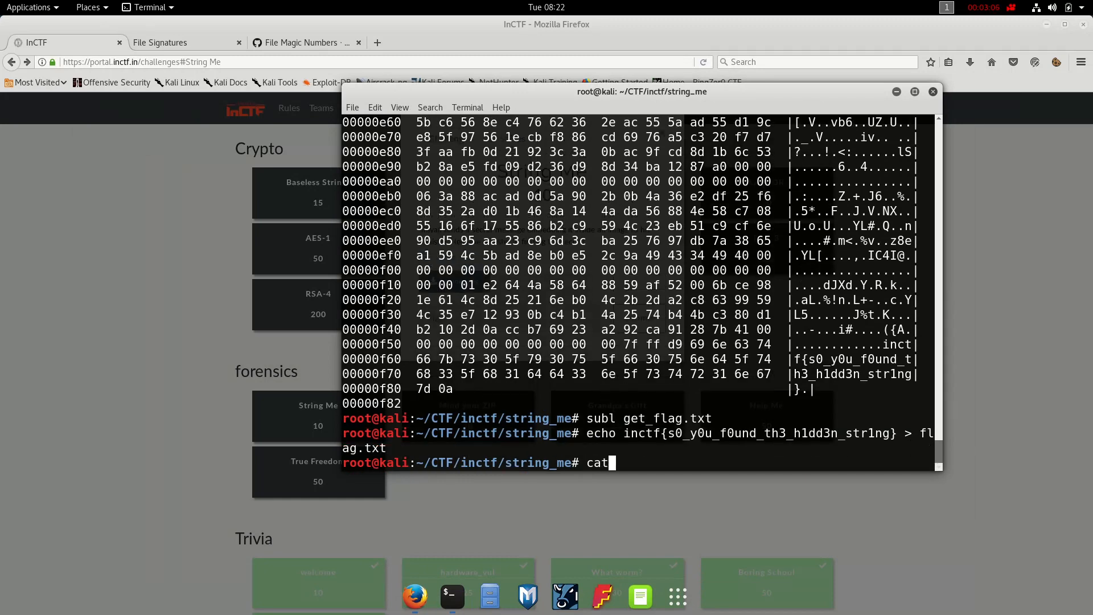
type("flag.txt")
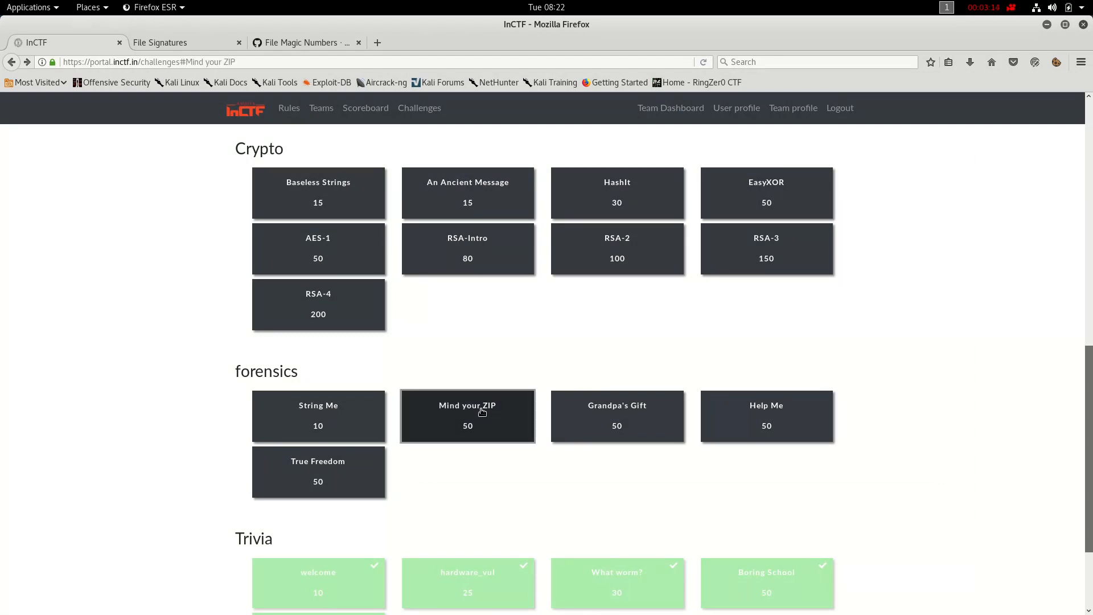
- Open the Mind your ZIP card and copy the file.zip download link
left_click(467, 417)
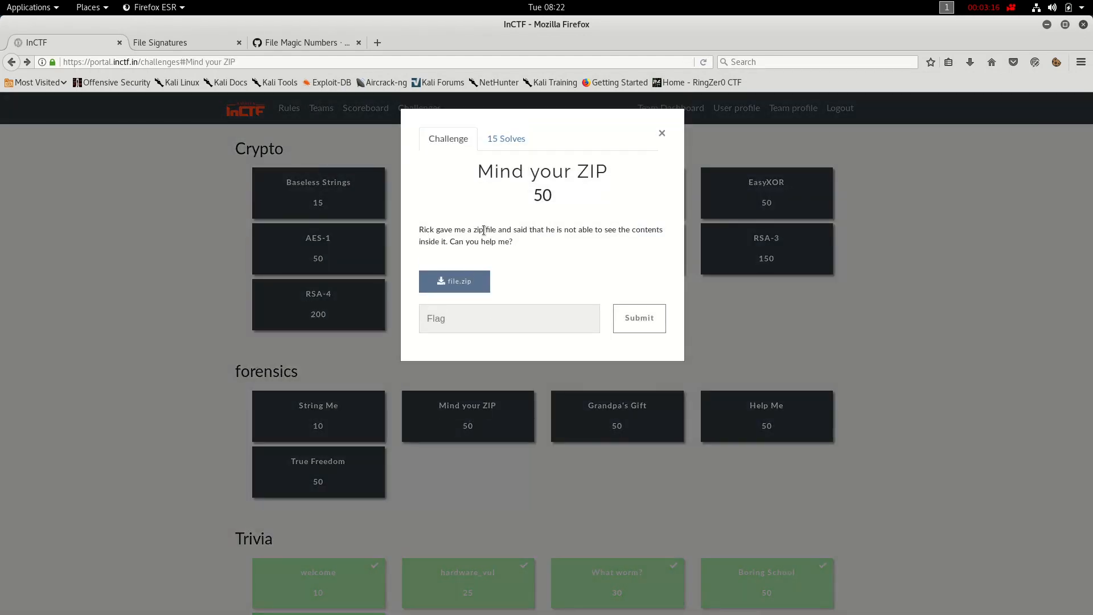
right_click(454, 281)
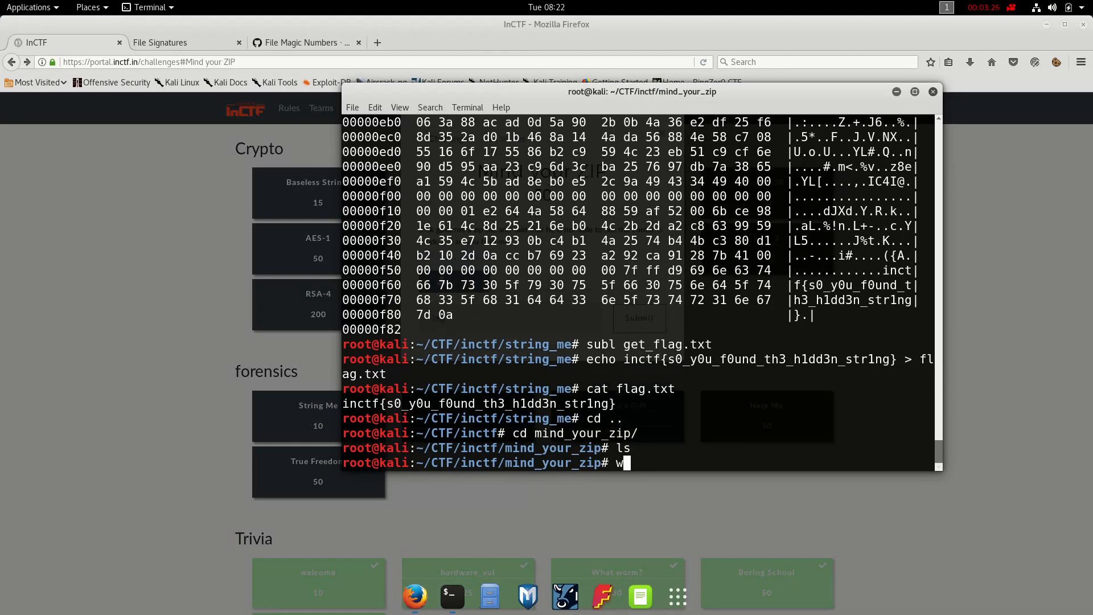
- Download file.zip with wget and check it with file, which reports an empty ZIP archive
type("get")
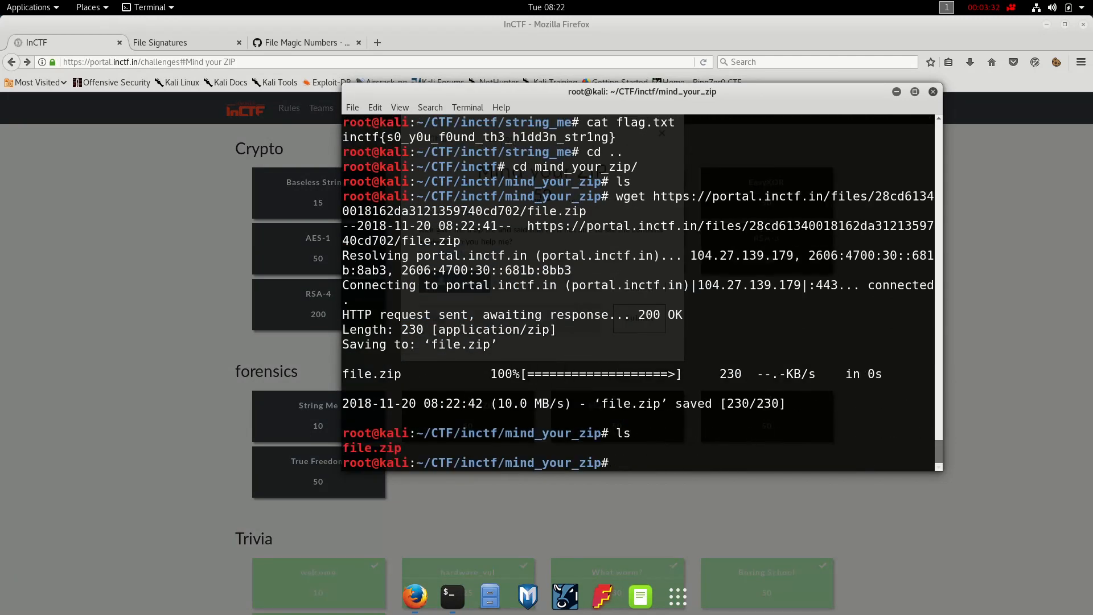
type("file")
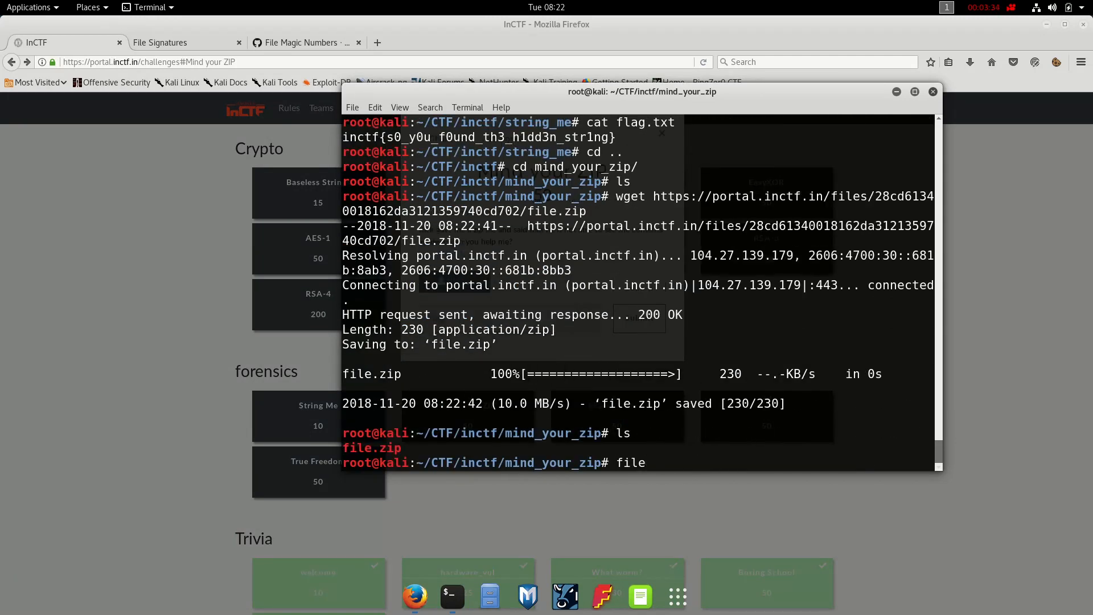
type("file.zip")
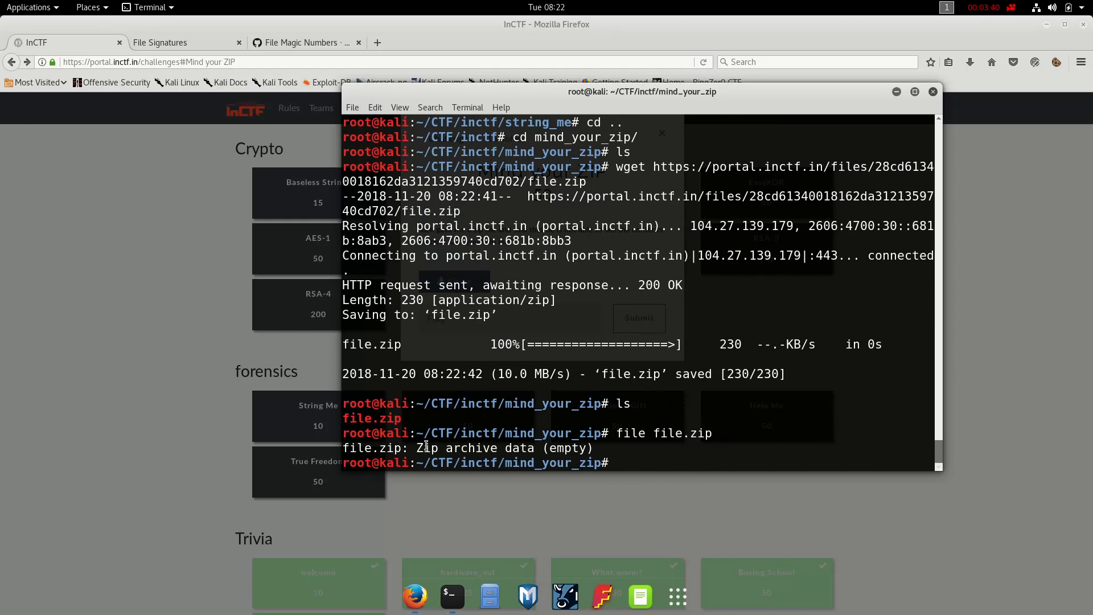
double_click(476, 448)
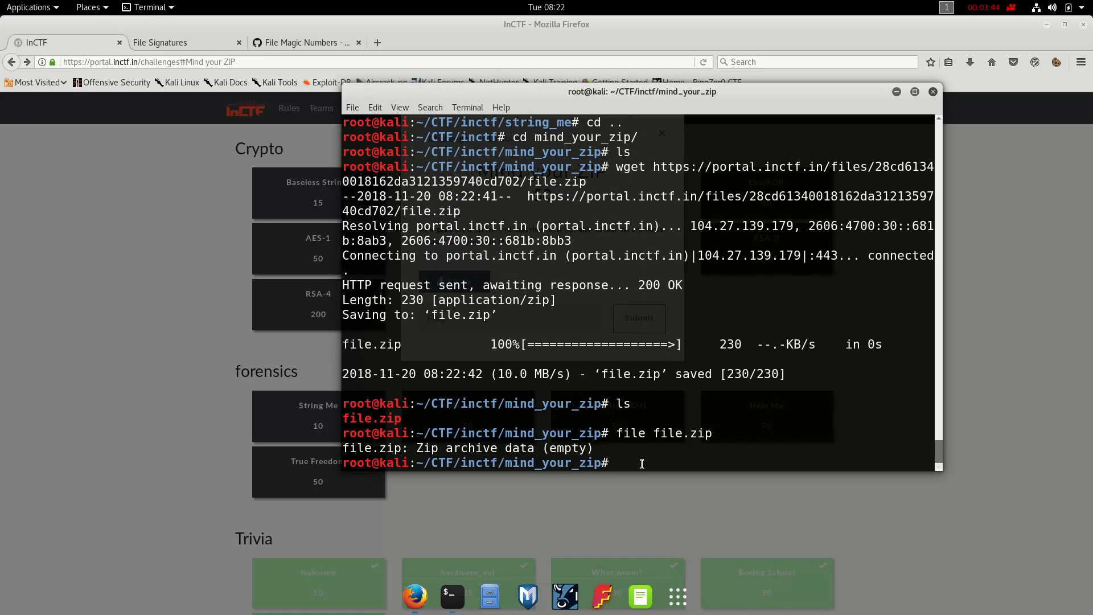
- Attempt unzip file.zip and note the extraction failure message
type("unzipo")
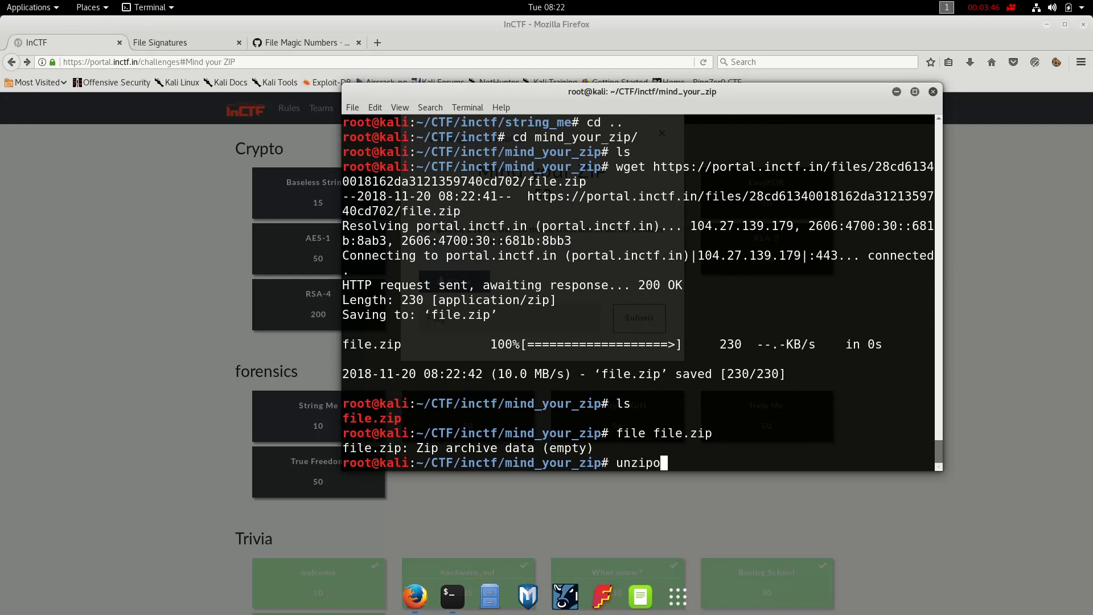
key("BackSpace")
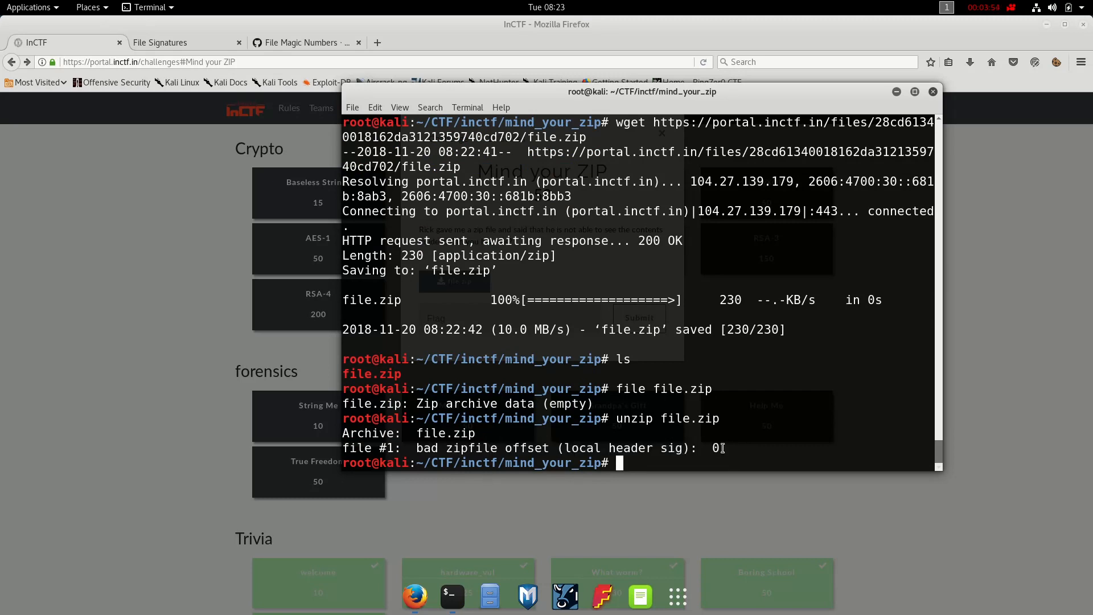
left_click_drag(634, 447, 690, 448)
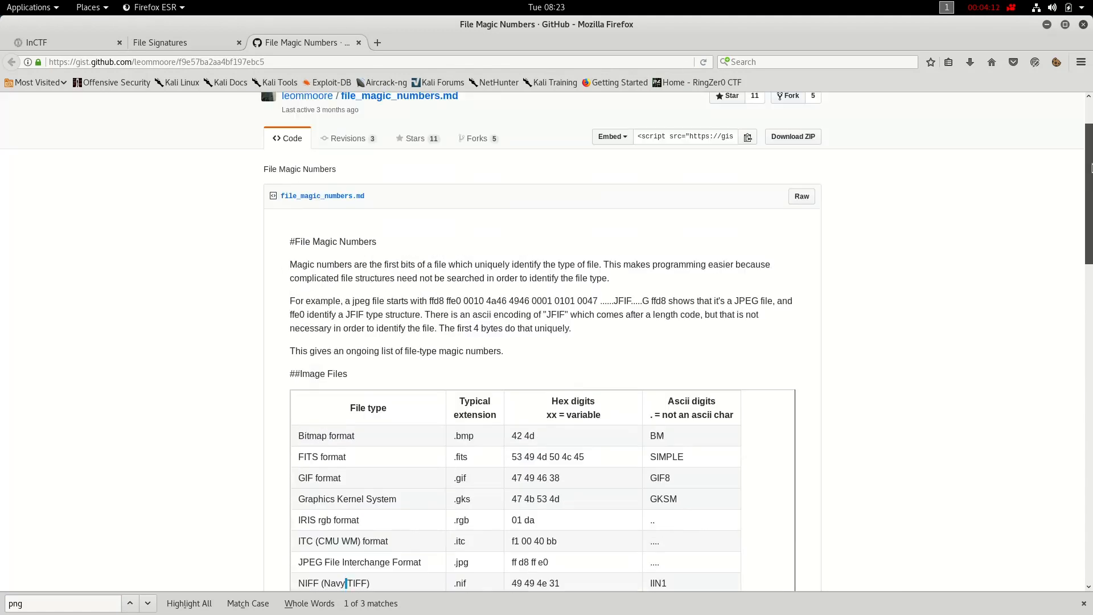
- Open file.zip in hexedit to view its PK header bytes and flag.txt entry
scroll("down", 3)
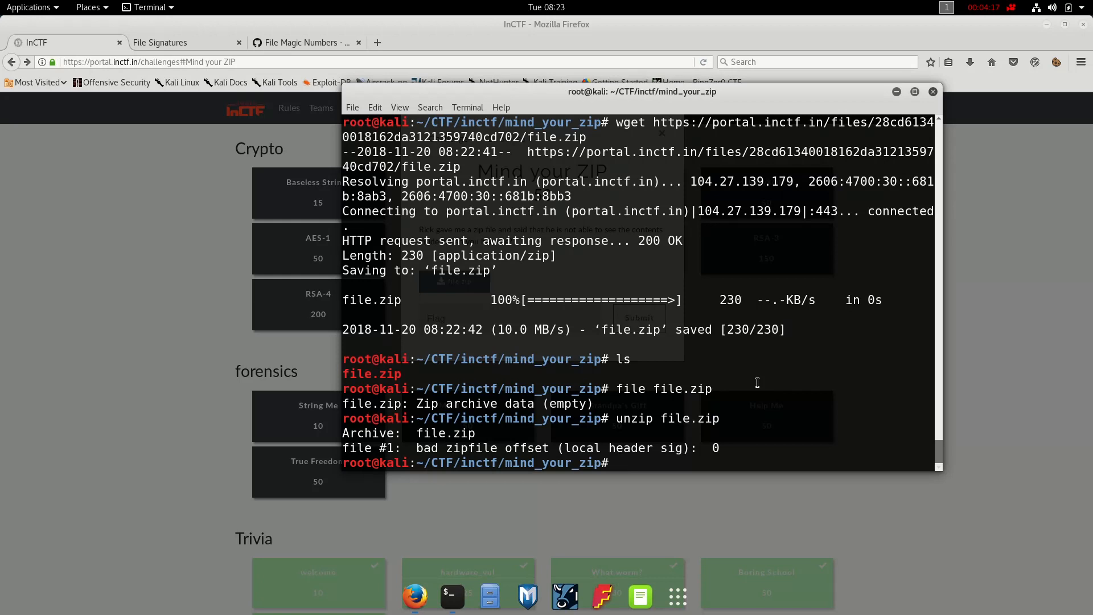
type("hexed")
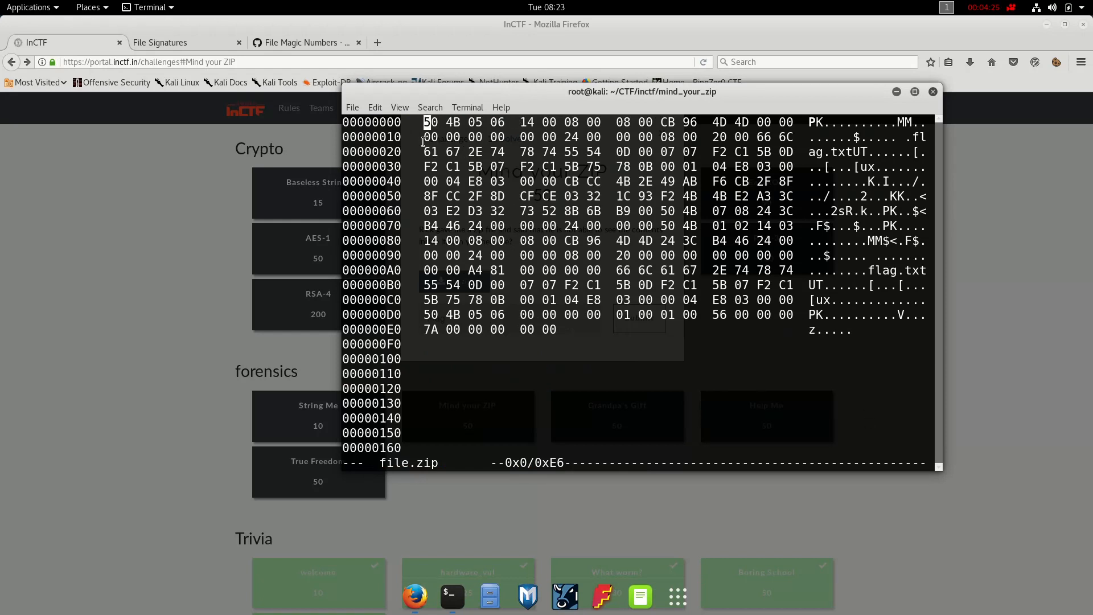
- Search the File Signatures page for pk, finding 50 4B 05 06 as the empty-archive signature, then return to the gist
left_click(159, 42)
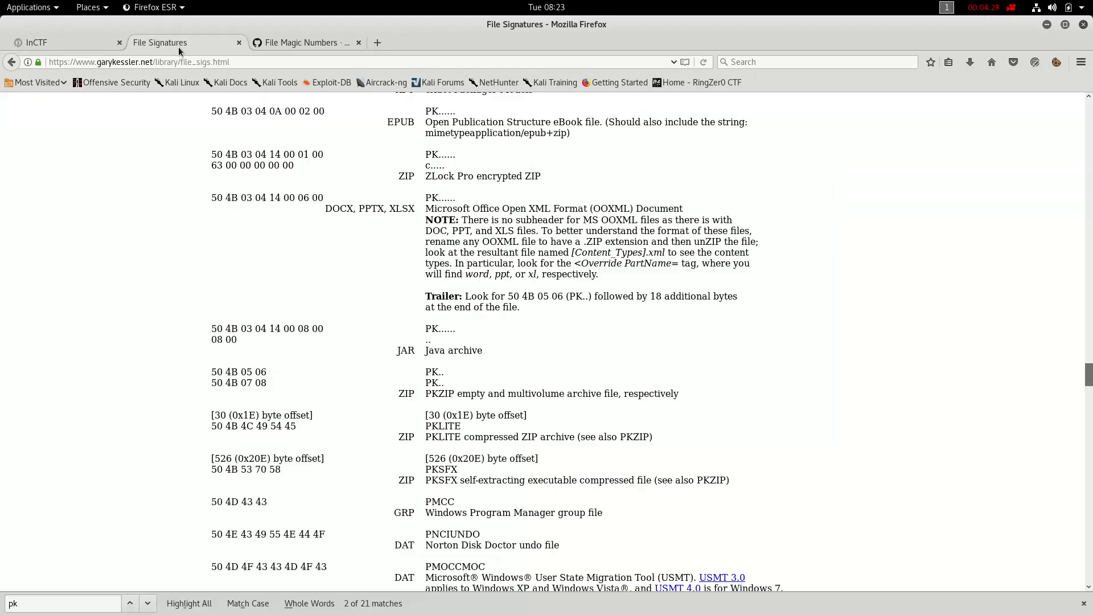
left_click(138, 62)
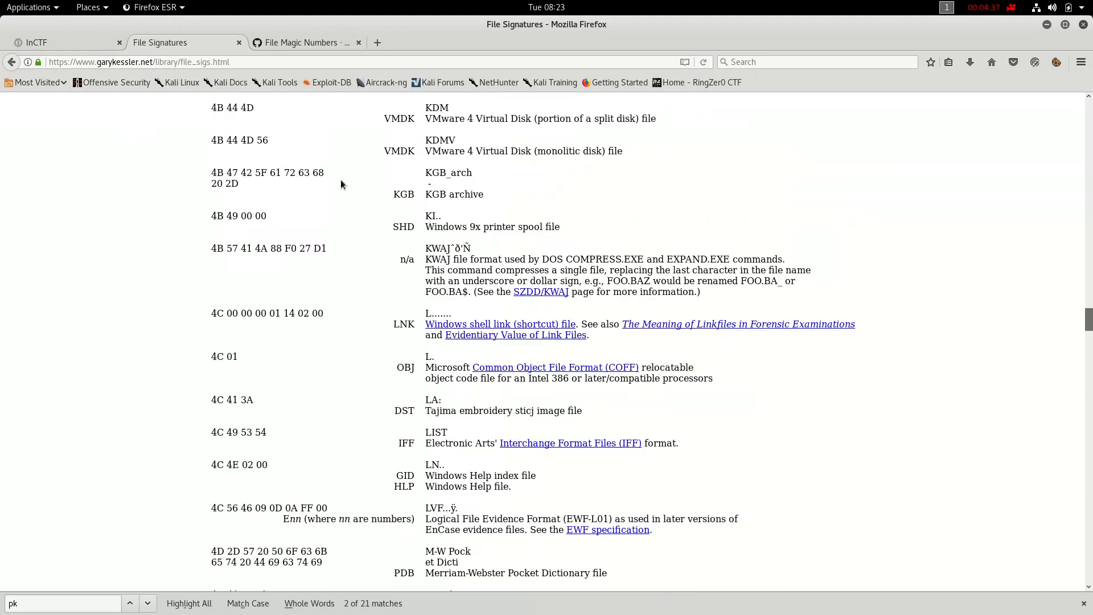
scroll("down", 3)
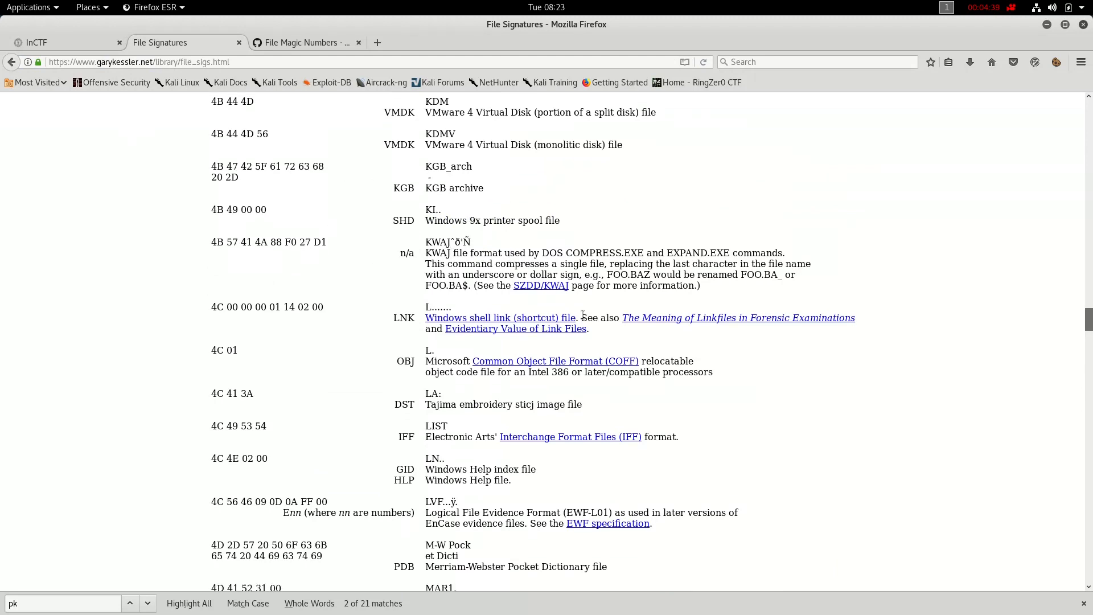
scroll("down", 3)
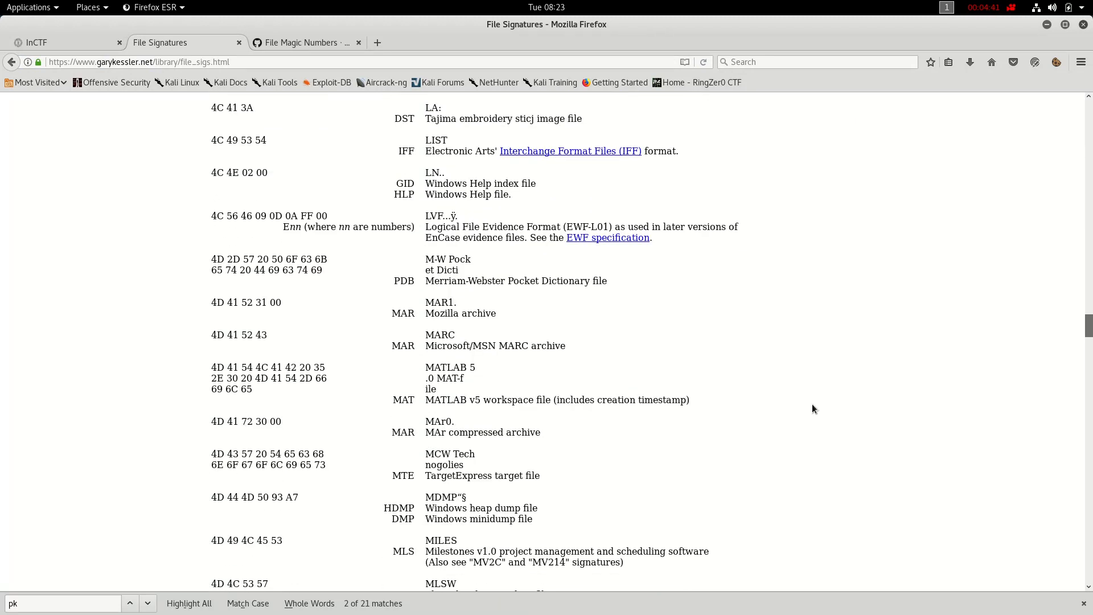
left_click(301, 42)
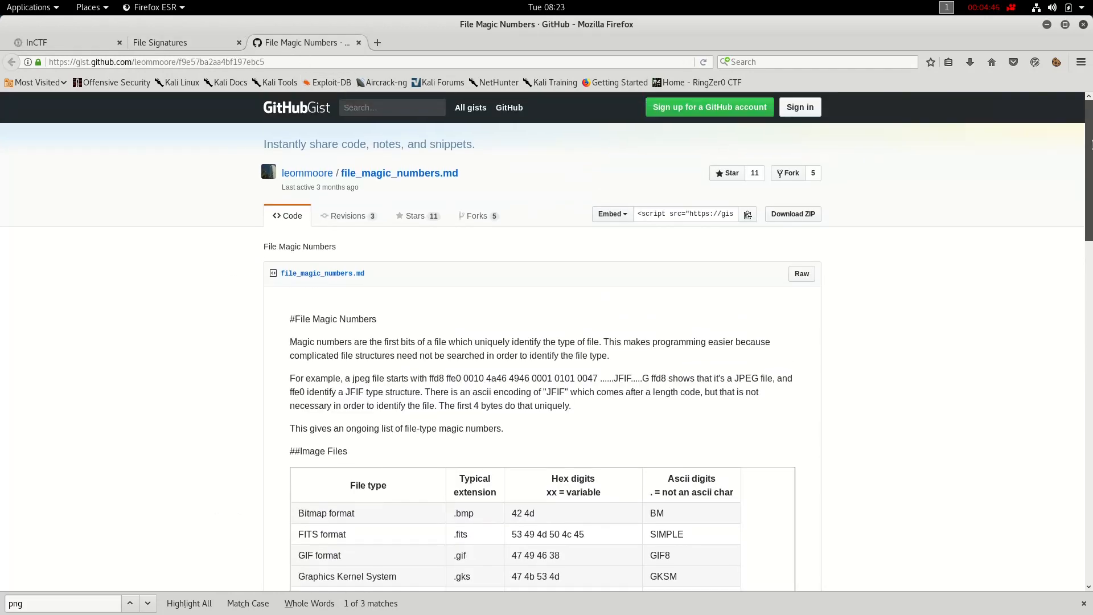
- Find the pkzip entry in the gist showing zip files begin with 50 4b 03 04
scroll("down", 3)
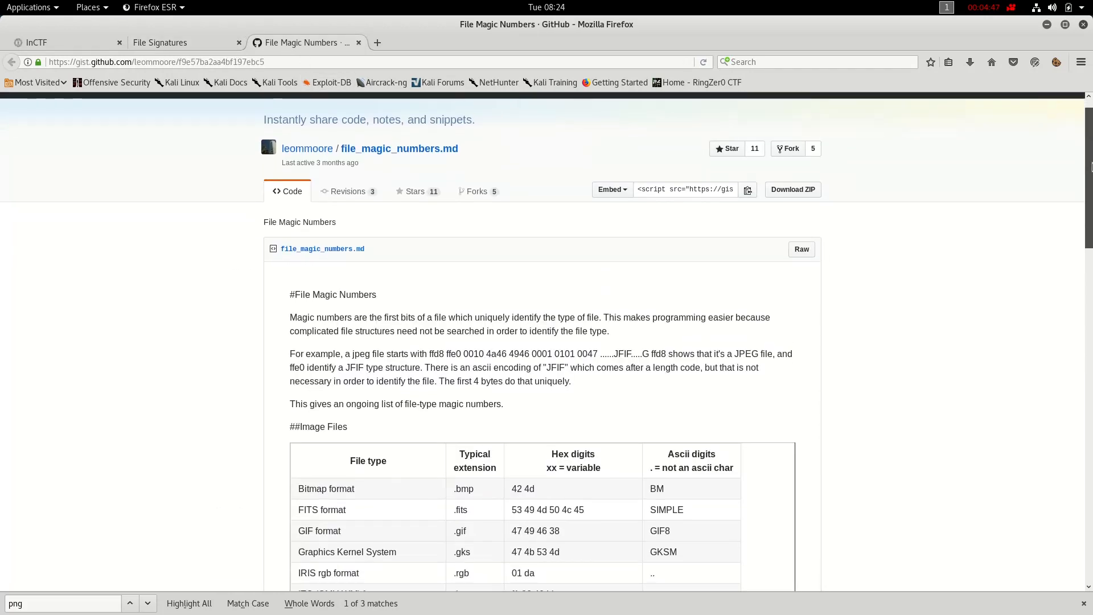
scroll("down", 3)
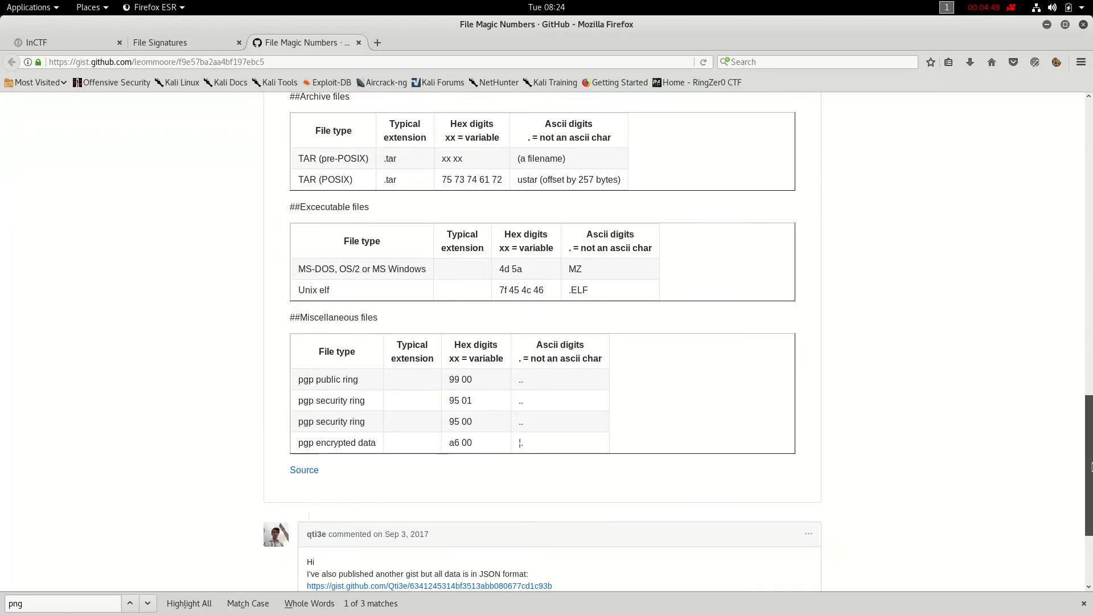
scroll("up", 3)
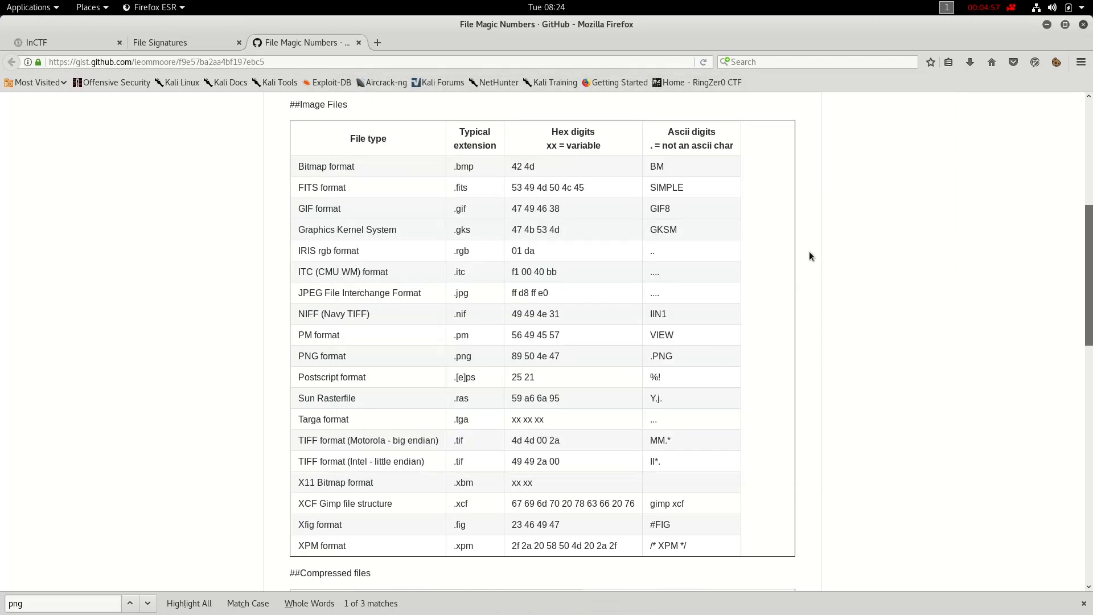
mouse_move(585, 255)
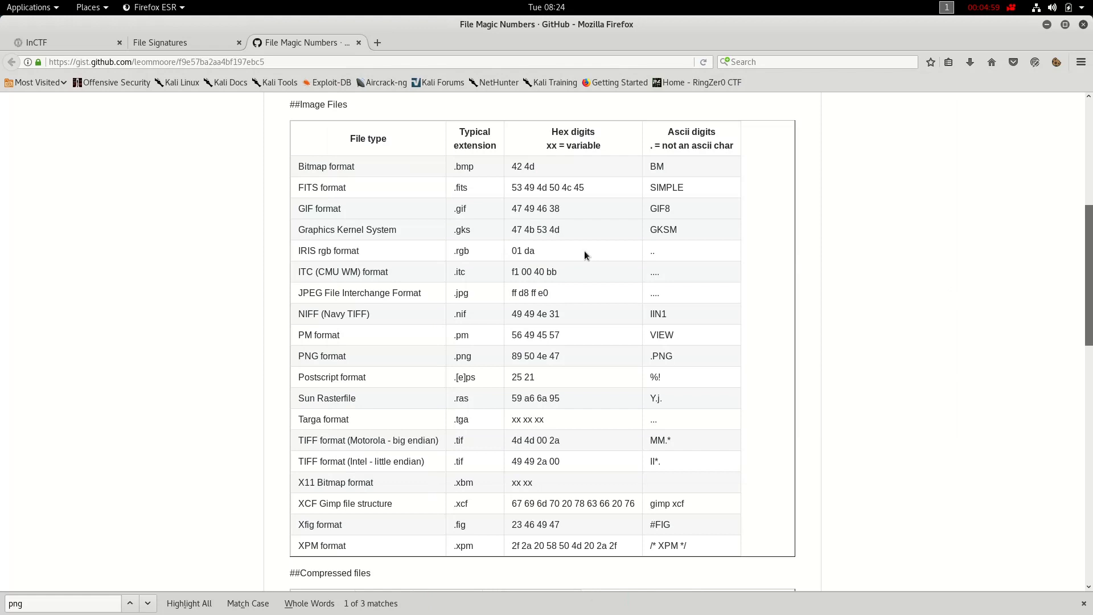
type("pk")
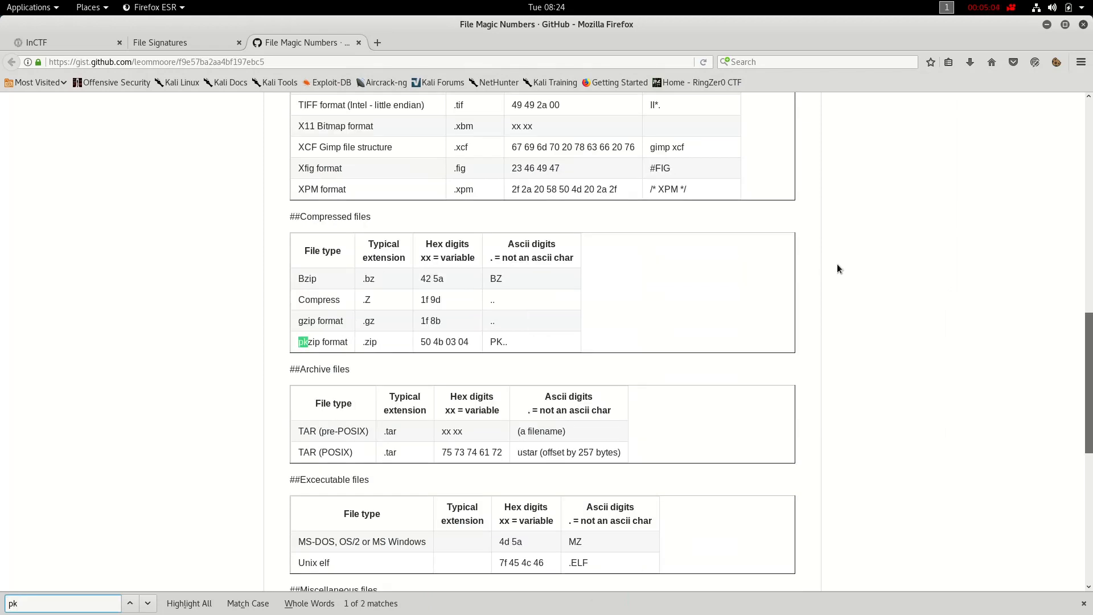
double_click(335, 342)
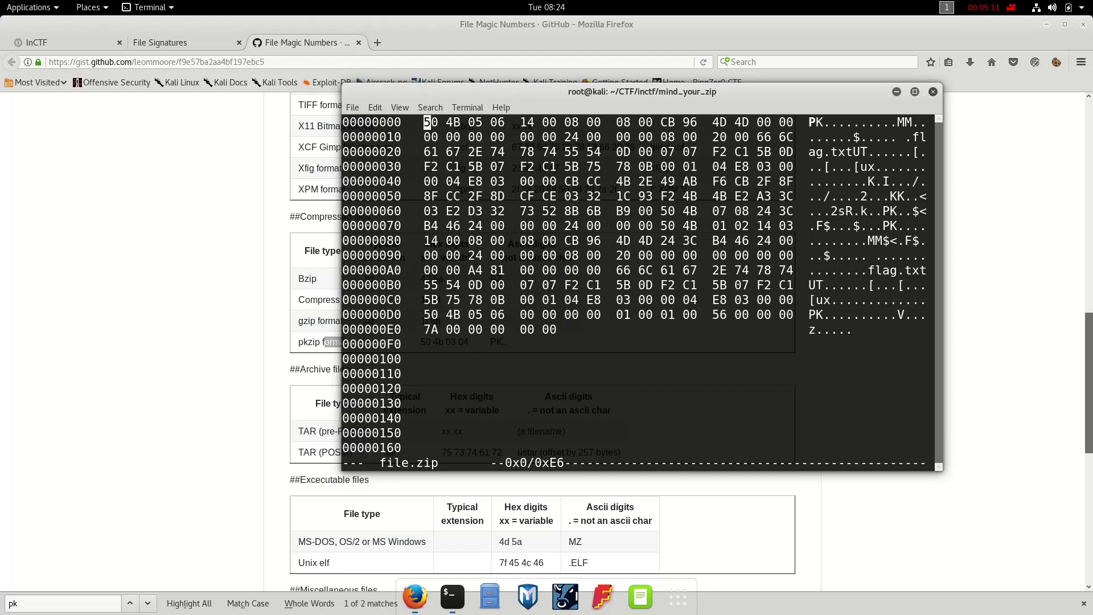
- In hexedit change the header bytes 05 06 to 03 04, save, unzip file.zip and list the folder
key("Right")
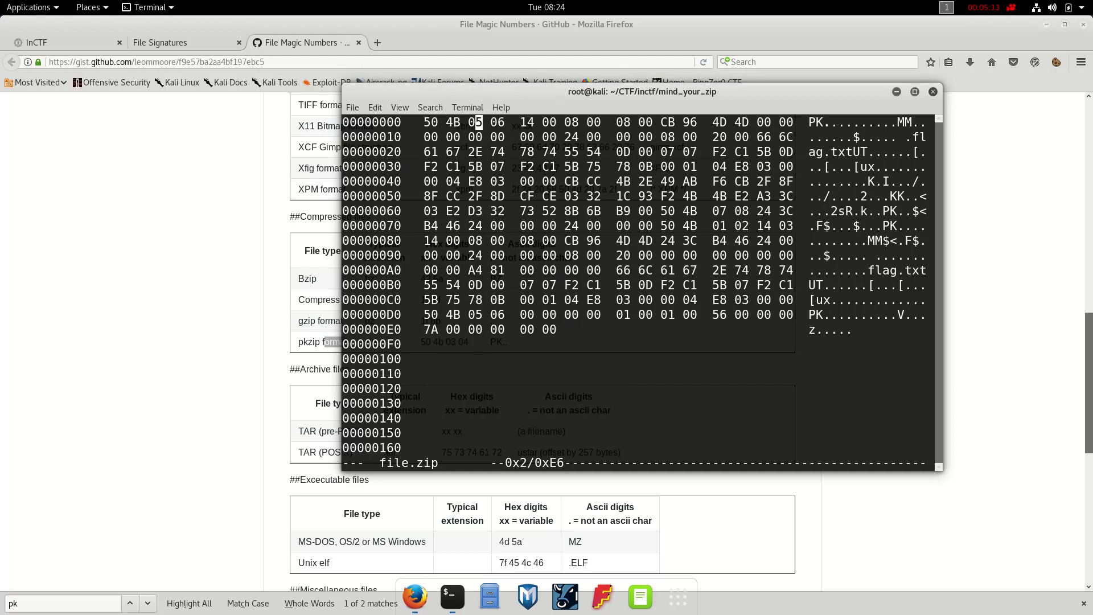
type("03")
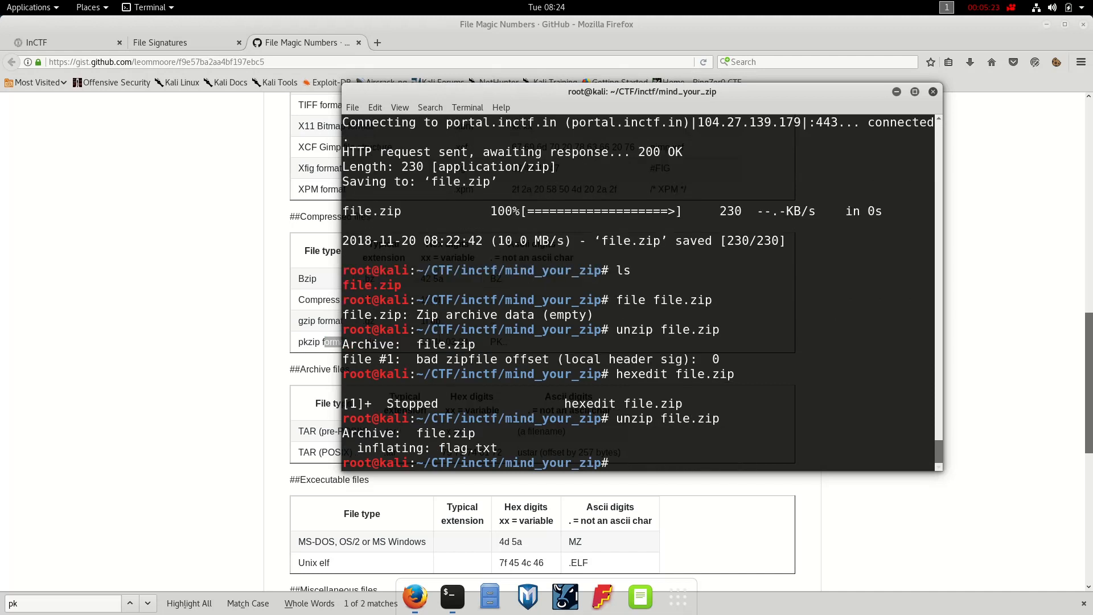
type("ls")
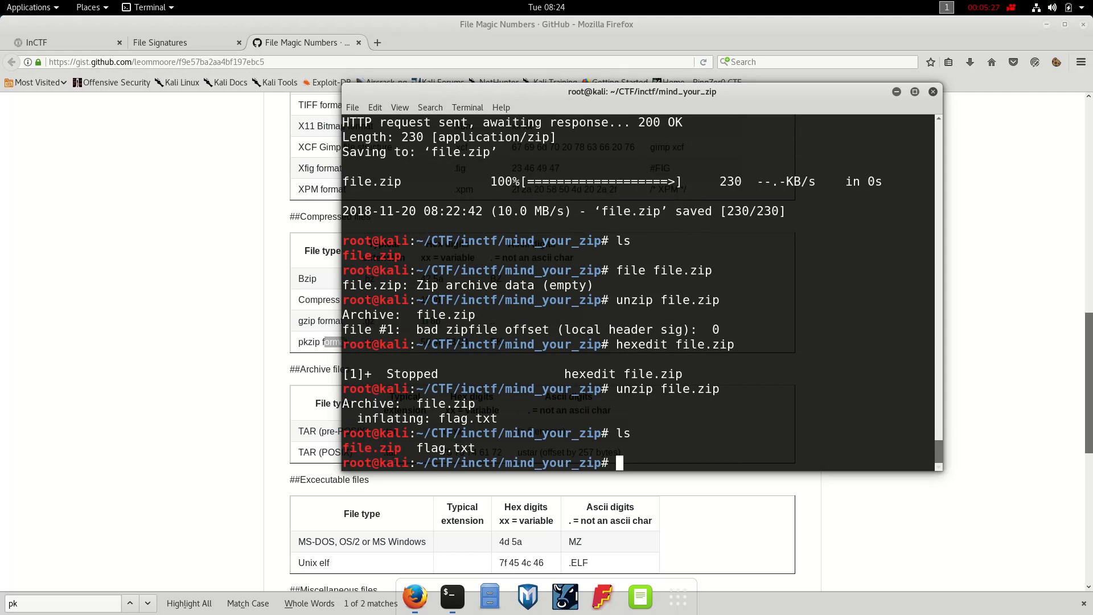
- Print flag.txt to reveal inctf{Now_You_know_About_ZIP_files} and select it for copying
type("cat flag.zip")
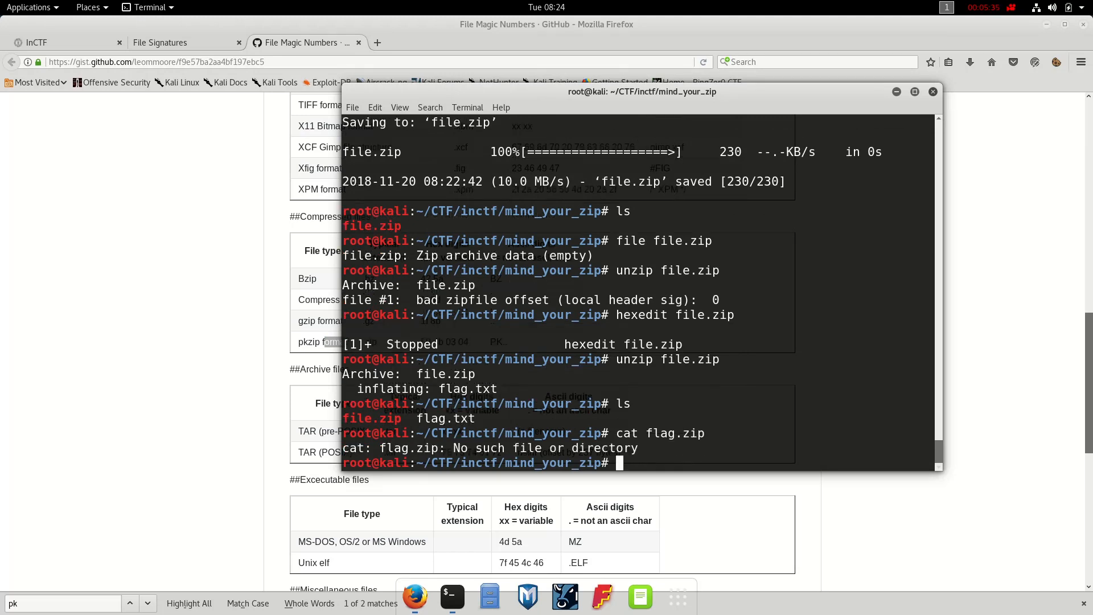
type("cat flag.txt")
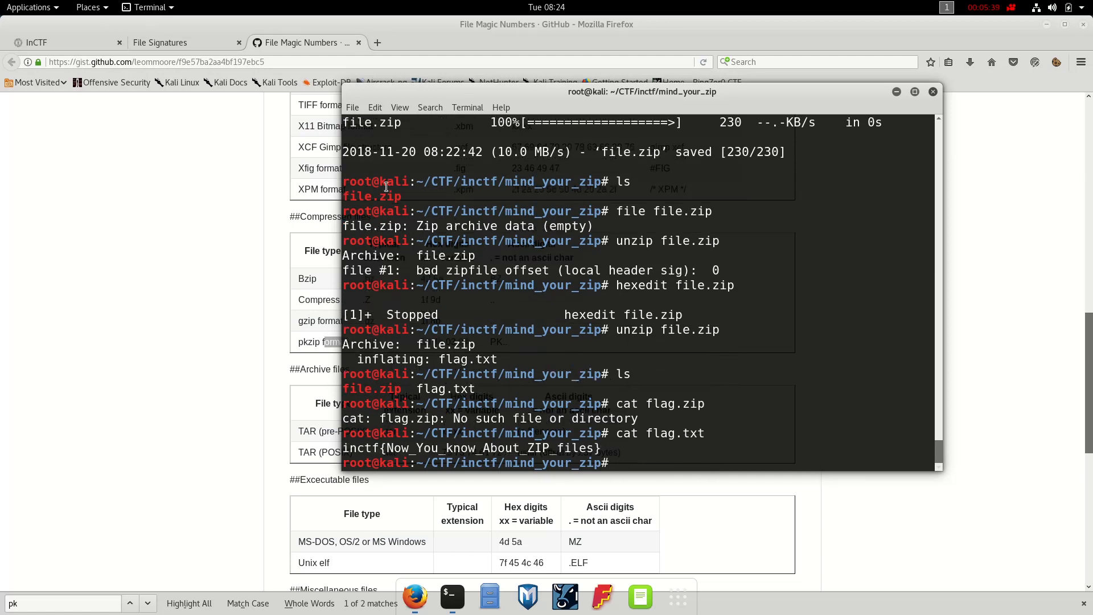
left_click_drag(342, 448, 600, 448)
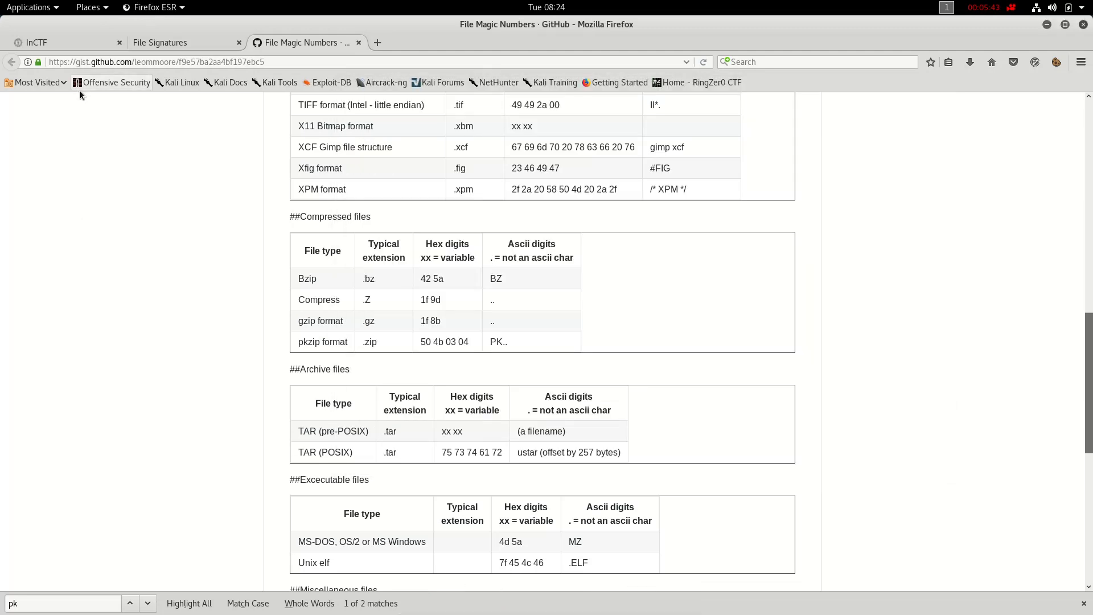
- Submit the Mind your ZIP flag on InCTF and have it marked Correct
left_click(66, 42)
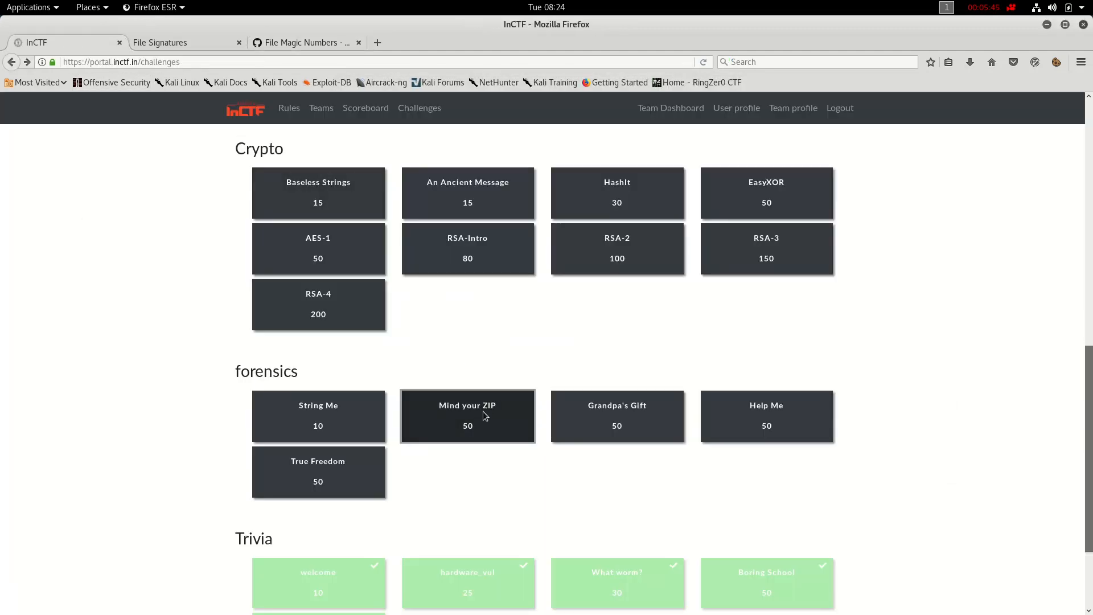
left_click(467, 417)
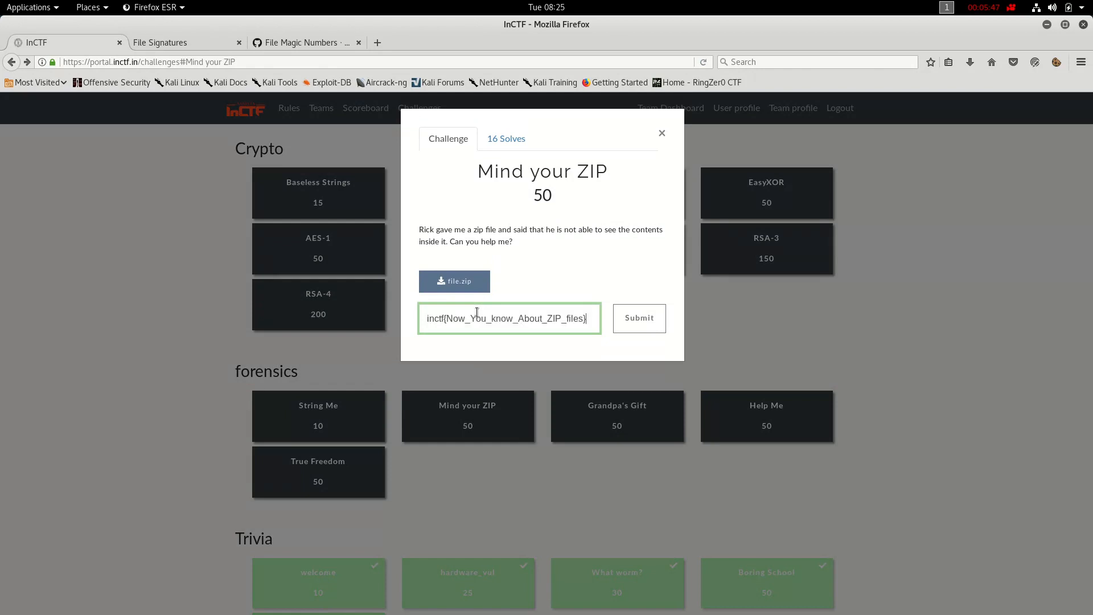
left_click(638, 318)
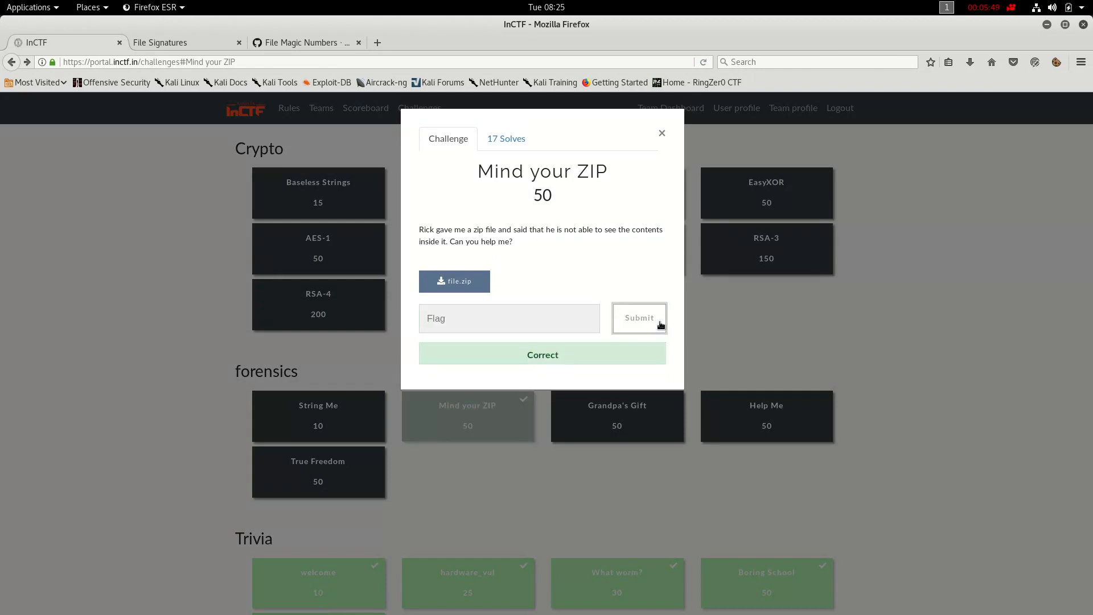
left_click(661, 134)
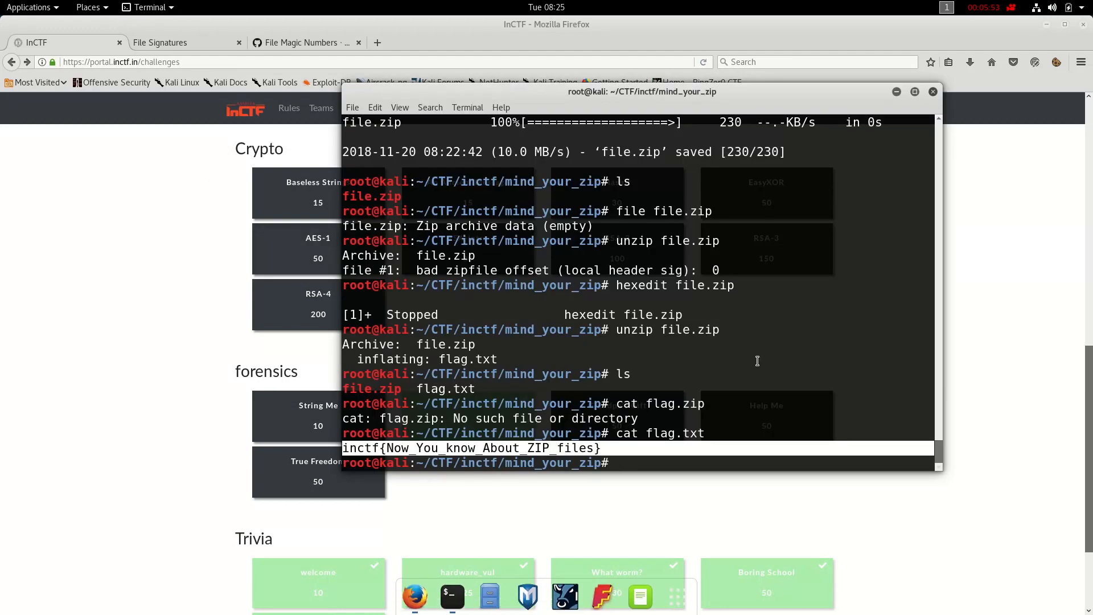
- cd into string_me/, cat flag.txt to show the String Me flag, and bring up String Me on InCTF
type("cd ..")
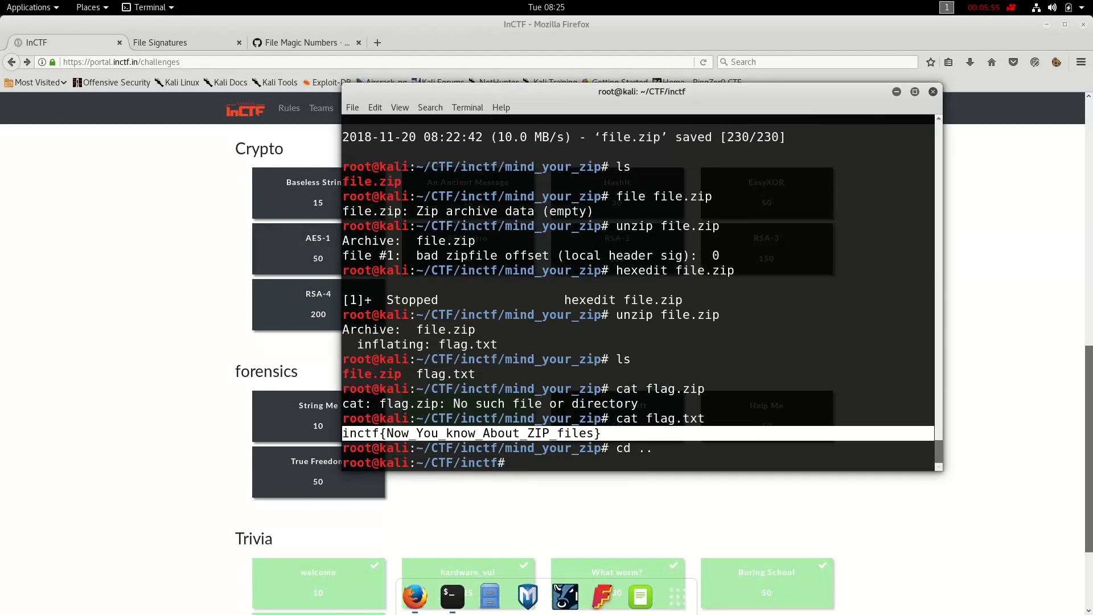
type("cd string_me/")
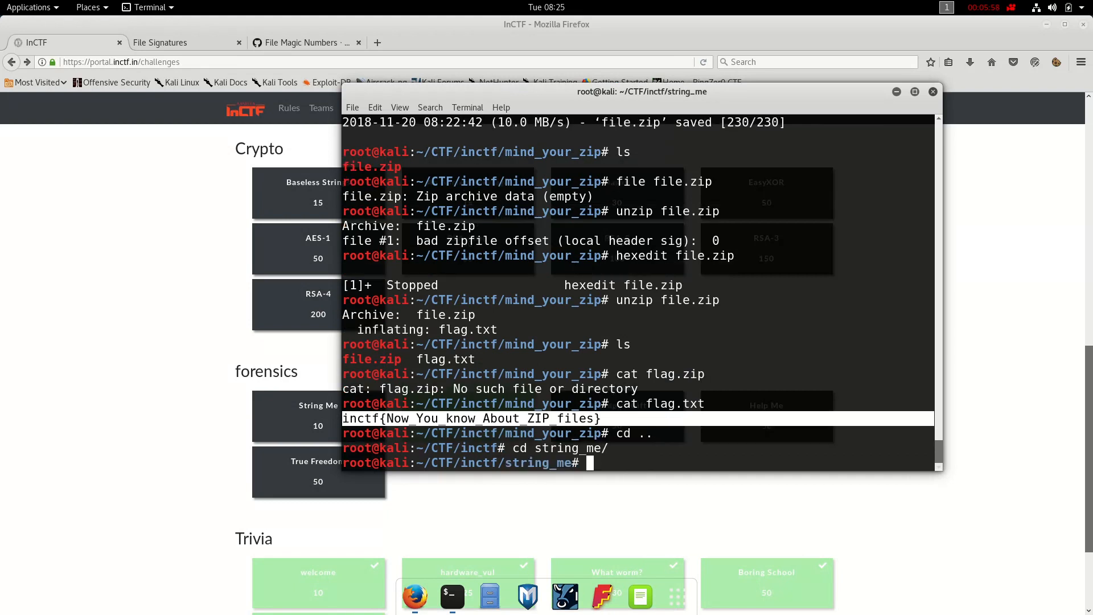
type("cat")
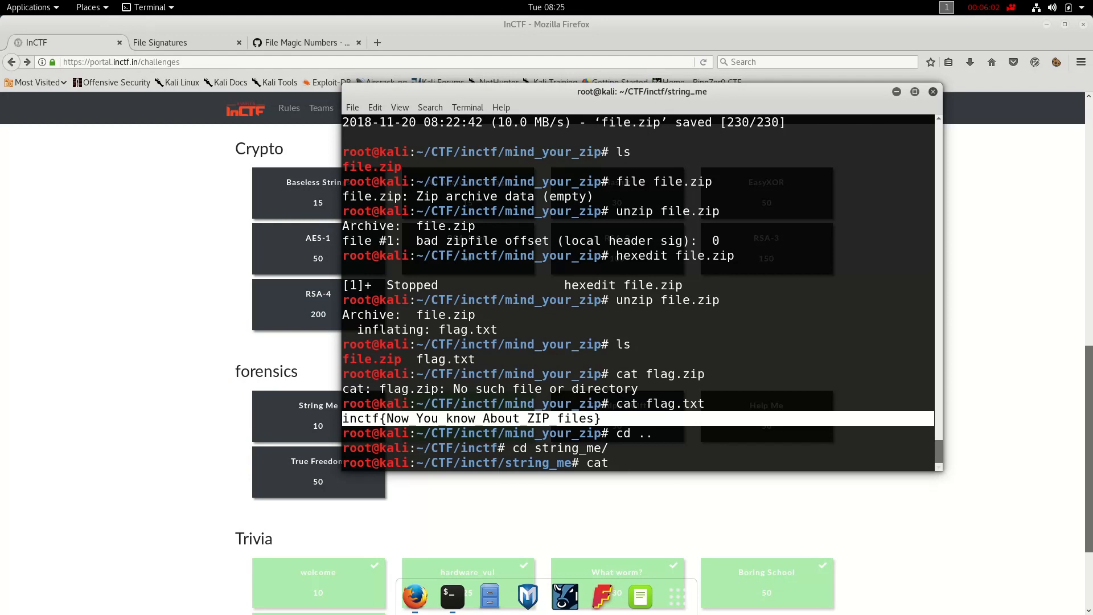
type("flag.txt")
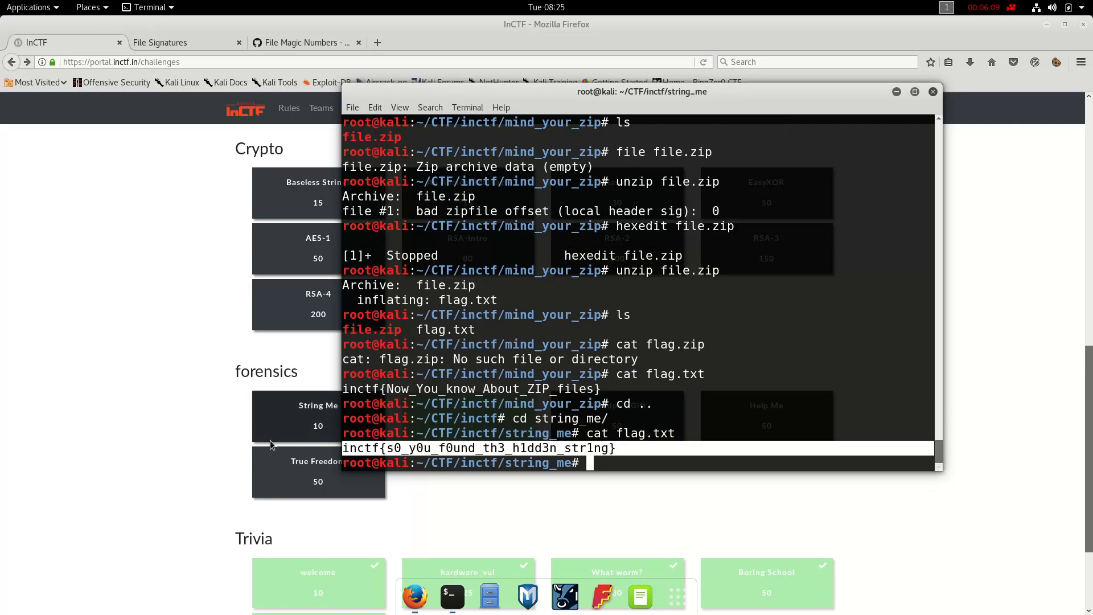
left_click(318, 417)
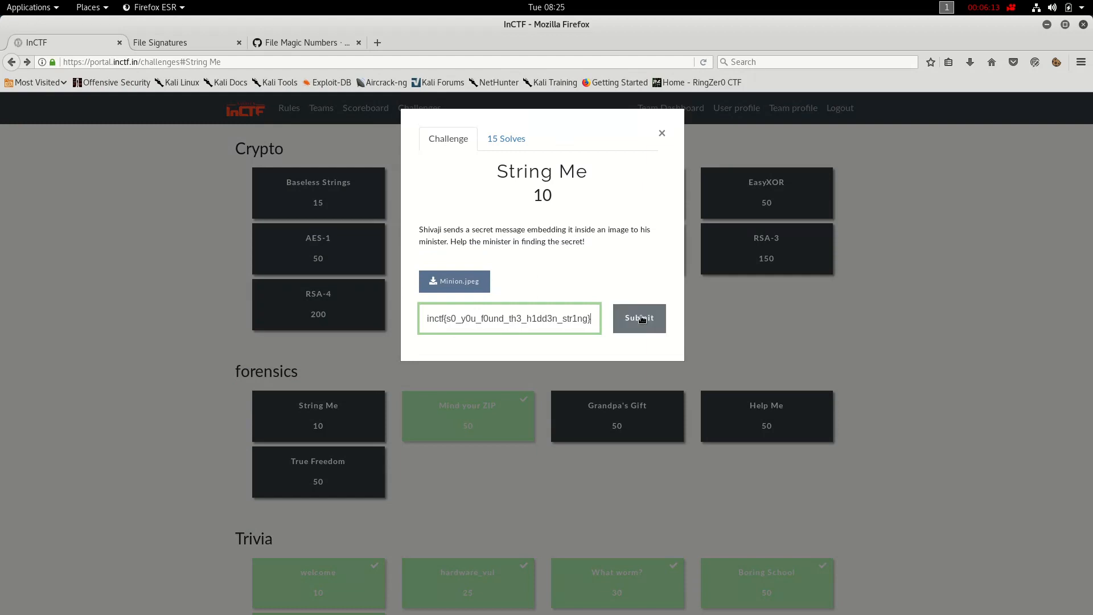
- Get the String Me flag accepted, peek at Grandpa's Gift, then bring up Help Me
left_click(638, 318)
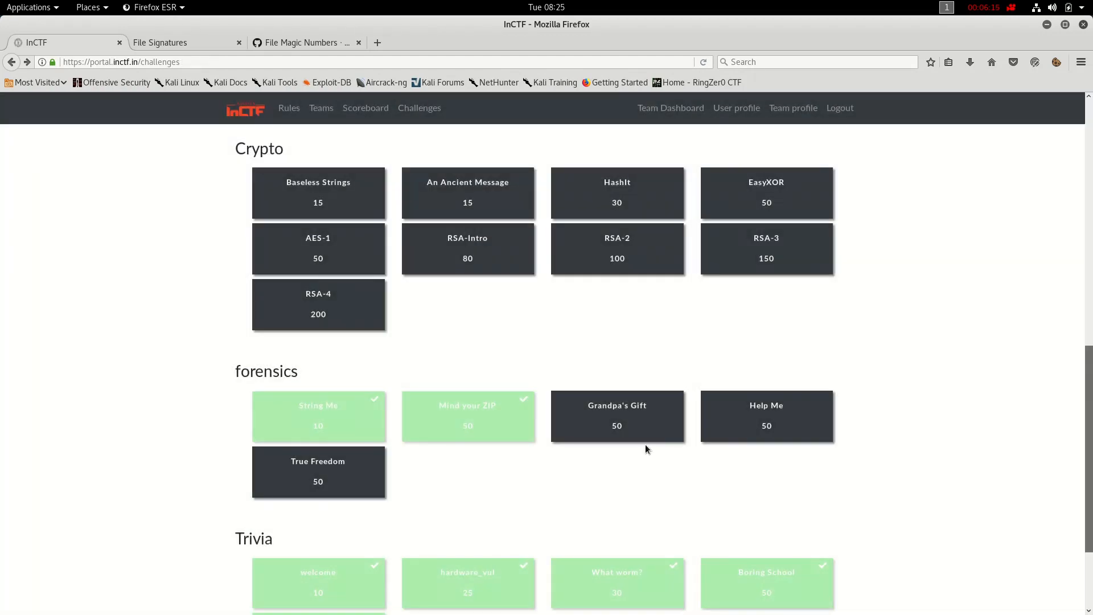
left_click(616, 417)
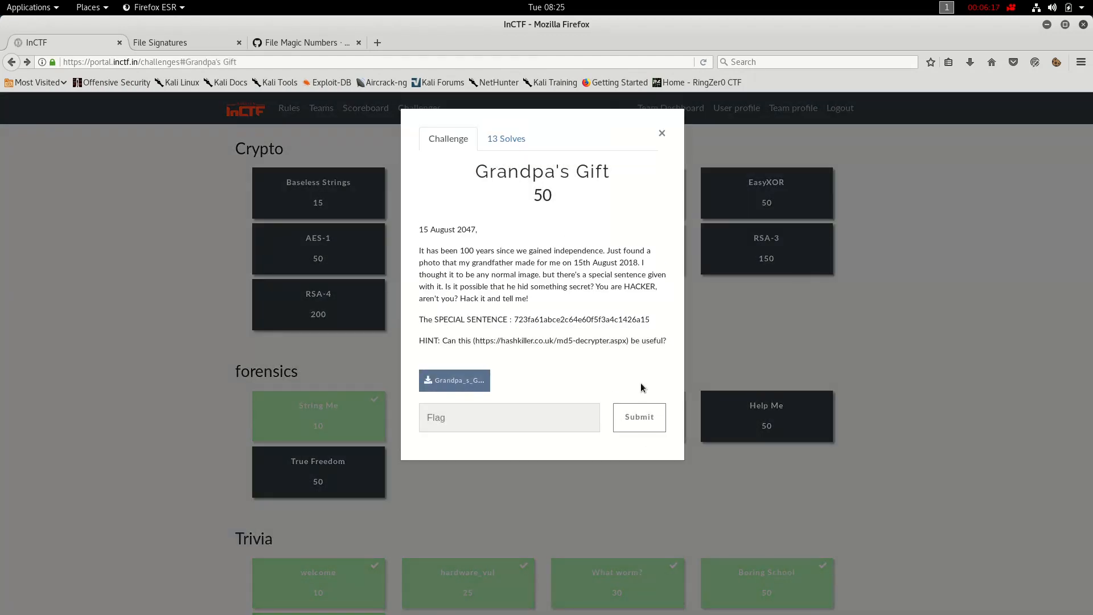
mouse_move(675, 130)
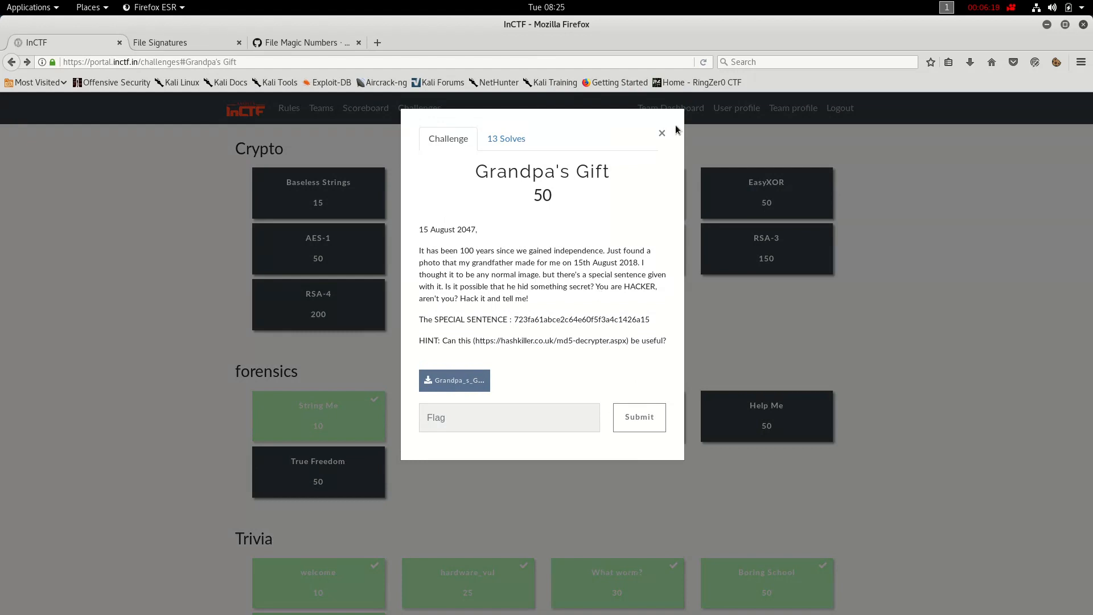
left_click(661, 133)
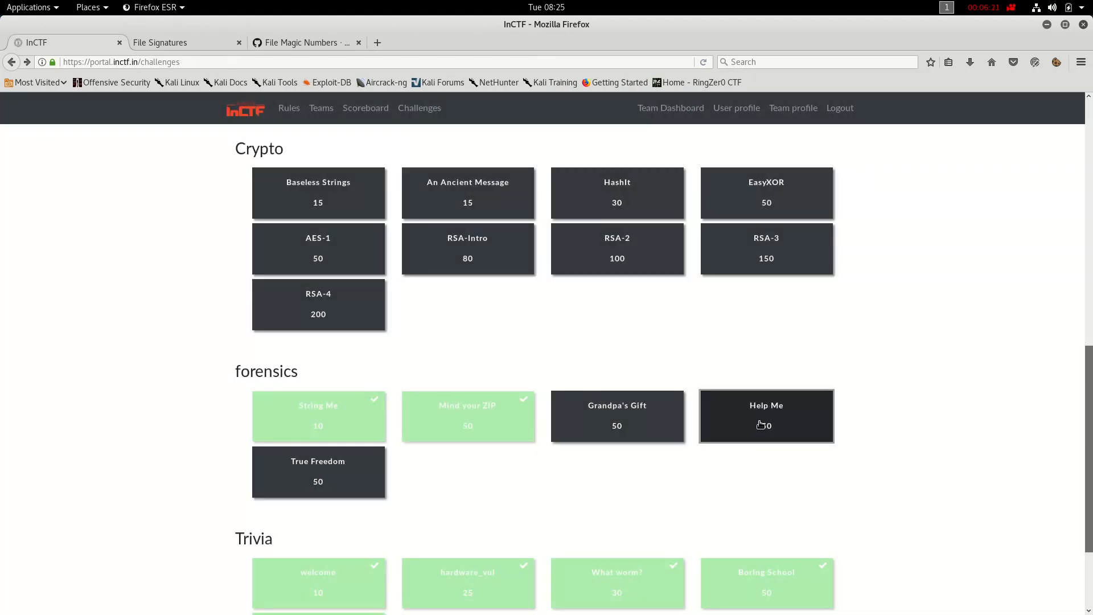
left_click(765, 416)
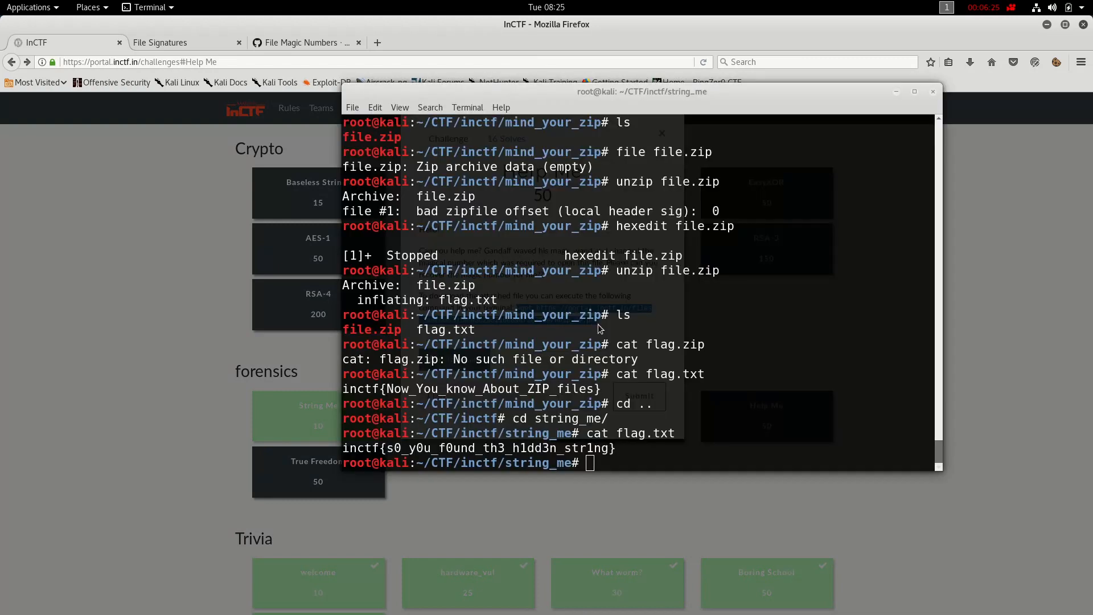
- wget Help_me.png from the InCTF portal into a new help_me folder and list it there
type("wget https://portal.inctf.in/files/3a0bbd83d18ae3c285216e898f2e7fce/Help_me.png")
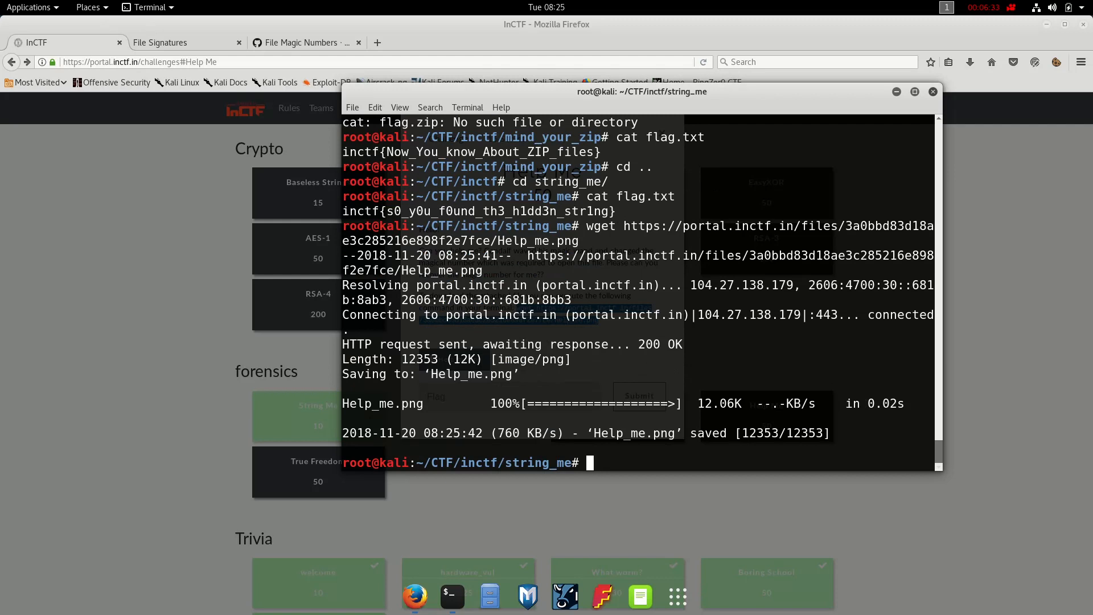
type("rm Help_me.png")
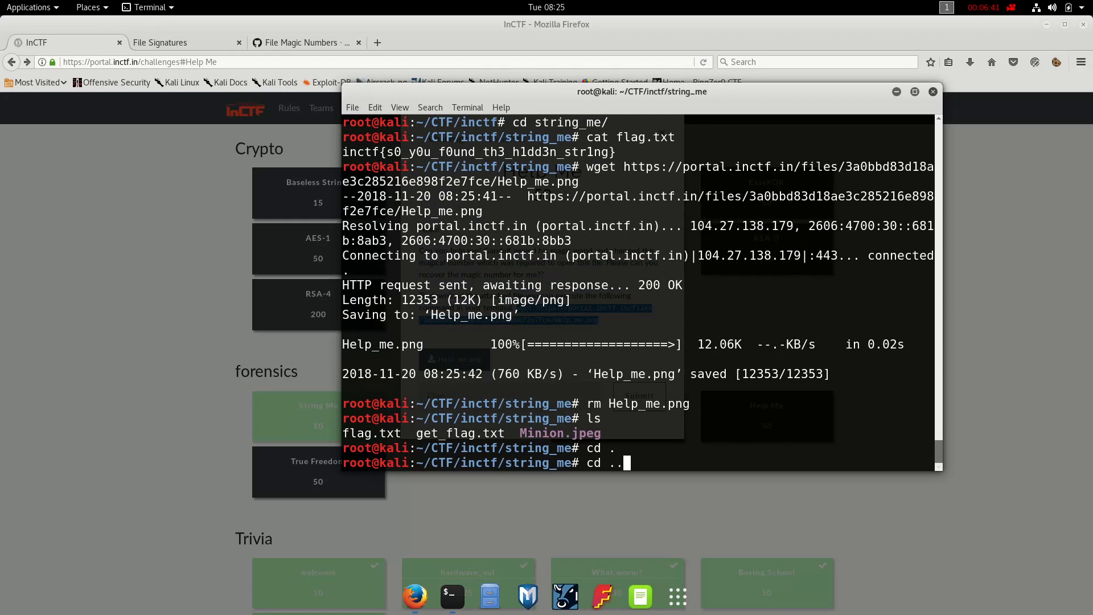
type("mkd")
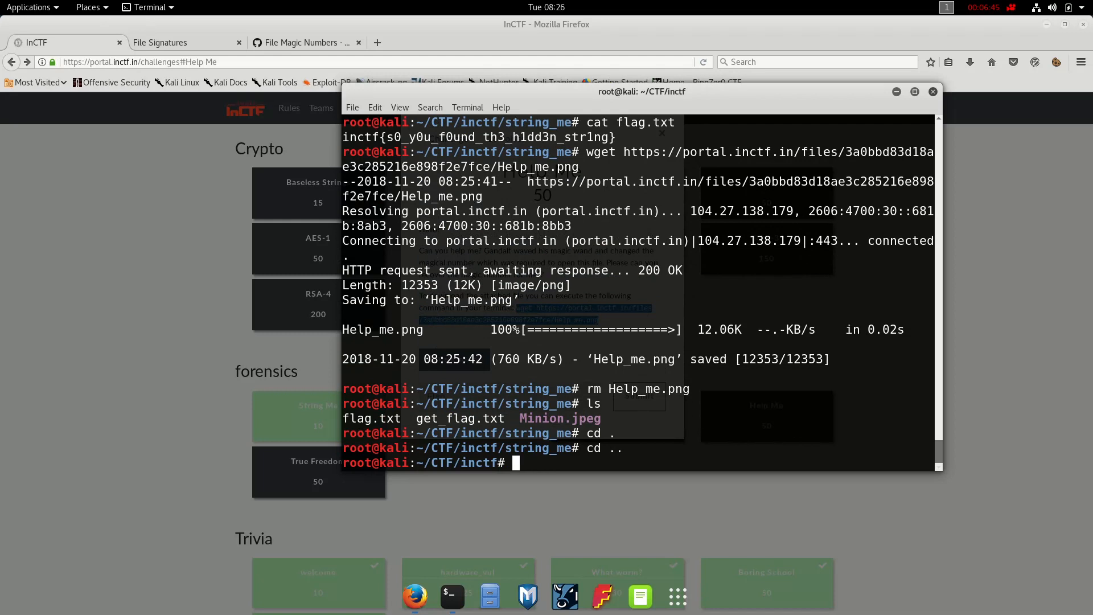
type("cd")
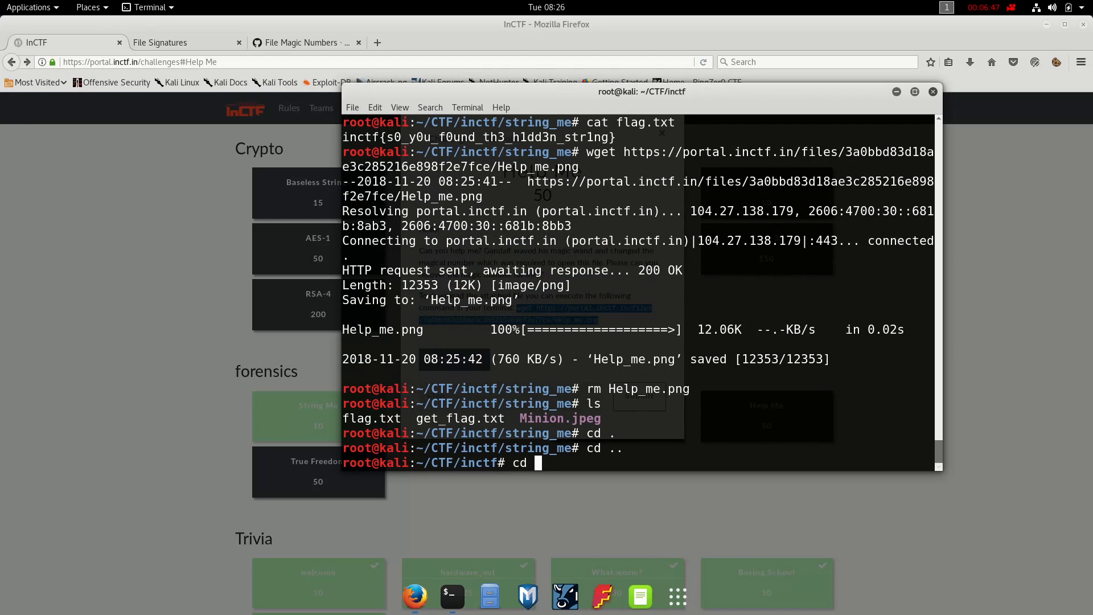
type("H")
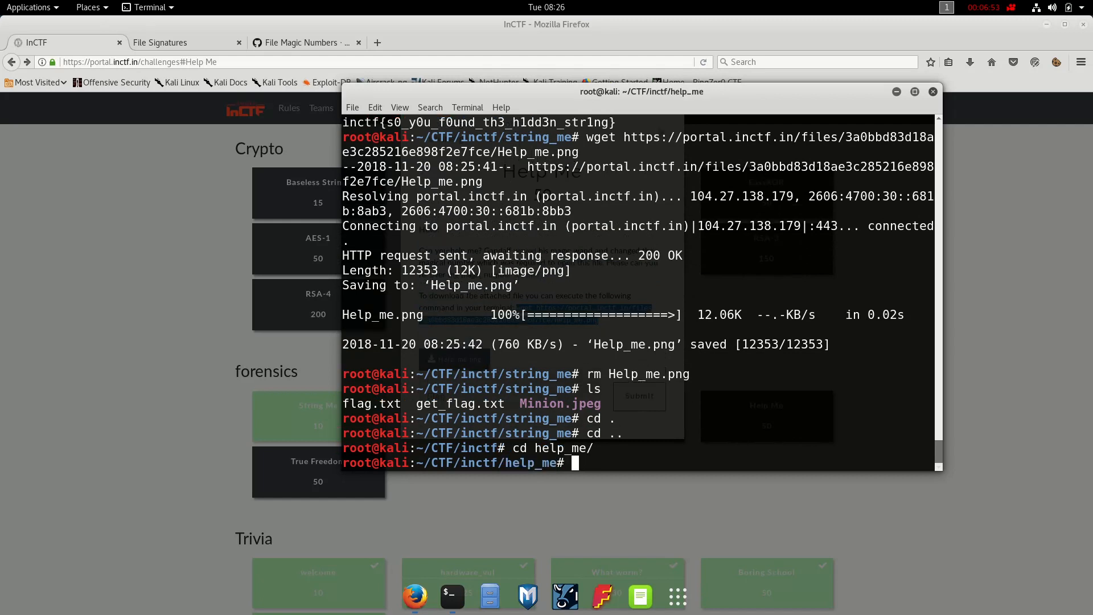
type("ls")
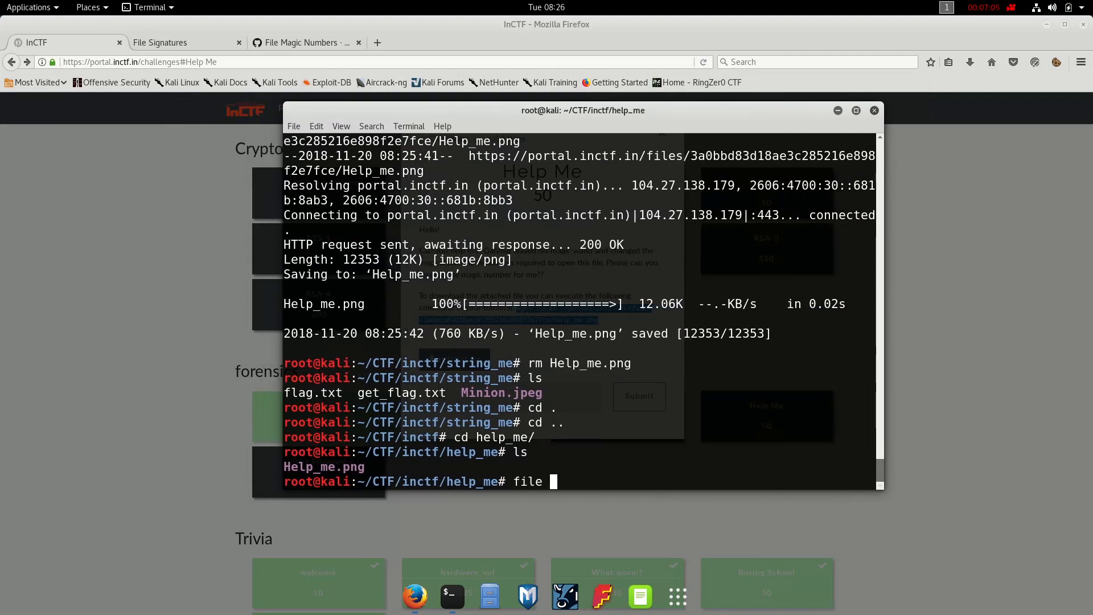
- Check Help_me.png with file, see it reported only as data, and prepare hexedit on it
type("Help_")
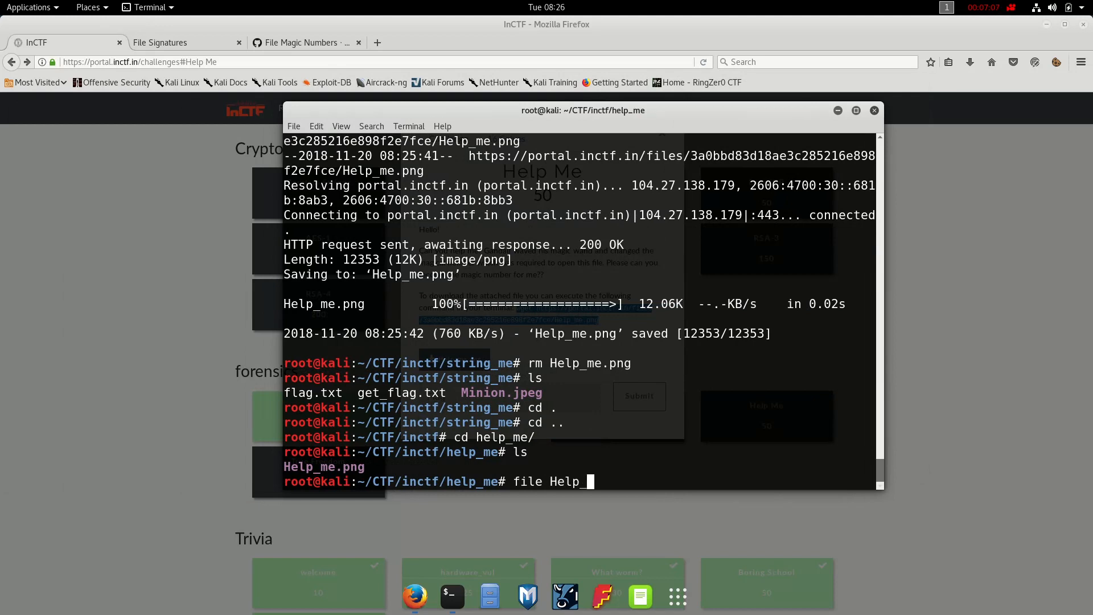
type("me.png")
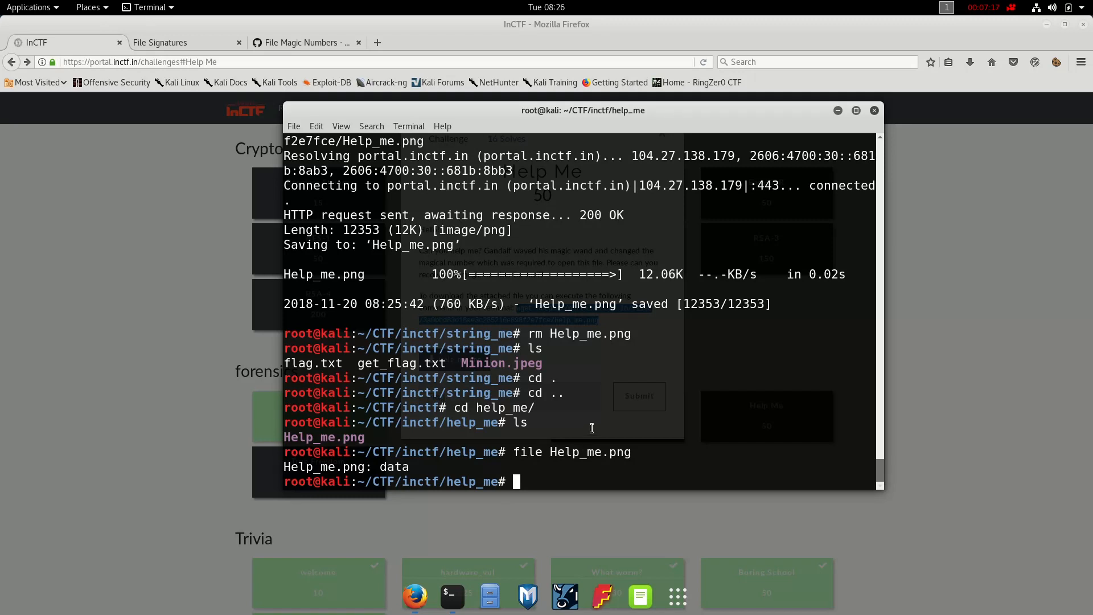
type("hexedit")
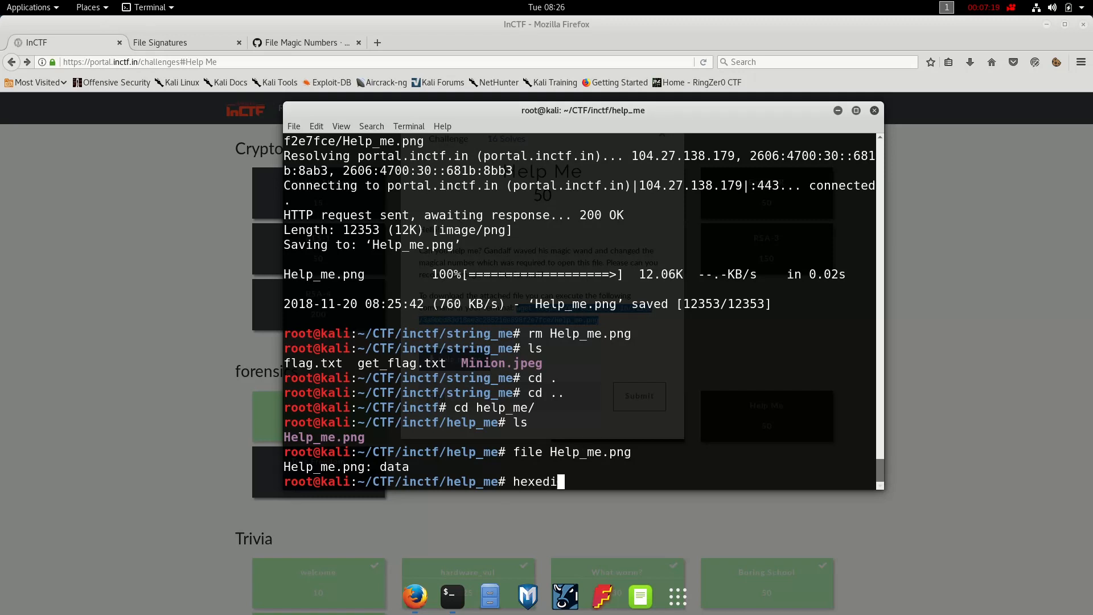
type("Help_me.png \\")
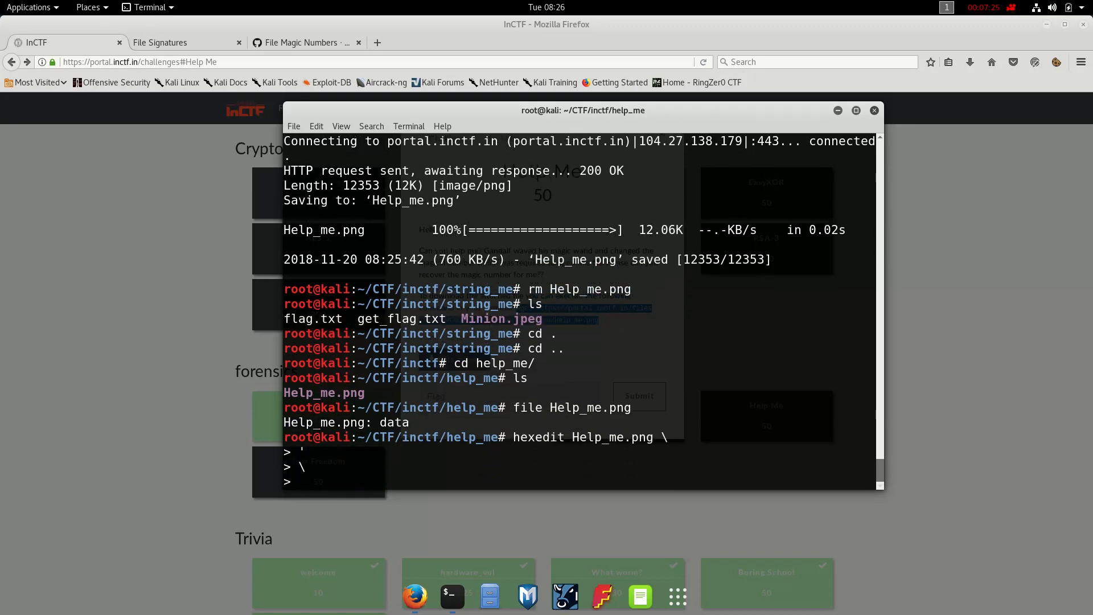
type("/")
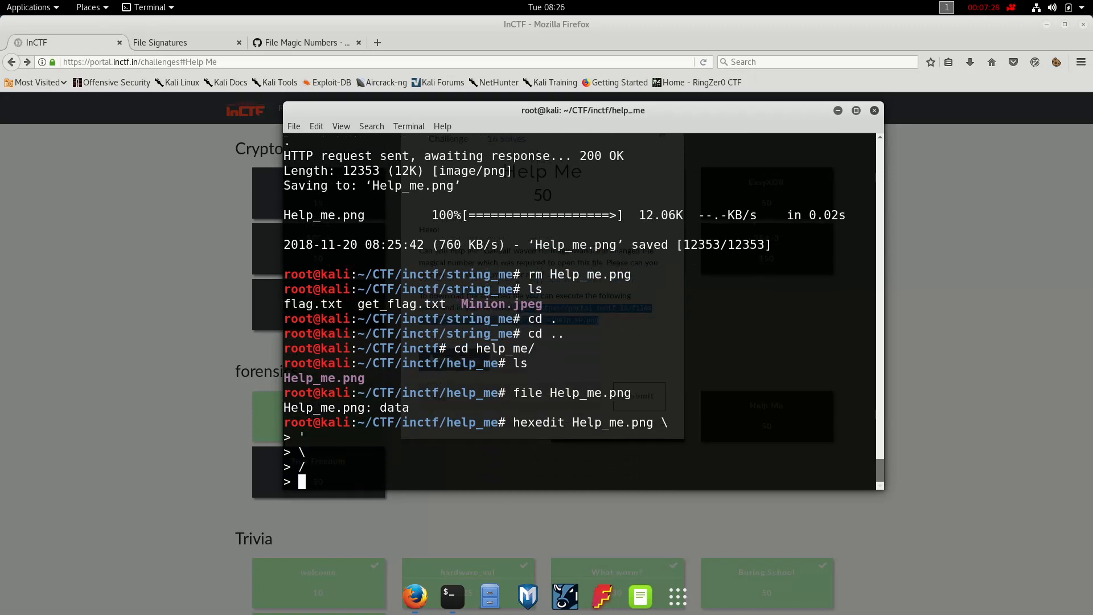
key("ctrl+c")
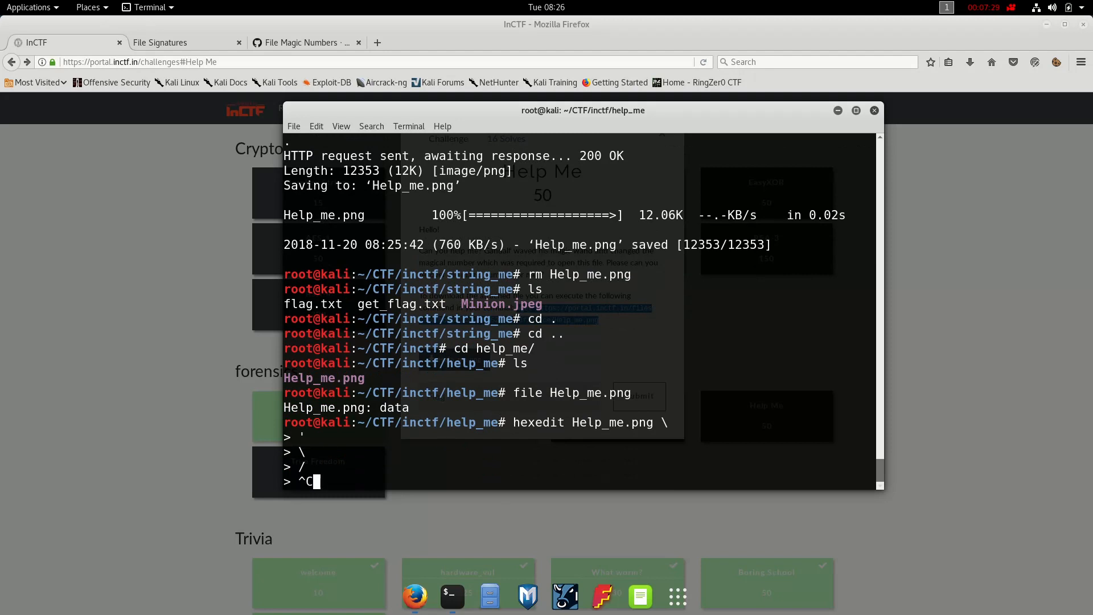
key("Return")
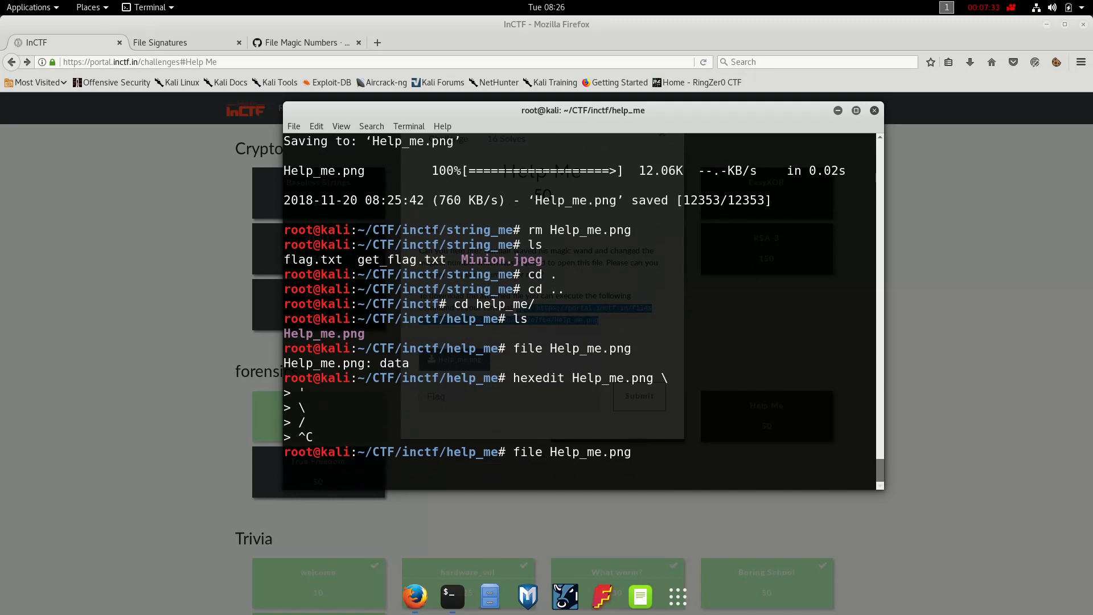
type("hexedit Help_me.png")
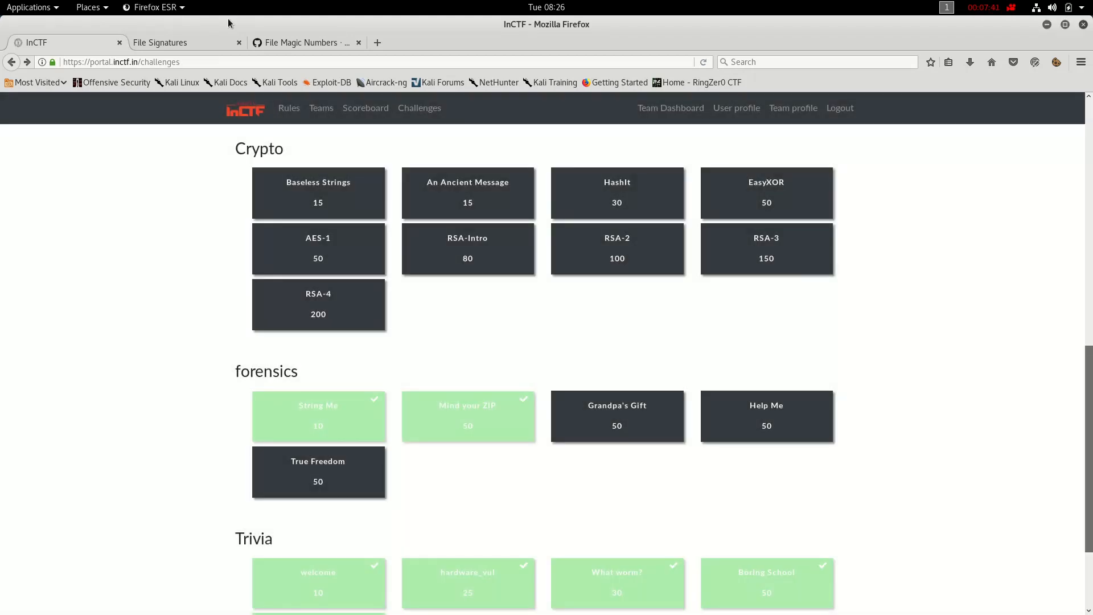
- Search the File Magic Numbers gist for png to find the signature 89 50 4e 47
left_click(306, 42)
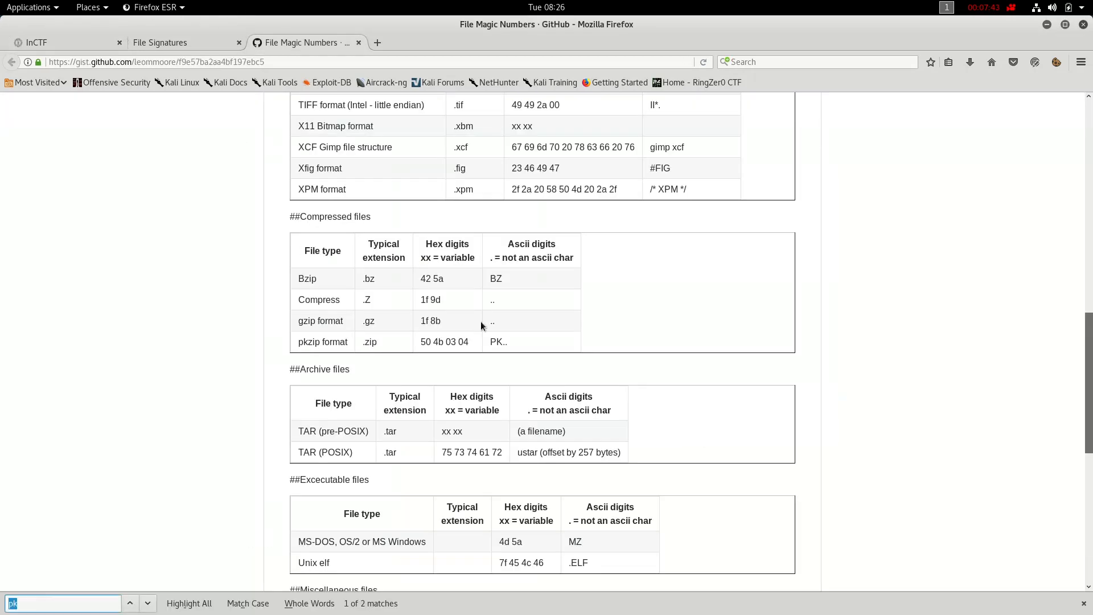
type("png")
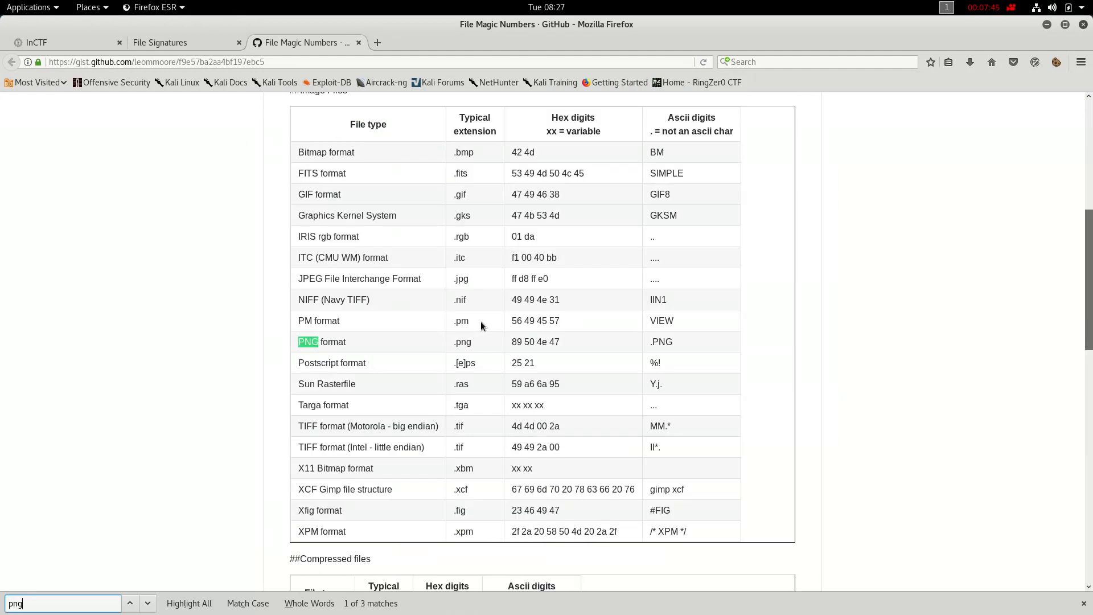
mouse_move(509, 343)
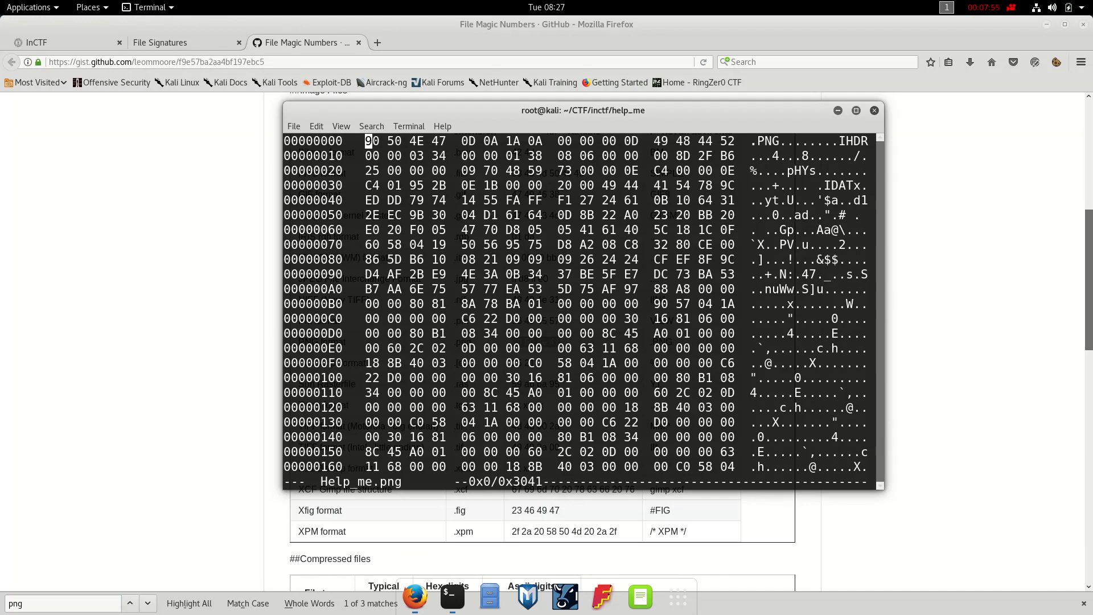
- In hexedit, overwrite Help_me.png's first byte 90 with 89 to restore the PNG signature
type("89")
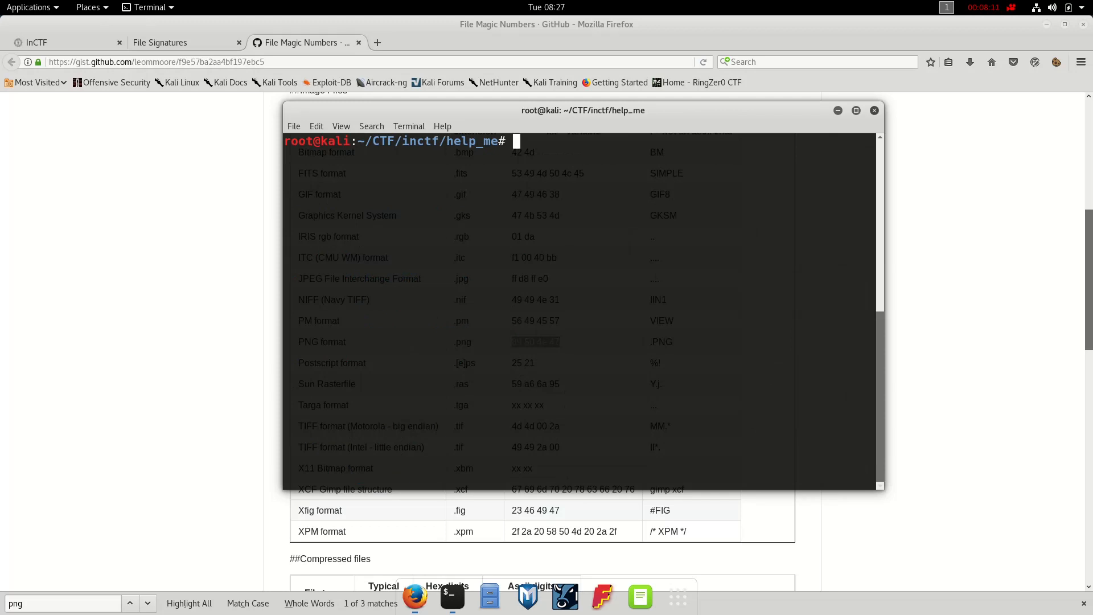
- Run display Help_me.png so the image reveals inctf{7h4nk5_for_h3lp1ng_m3}
type("display")
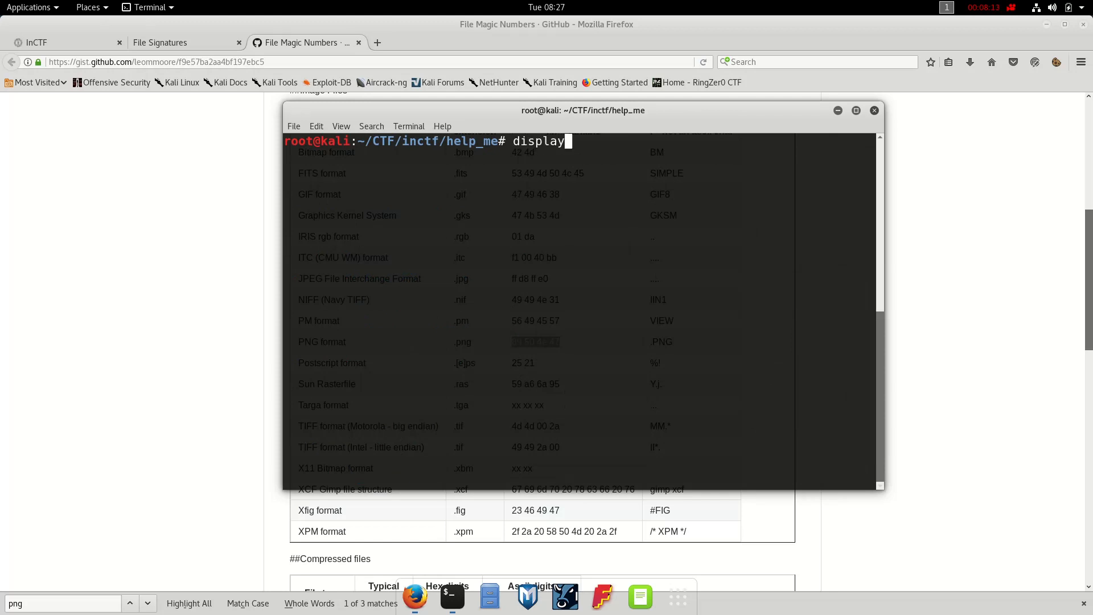
type("Help_me.png")
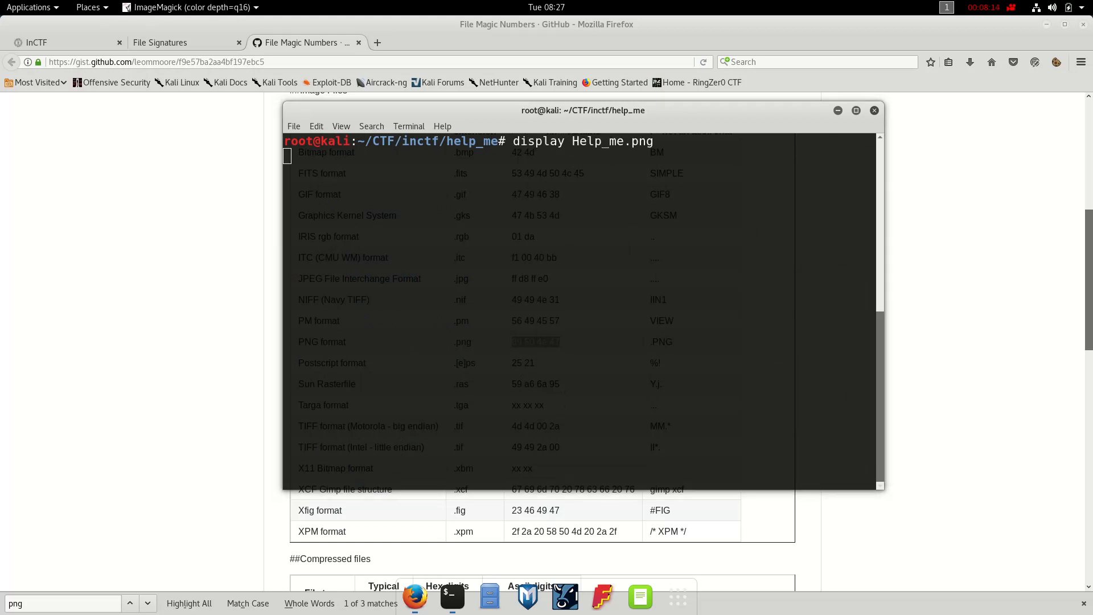
key("Return")
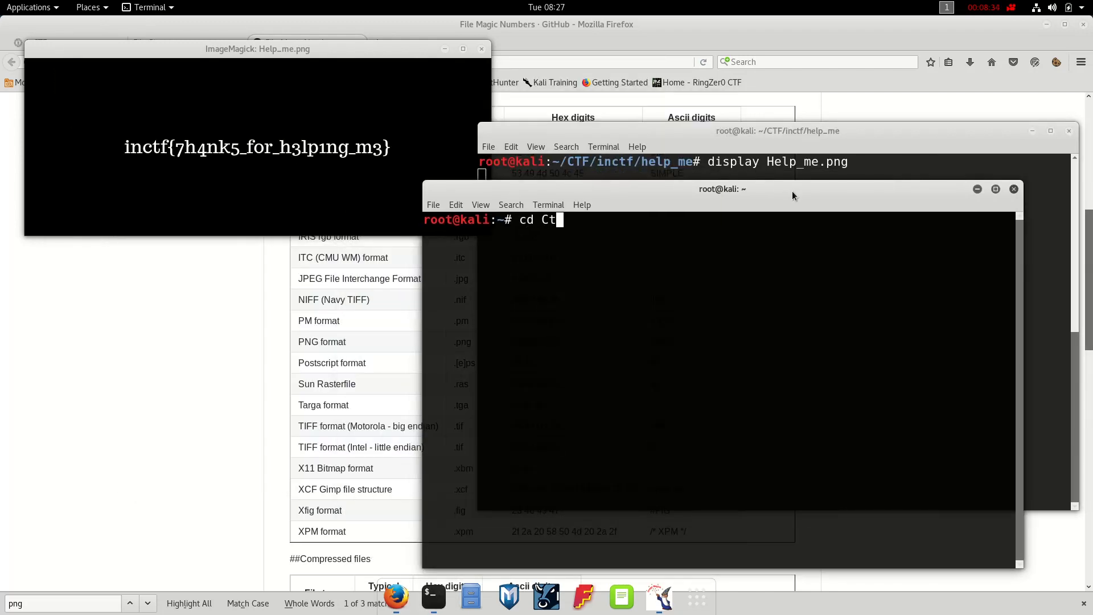
type("TF/")
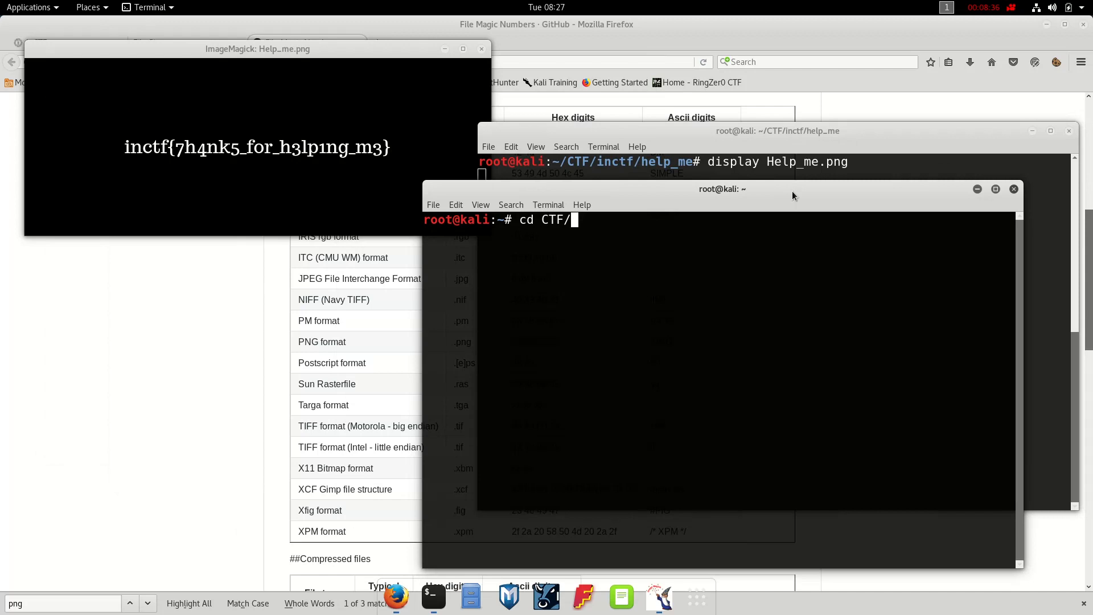
type("inctf/help_me/")
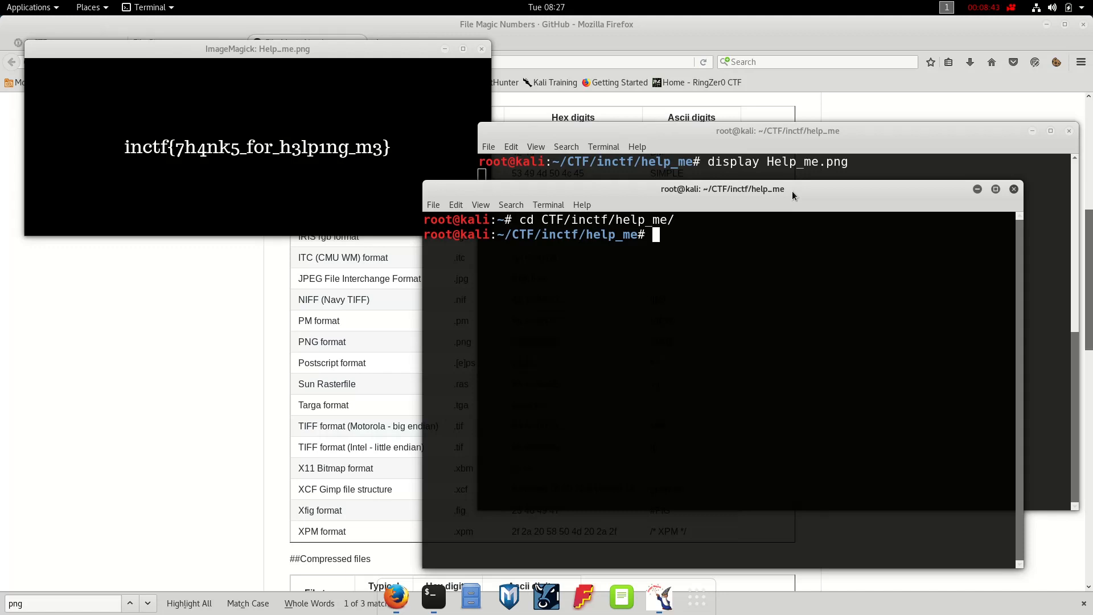
type("inctf")
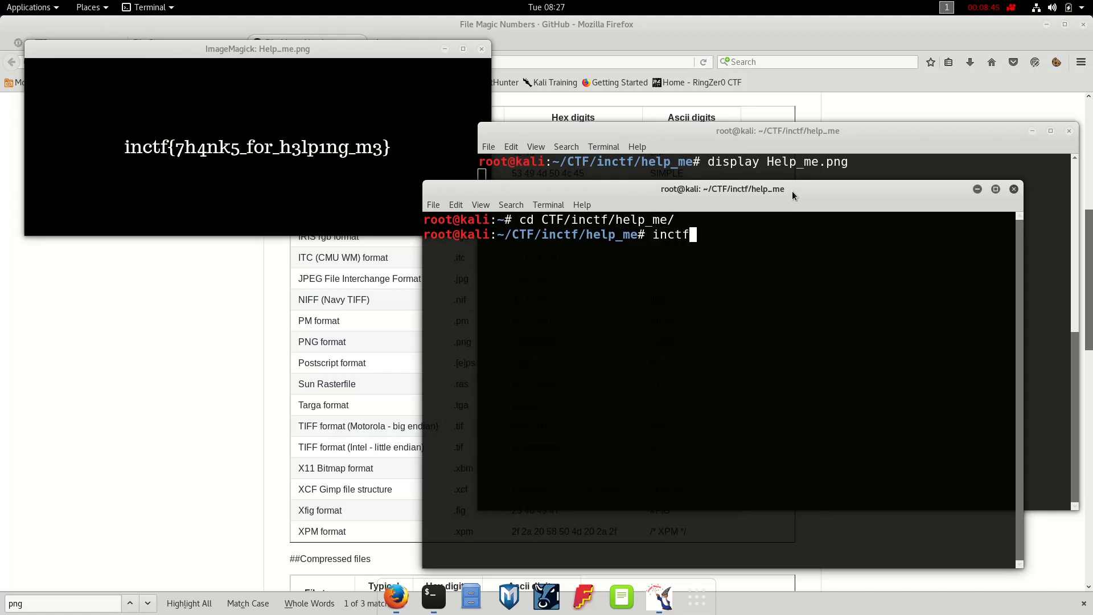
type("{}")
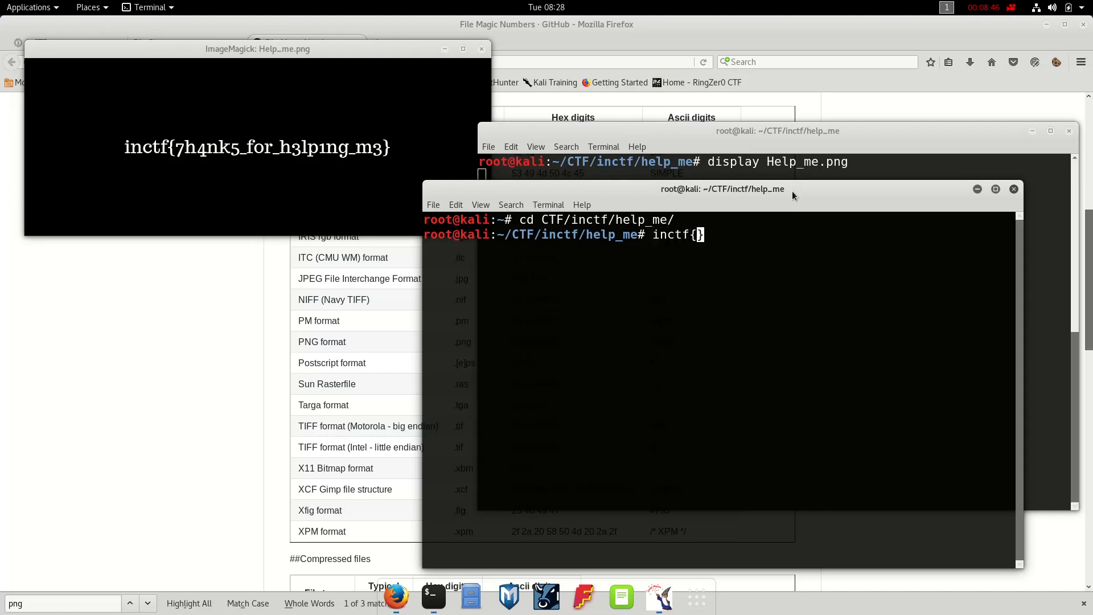
type("7h")
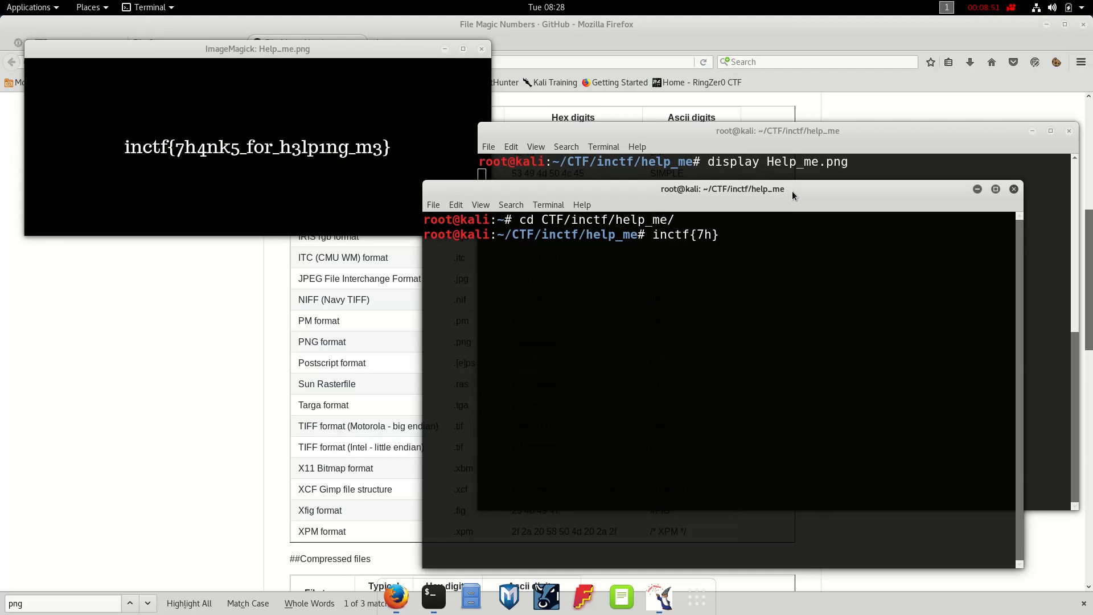
type("4")
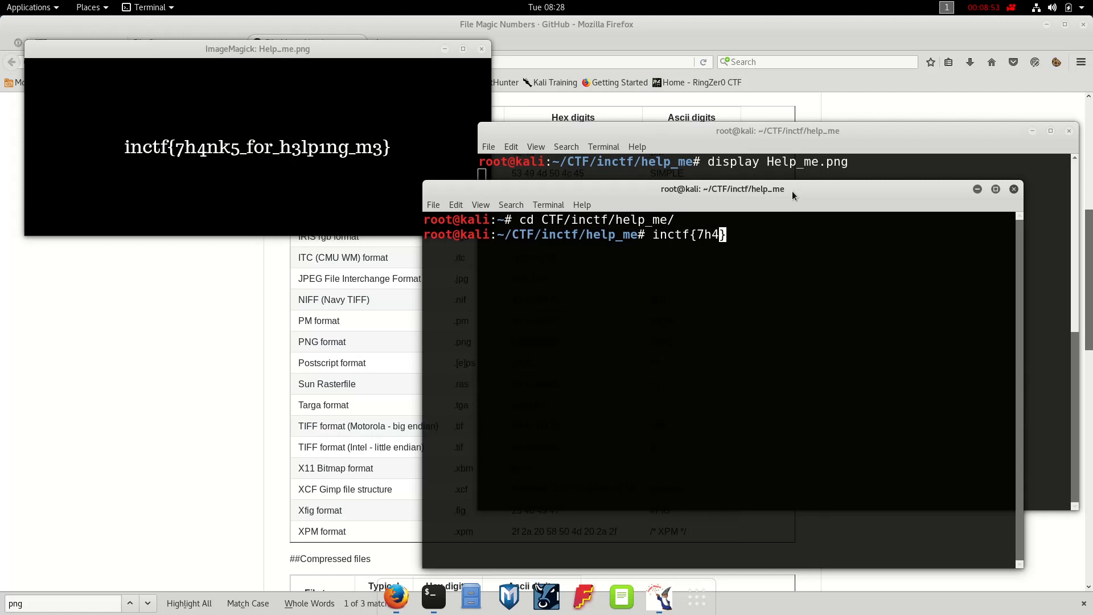
type("nk")
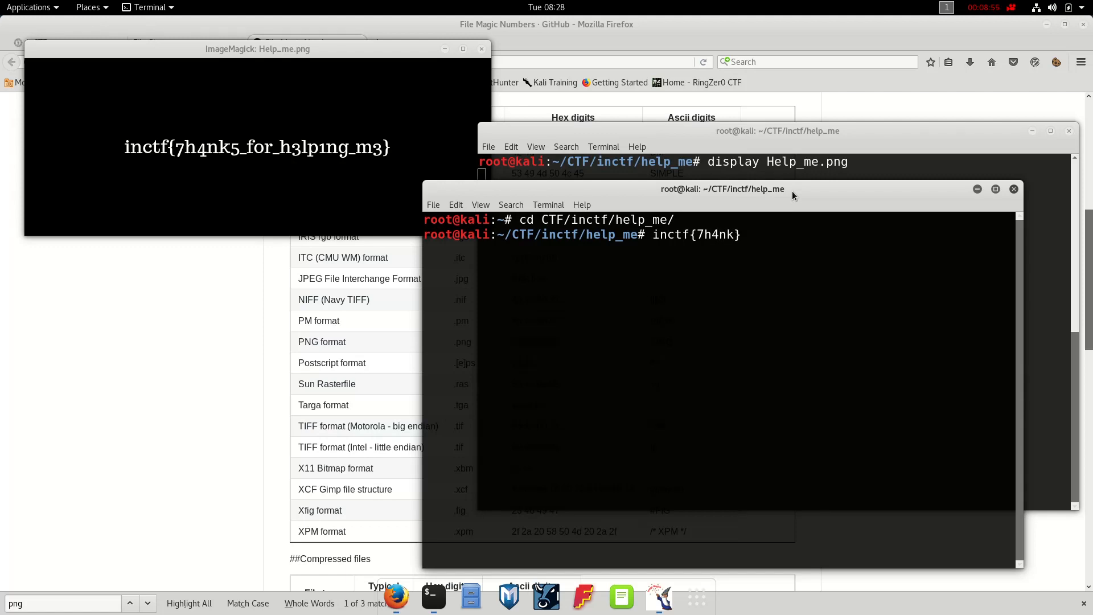
type("5}")
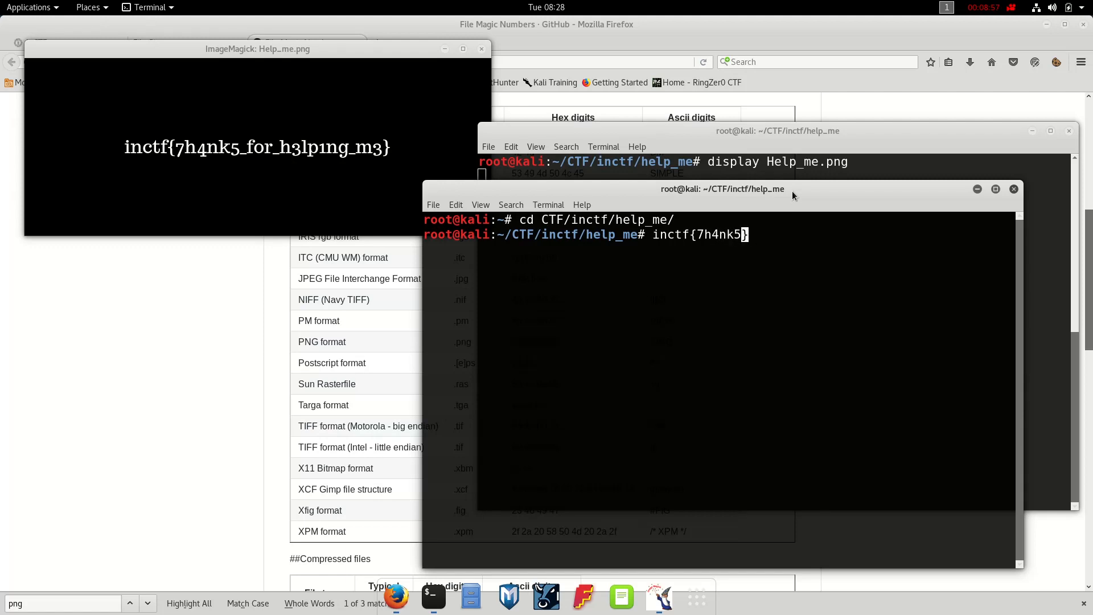
type("_fo")
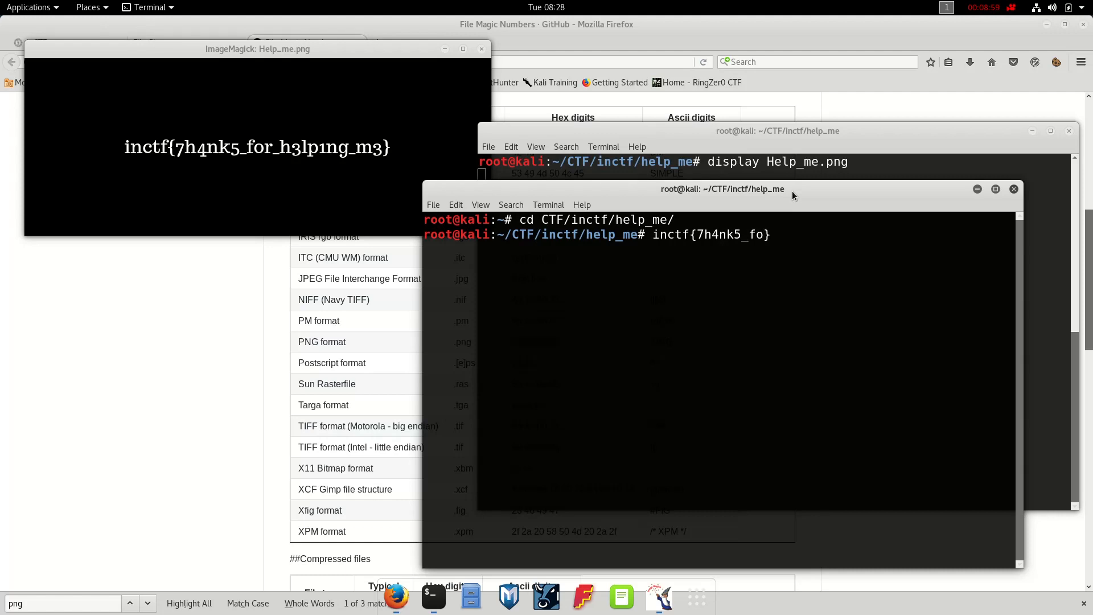
type("r_")
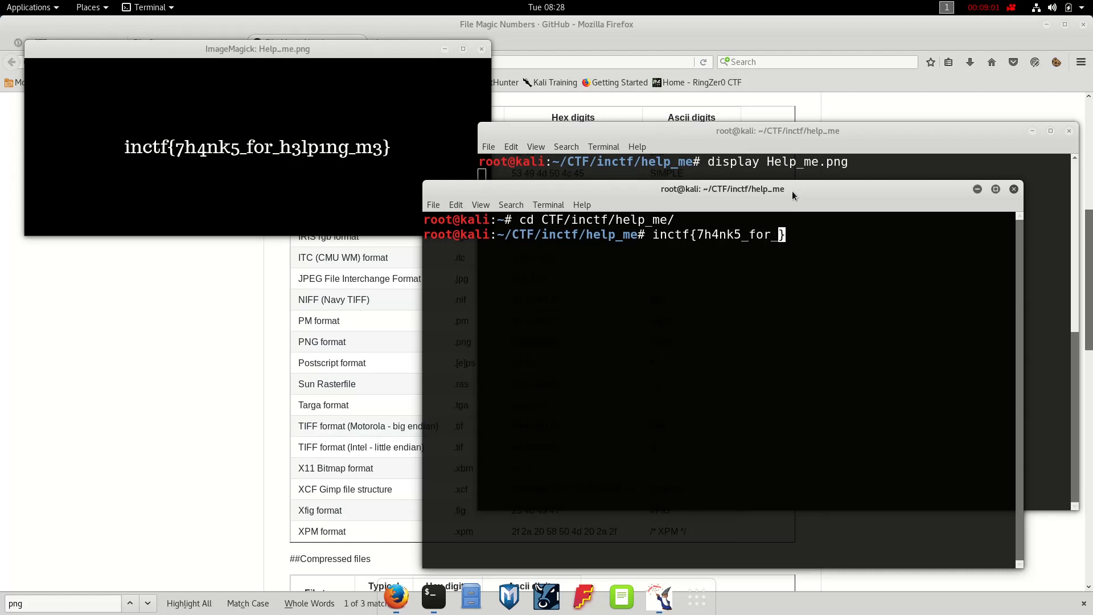
type("h3l")
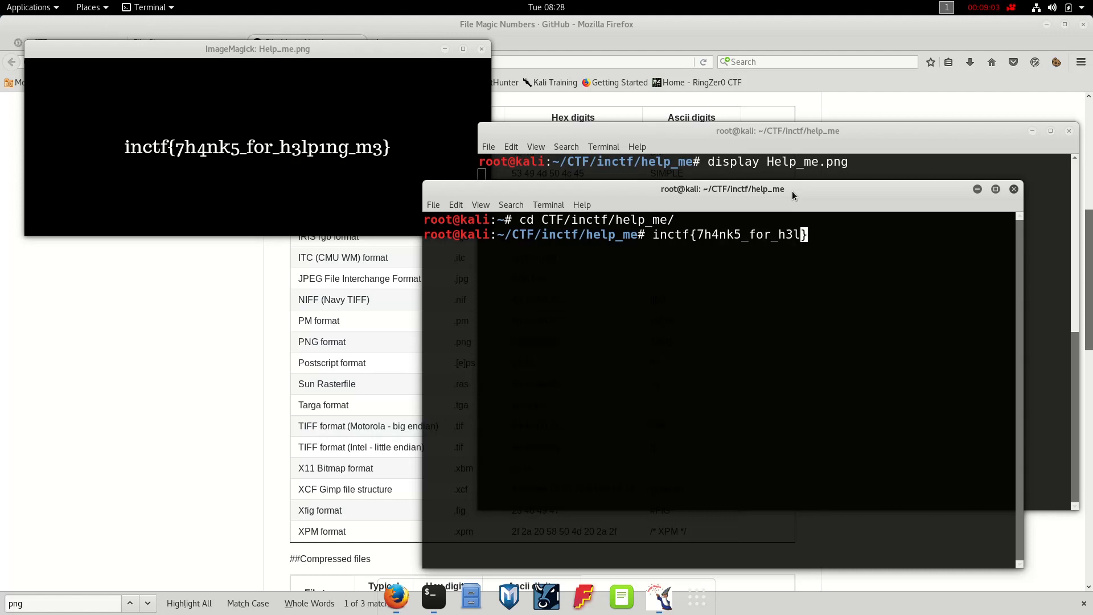
type("p")
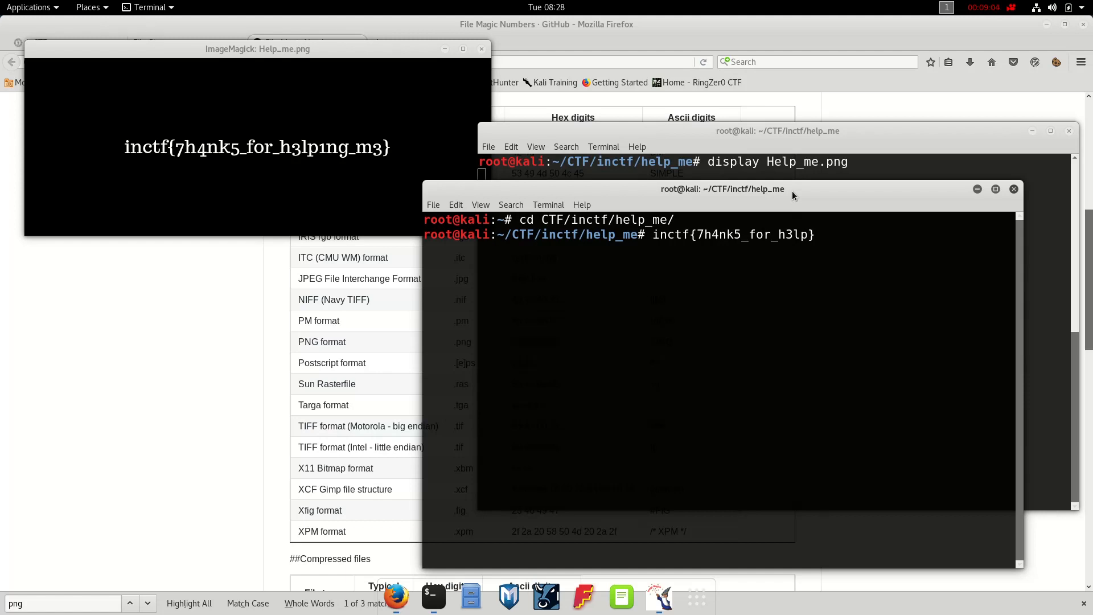
type("1ng_}")
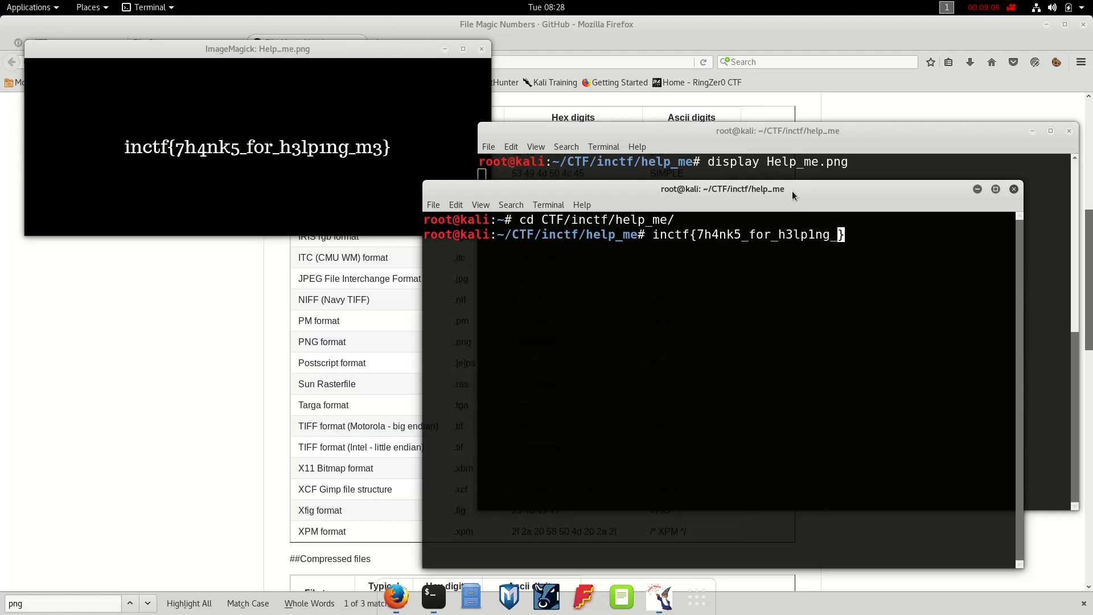
type("m3")
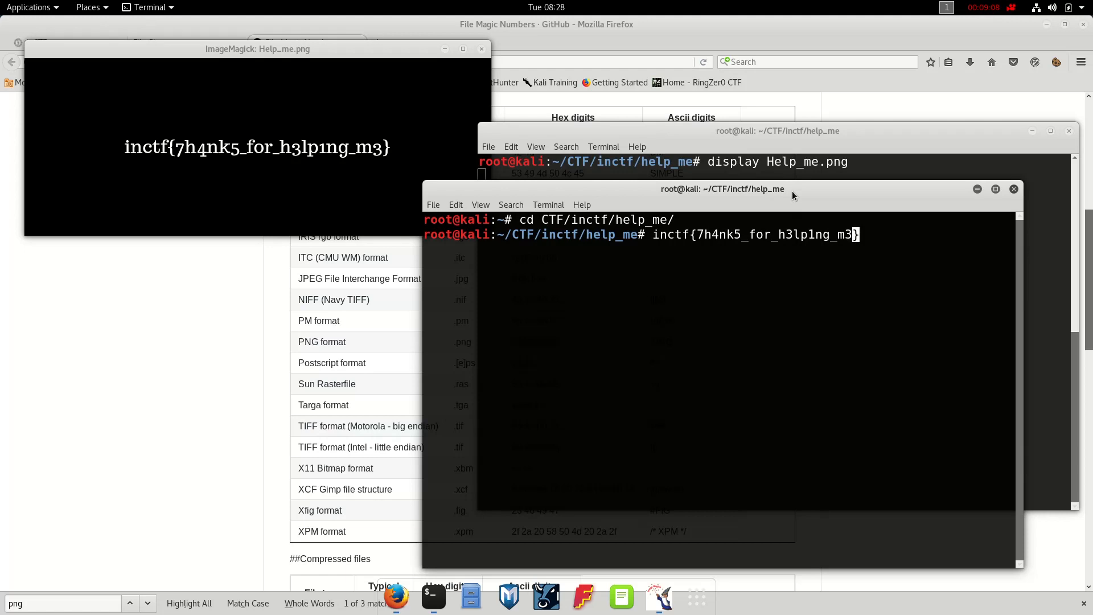
type("> flag")
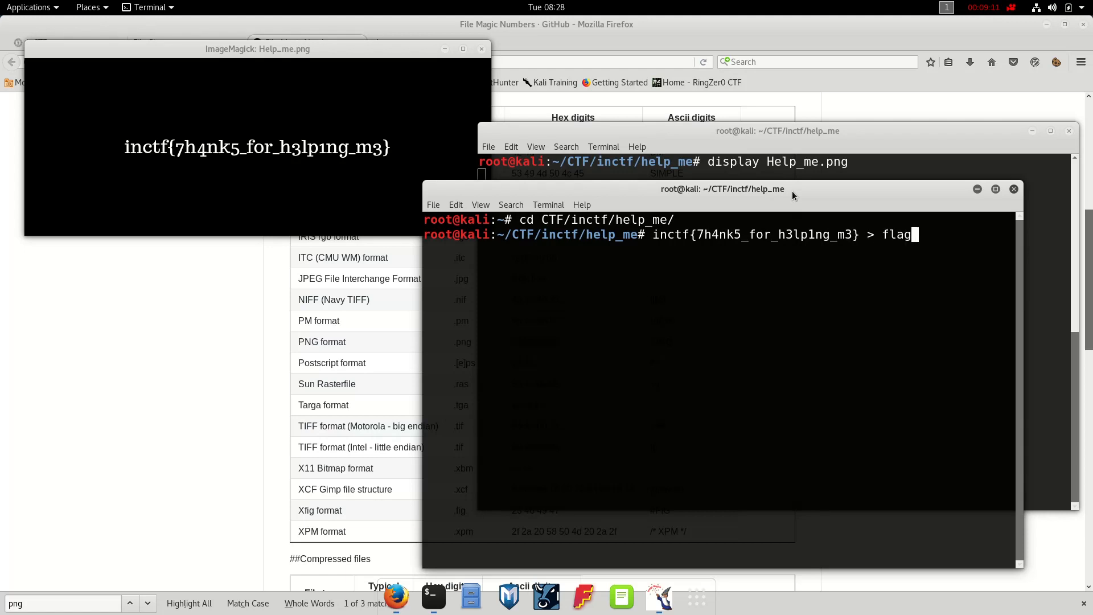
key("Return")
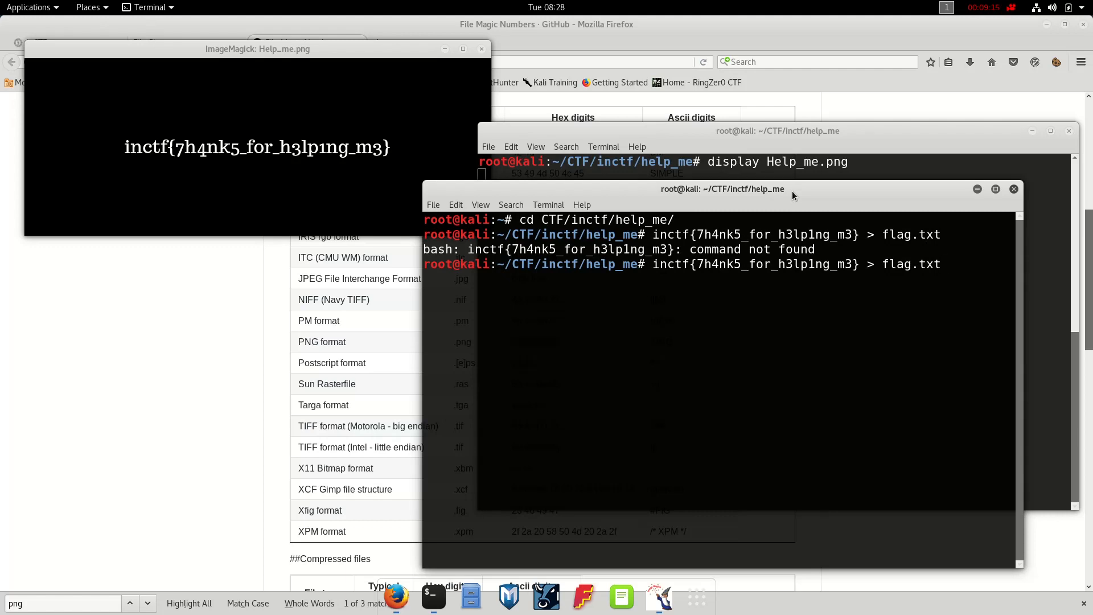
- cat flag.txt, copy the printed flag, and return to the InCTF challenges page
type("echo")
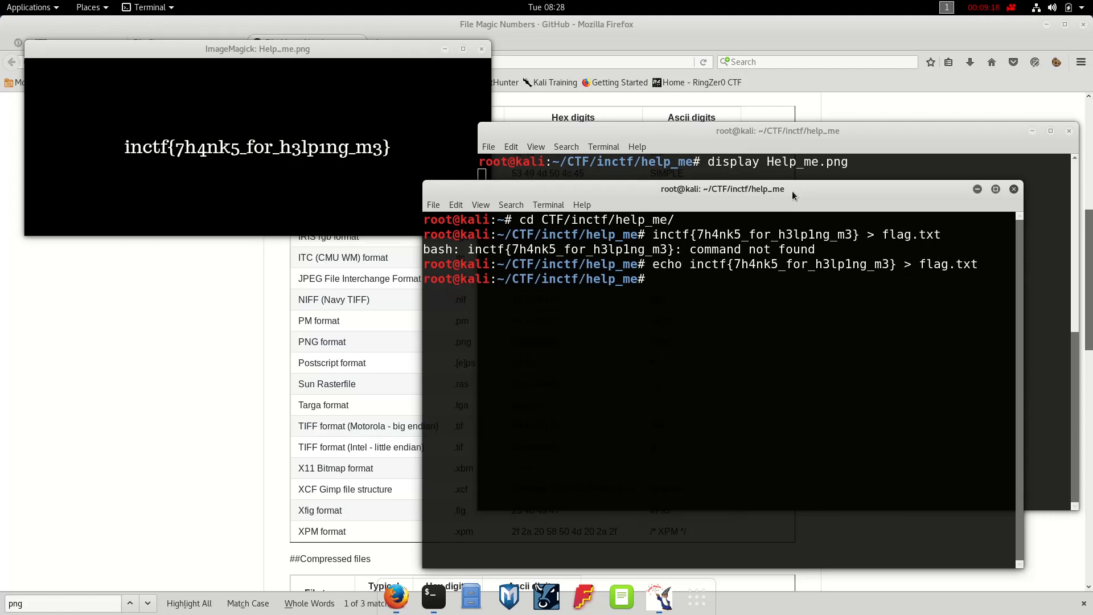
type("cat")
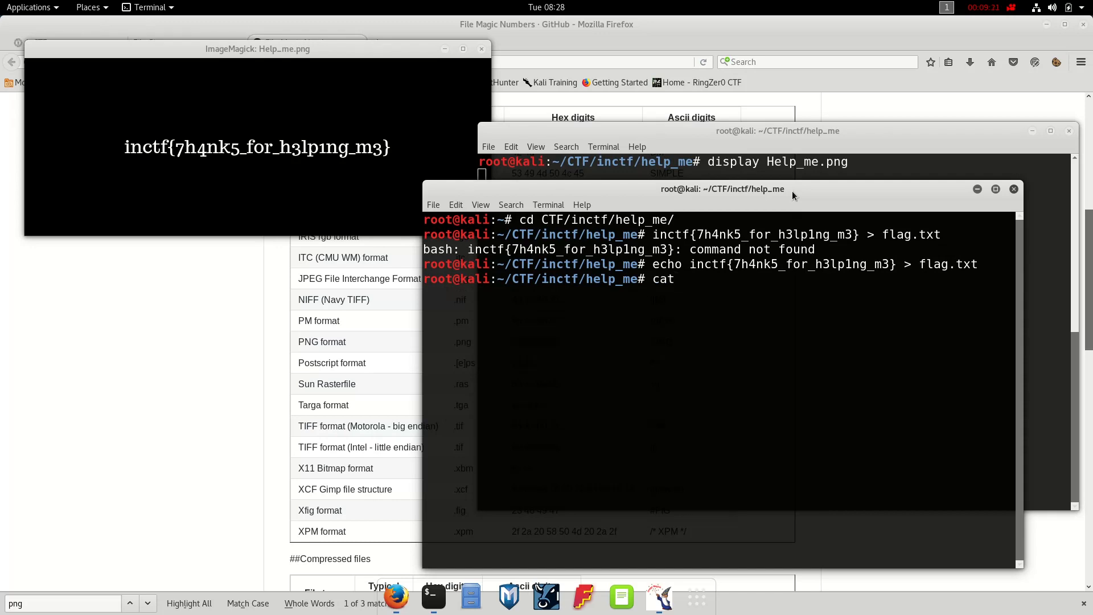
type("flag.txt")
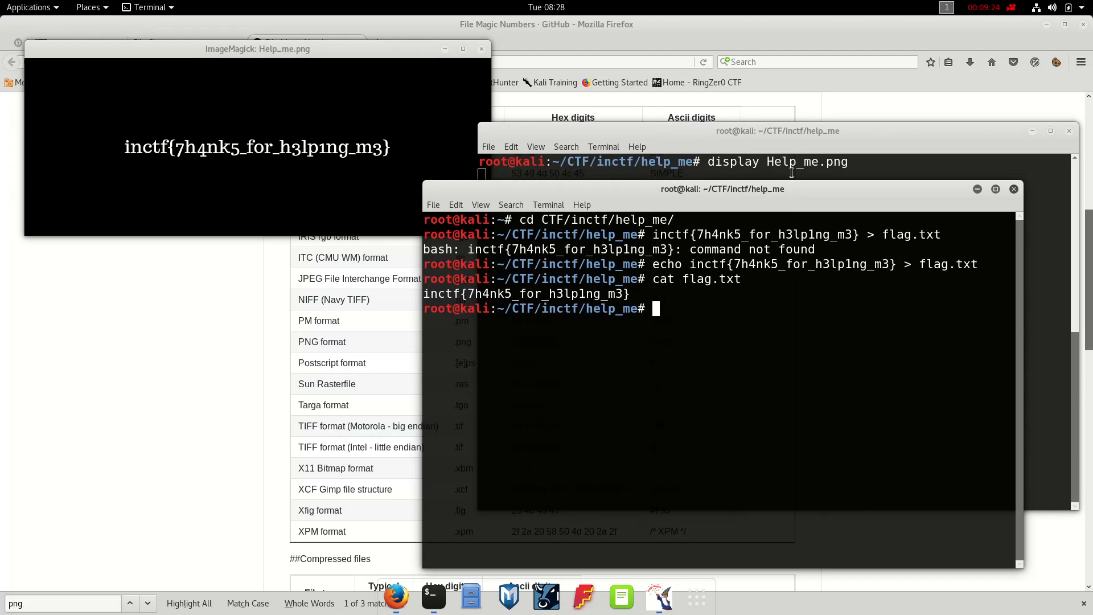
key("ctrl+c")
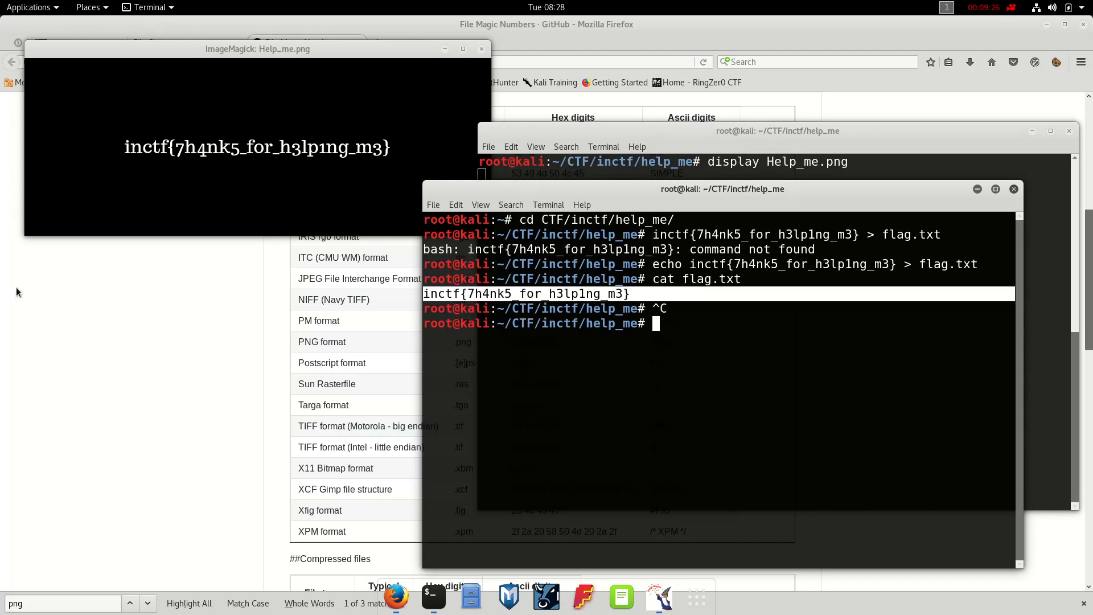
left_click(62, 42)
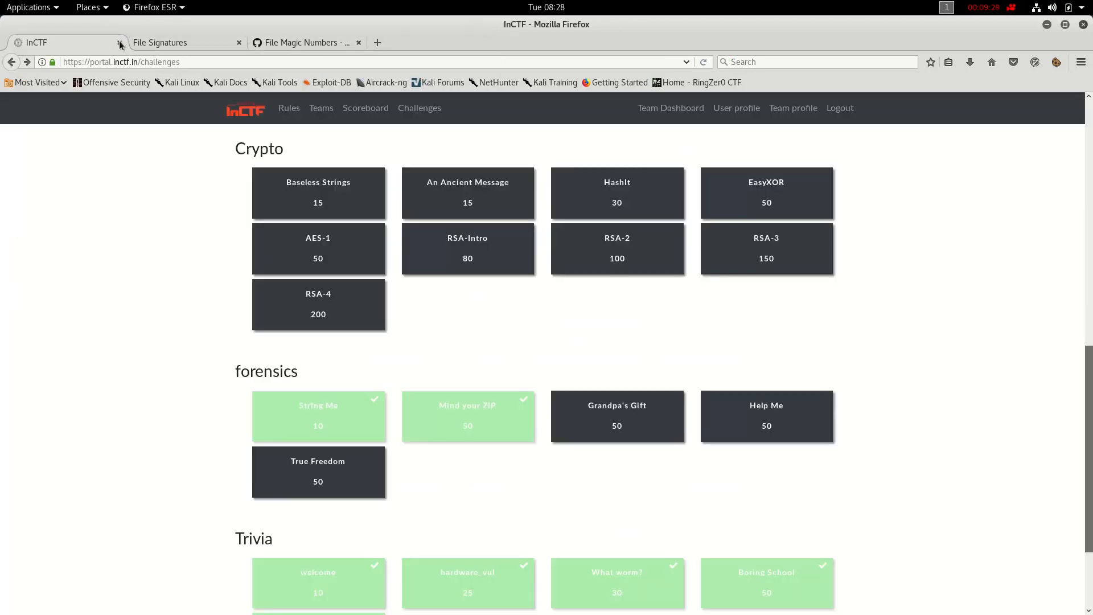
- Submit the Help Me flag on InCTF so it is accepted as Correct and shows solved
left_click(765, 416)
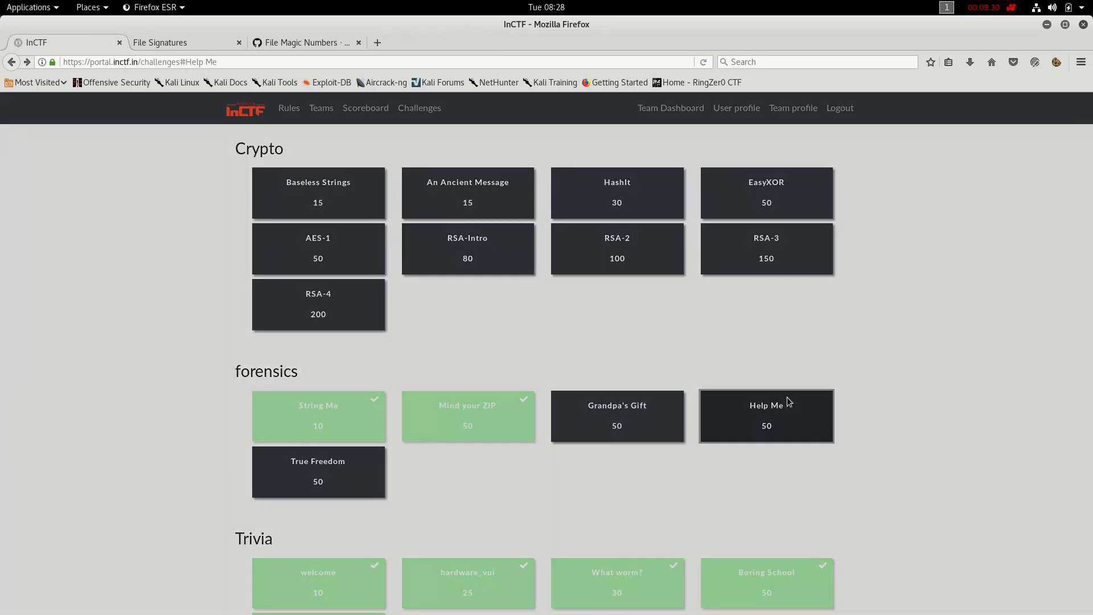
left_click(766, 416)
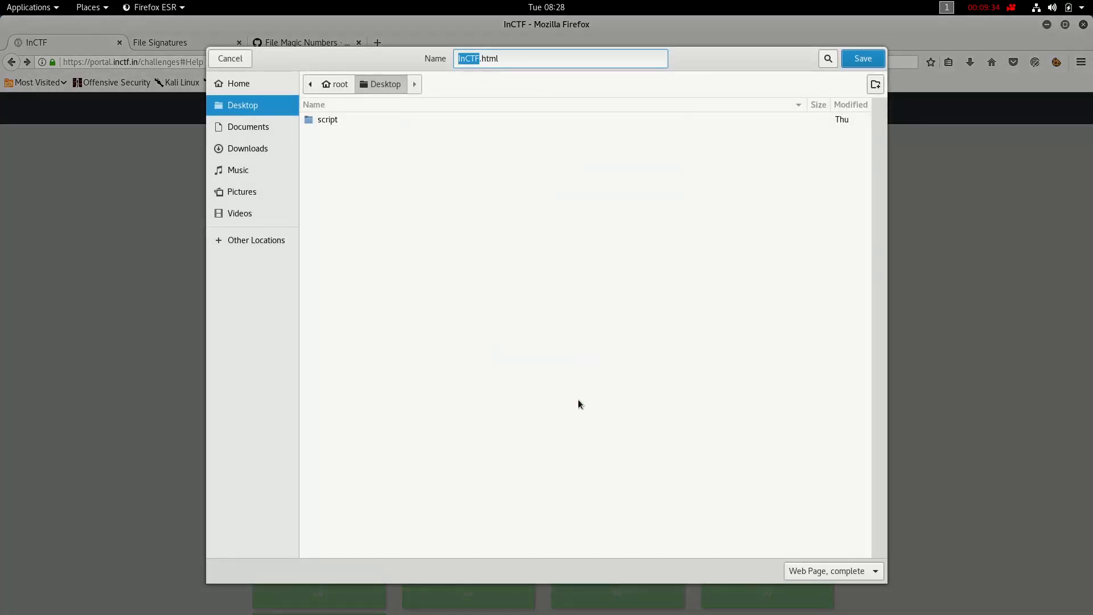
left_click(230, 59)
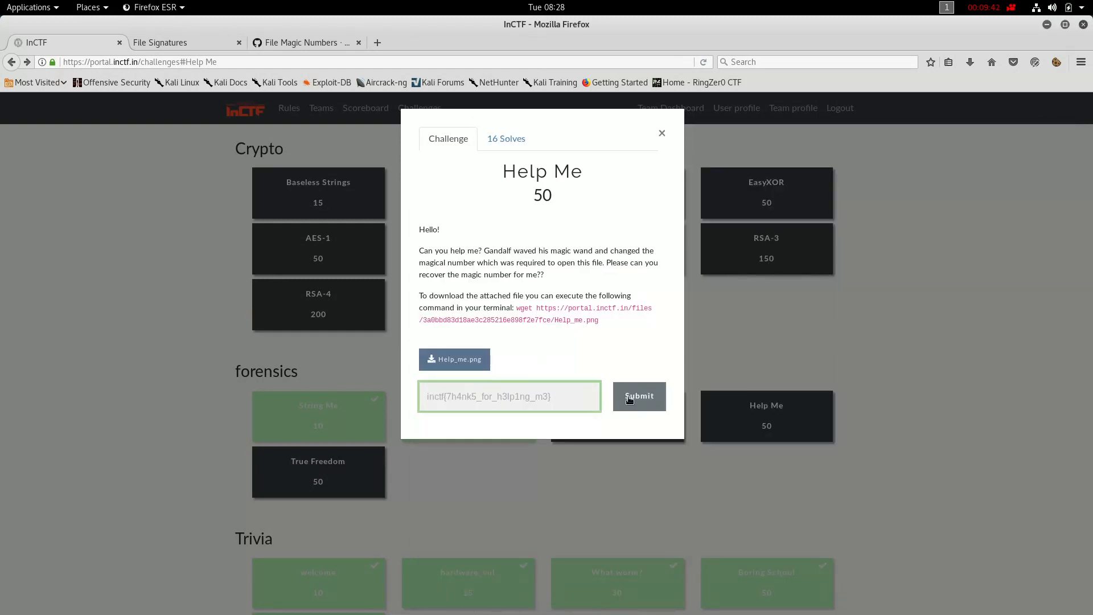
left_click(638, 396)
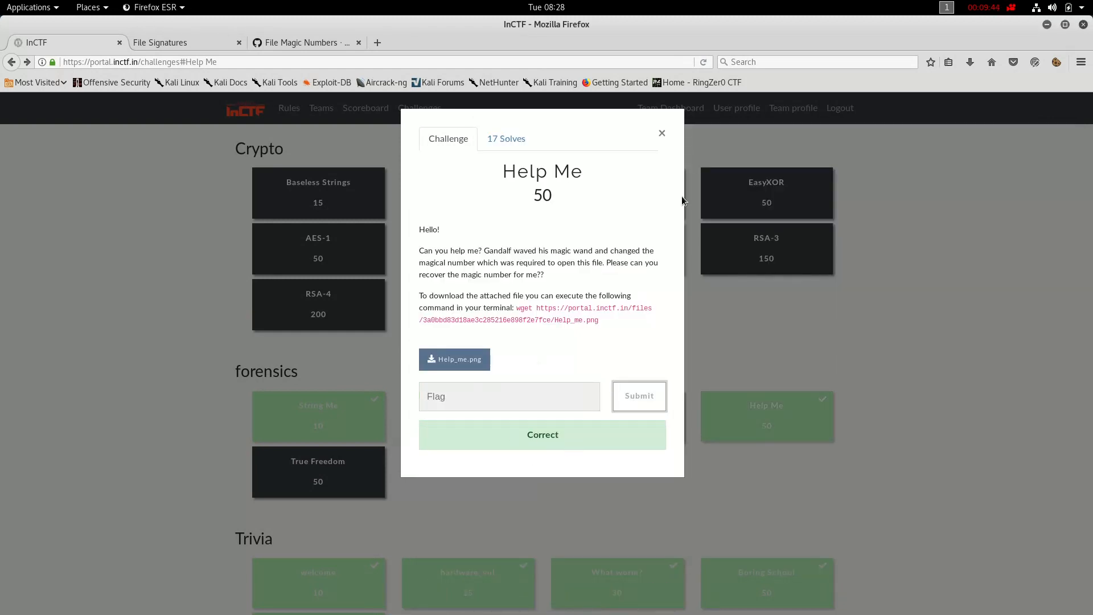
left_click(661, 133)
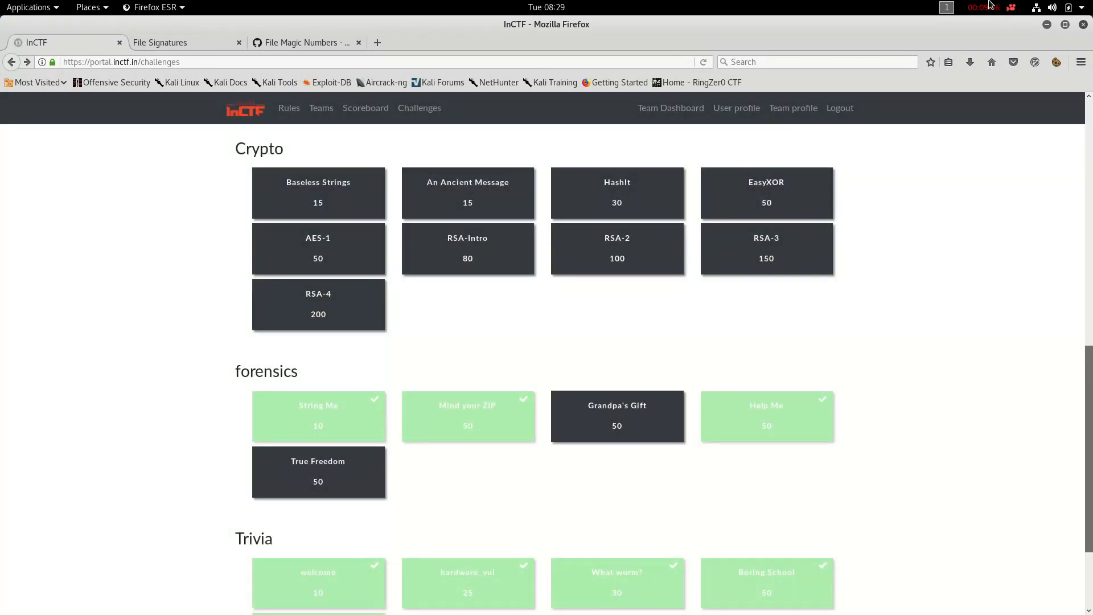
left_click(984, 7)
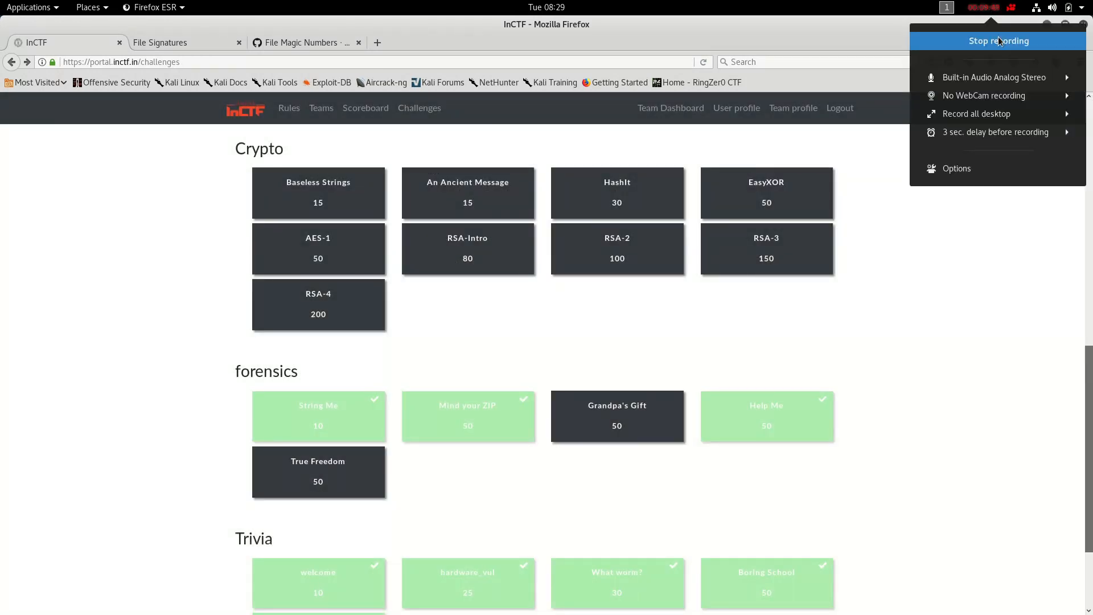